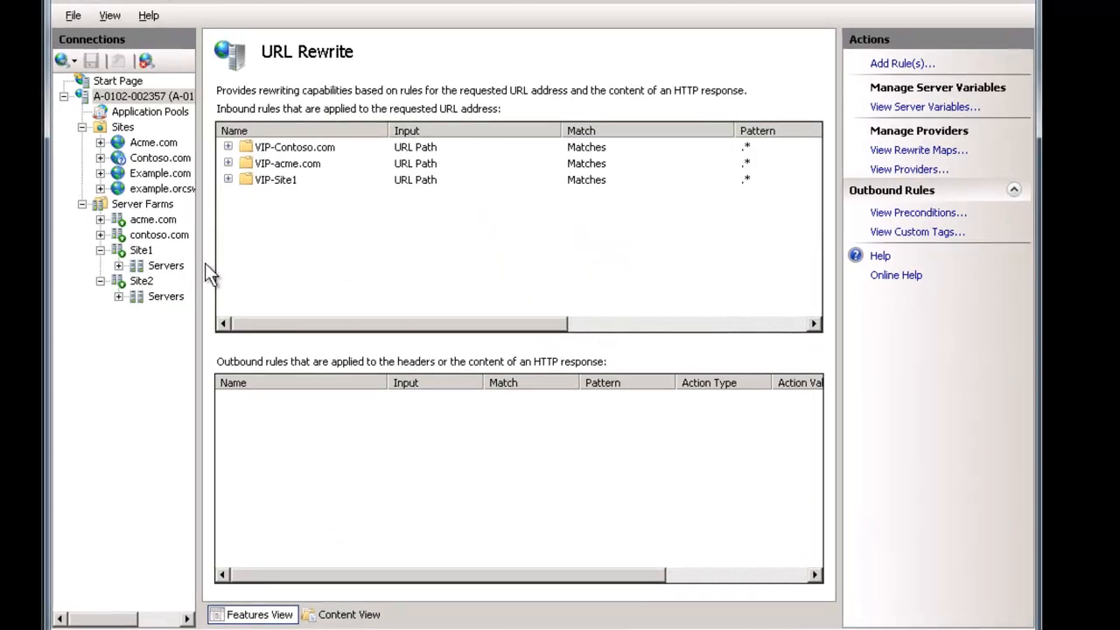
{"action": "mouse_move", "coordinate": [149, 261]}
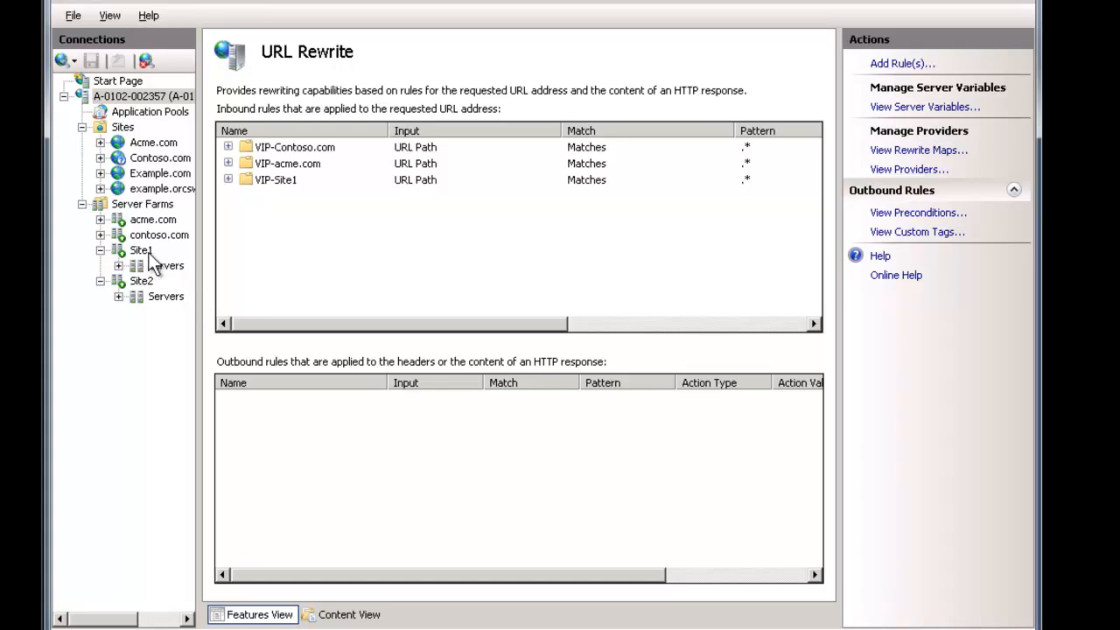
Remove both existing servers from the Site1 farm's server list and confirm
{"action": "left_click", "coordinate": [165, 265]}
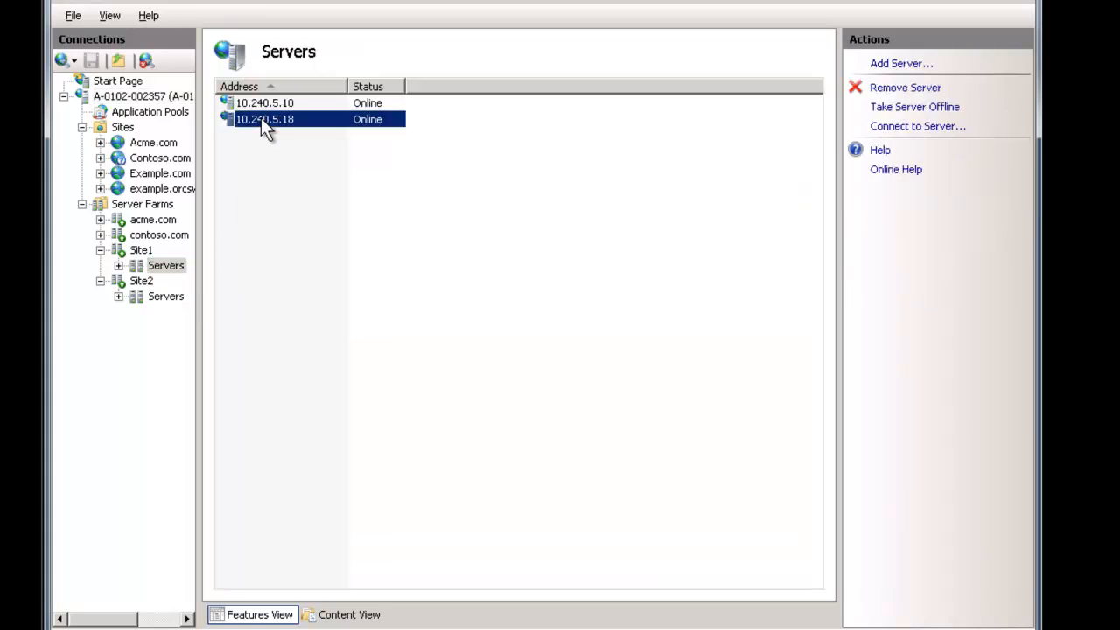
{"action": "left_click", "coordinate": [905, 87]}
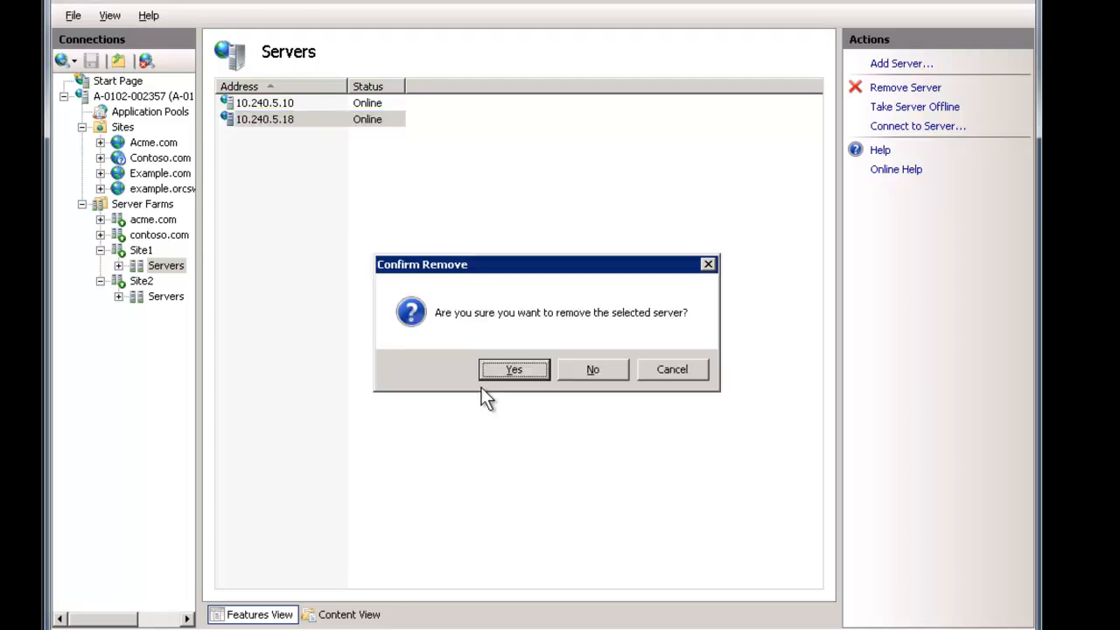
{"action": "left_click", "coordinate": [513, 368]}
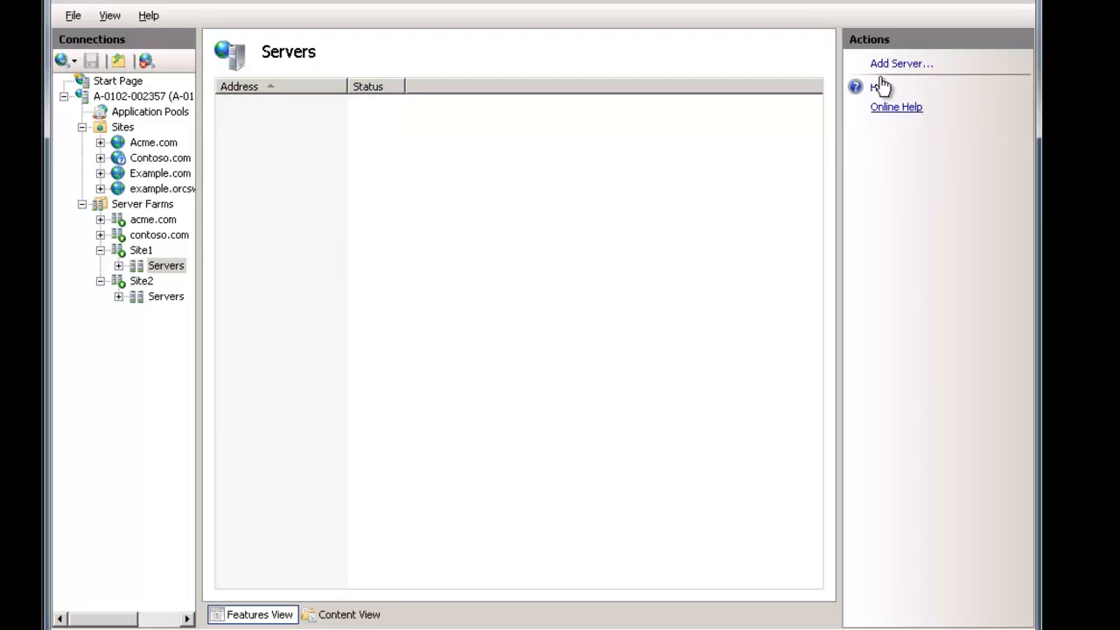
Add online servers 10.240.230.20, 10.240.230.21 and 10.240.230.22 to the Site1 farm
{"action": "left_click", "coordinate": [901, 63]}
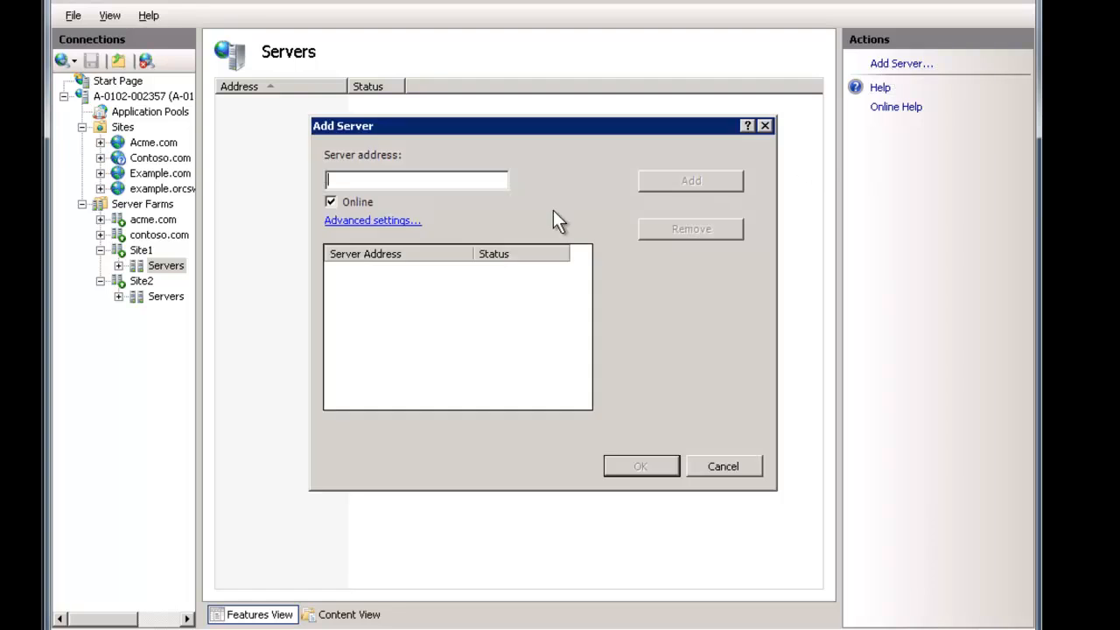
{"action": "type", "text": "10.240.230.20"}
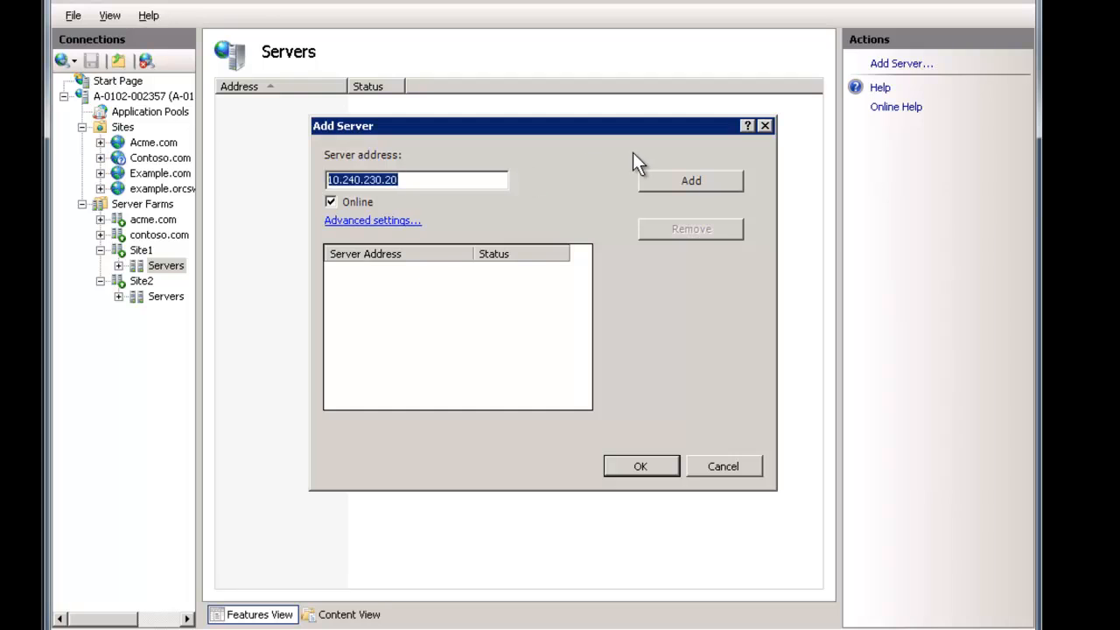
{"action": "left_click", "coordinate": [690, 180]}
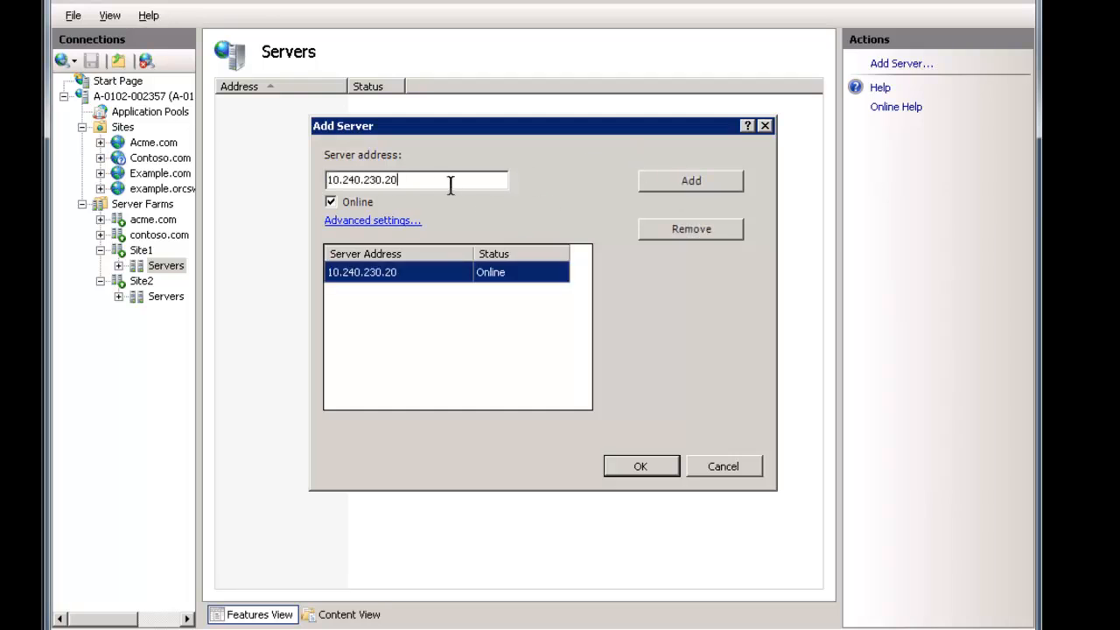
{"action": "left_click", "coordinate": [690, 181]}
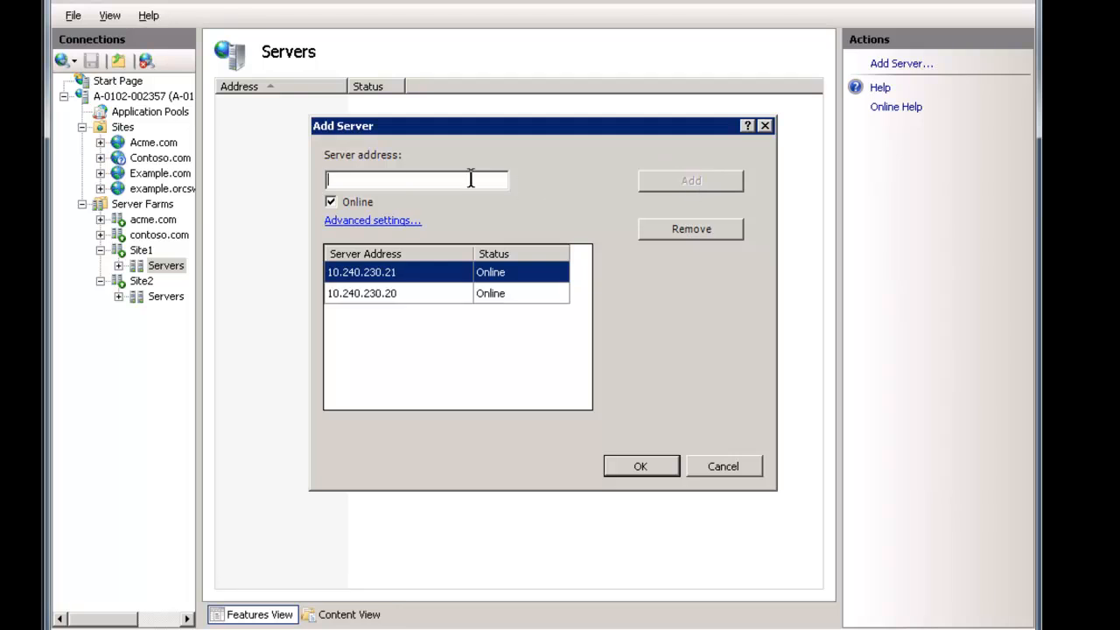
{"action": "type", "text": "10.240.230.22"}
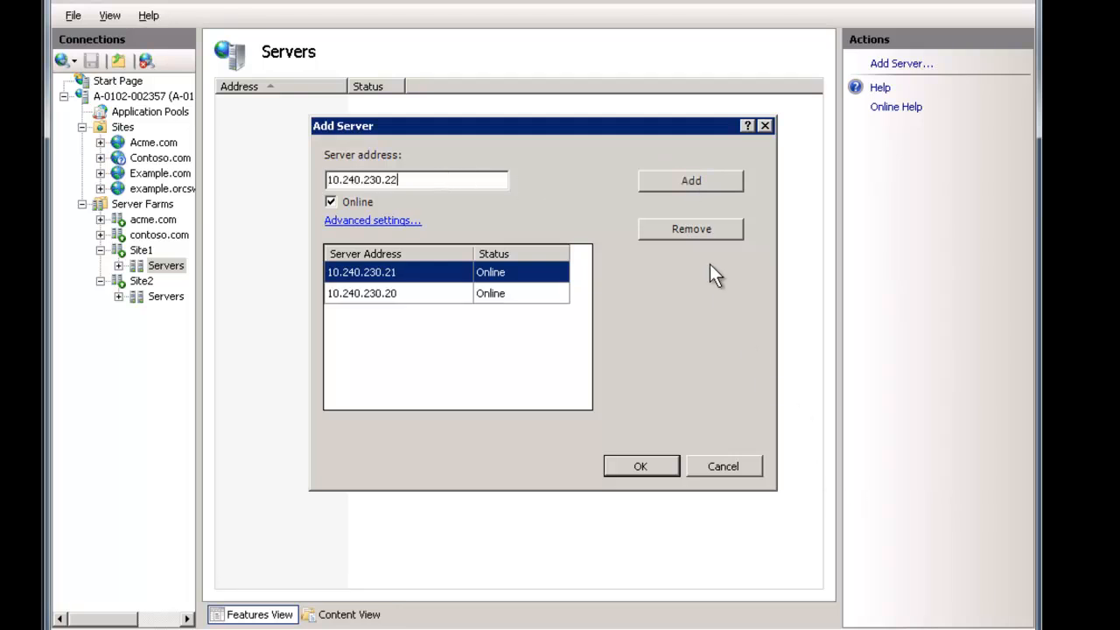
{"action": "left_click", "coordinate": [639, 465]}
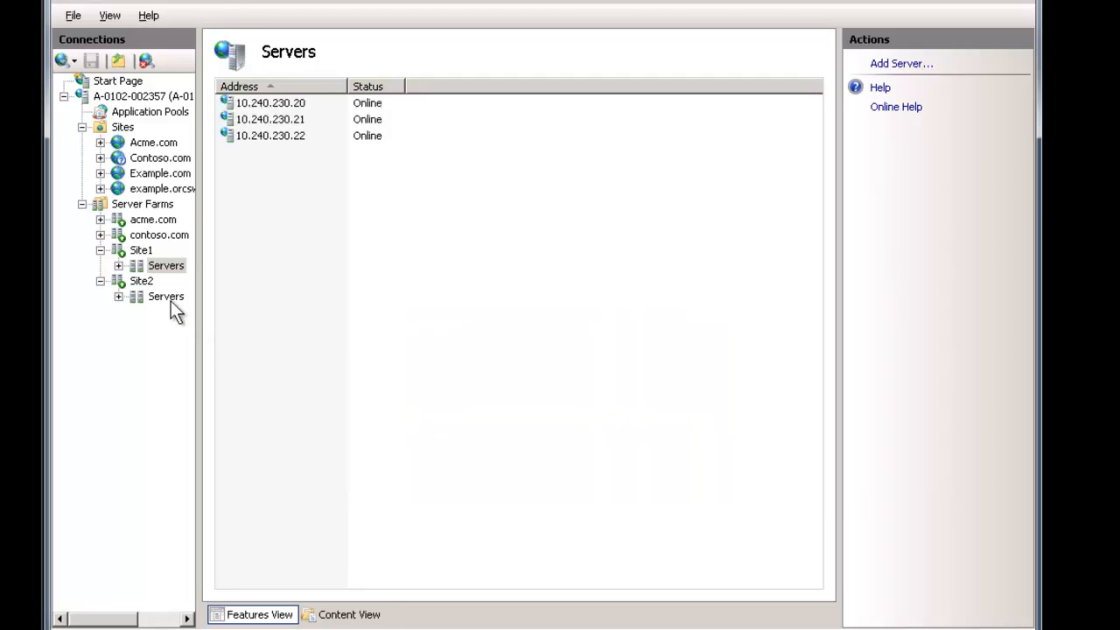
{"action": "mouse_move", "coordinate": [165, 296]}
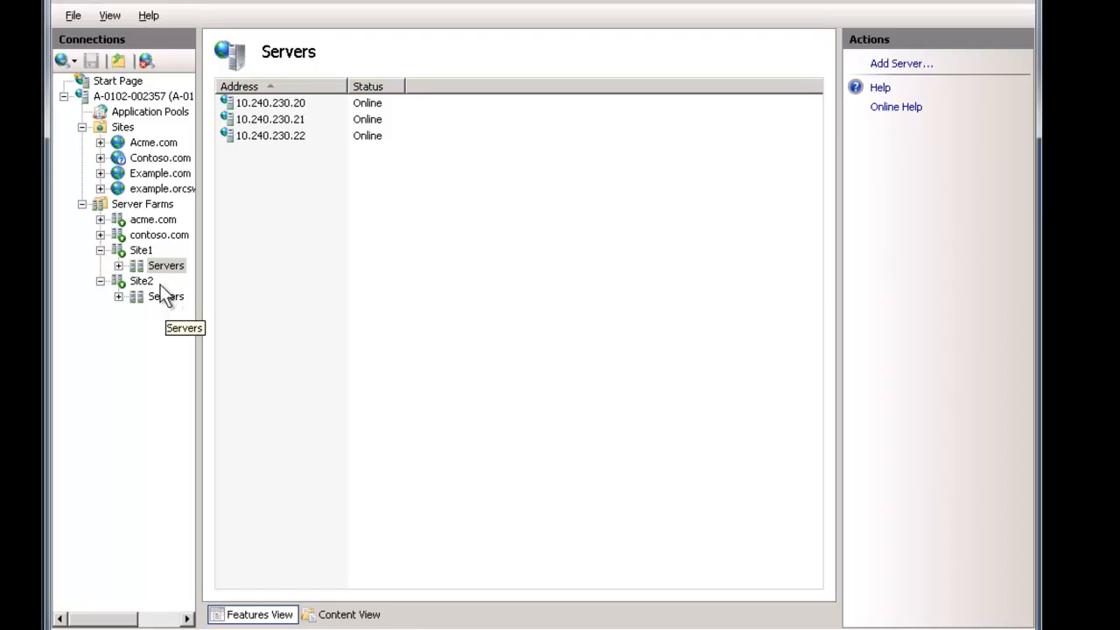
{"action": "left_click", "coordinate": [166, 297]}
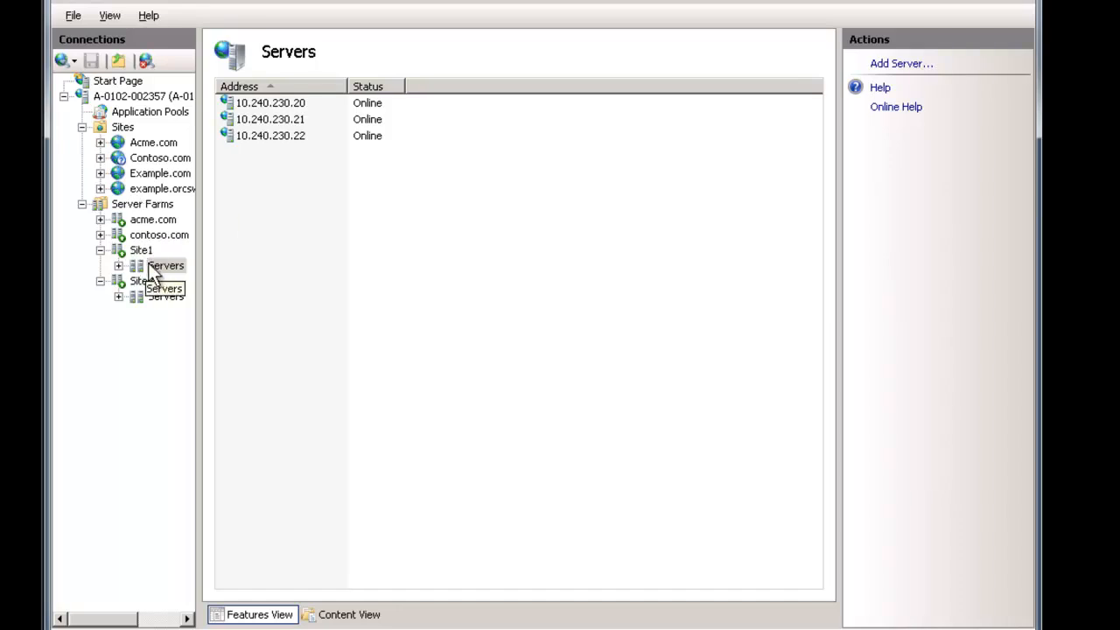
Remove Site2's old server and add 10.240.230.20, .21 and .22 instead
{"action": "left_click", "coordinate": [166, 296]}
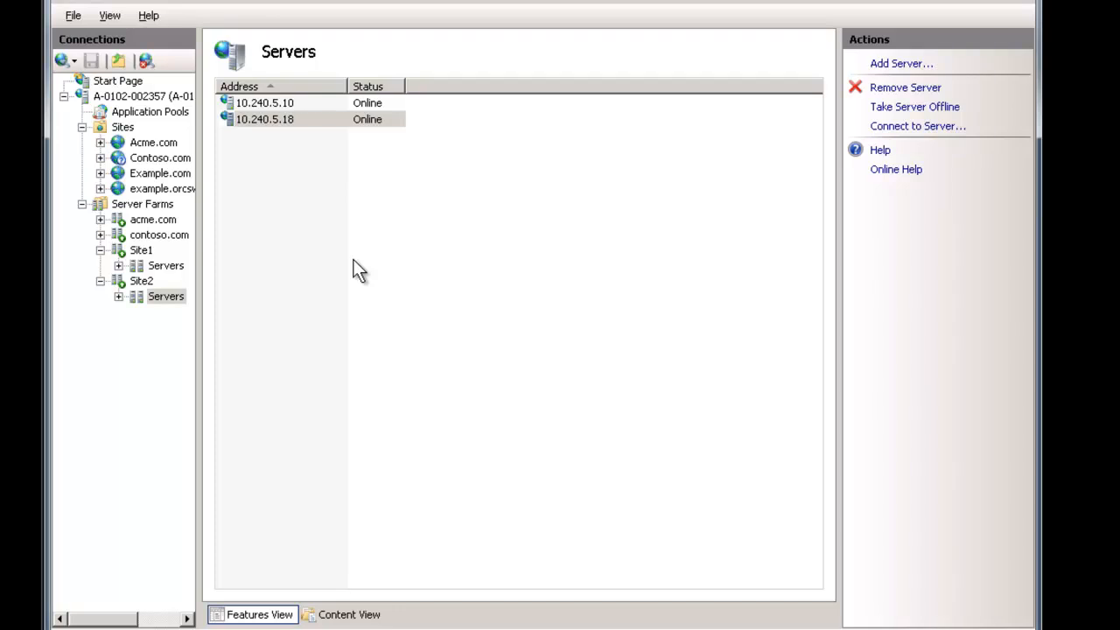
{"action": "mouse_move", "coordinate": [853, 98]}
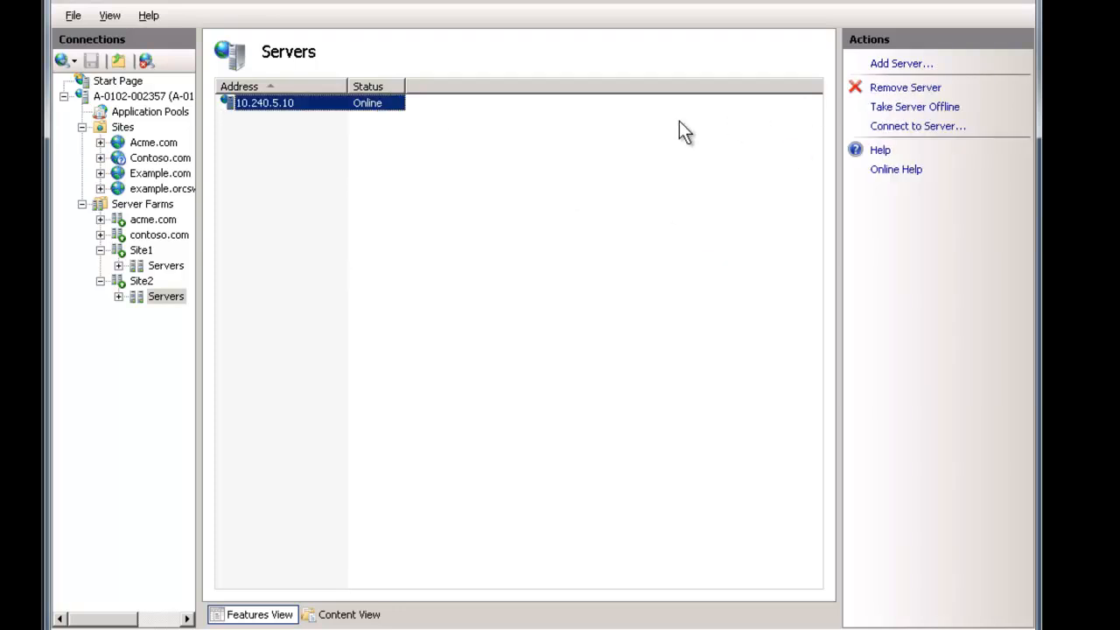
{"action": "left_click", "coordinate": [905, 86]}
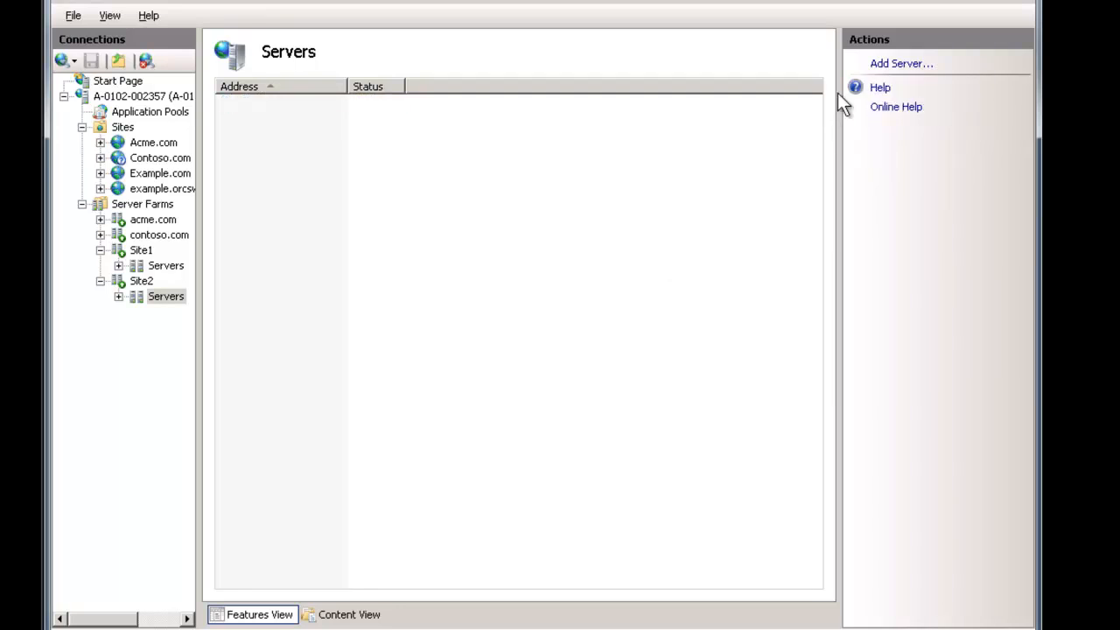
{"action": "left_click", "coordinate": [901, 63]}
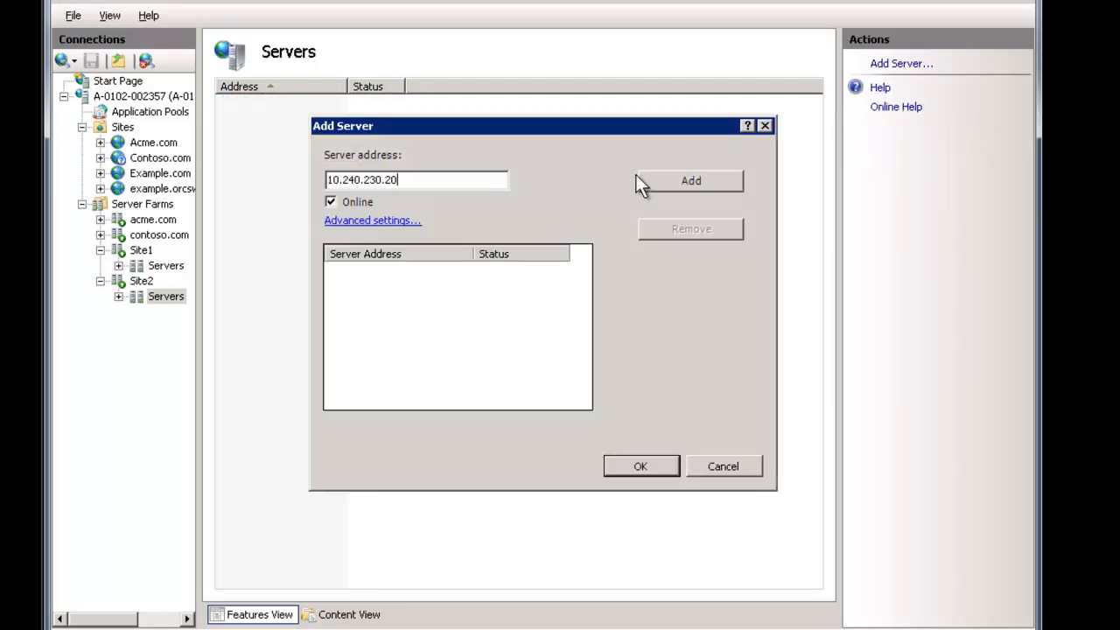
{"action": "left_click", "coordinate": [690, 180]}
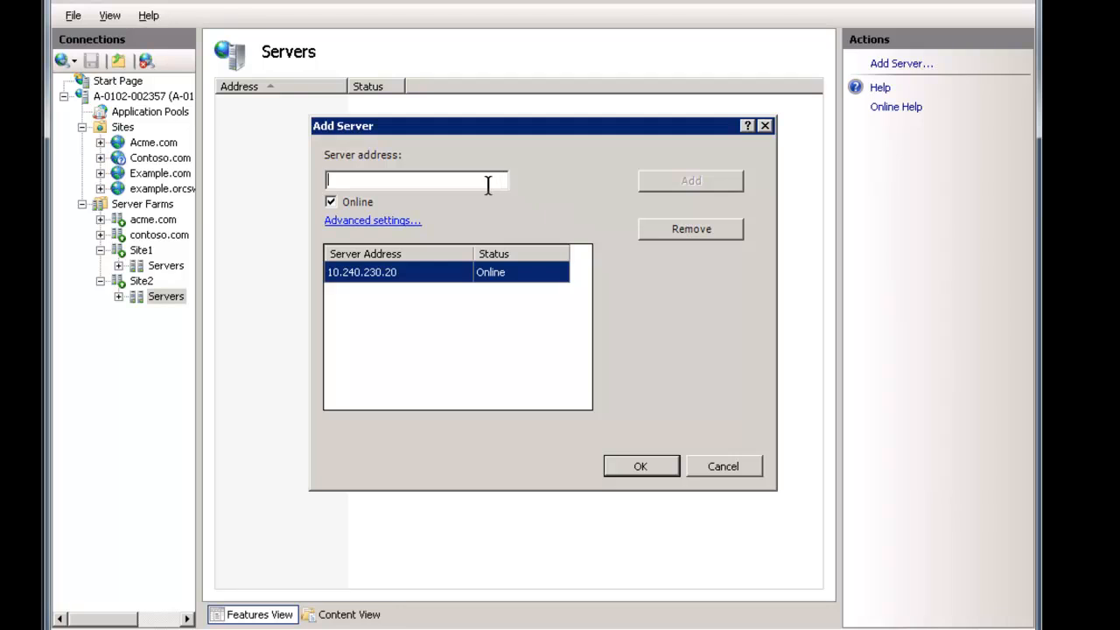
{"action": "left_click", "coordinate": [691, 180]}
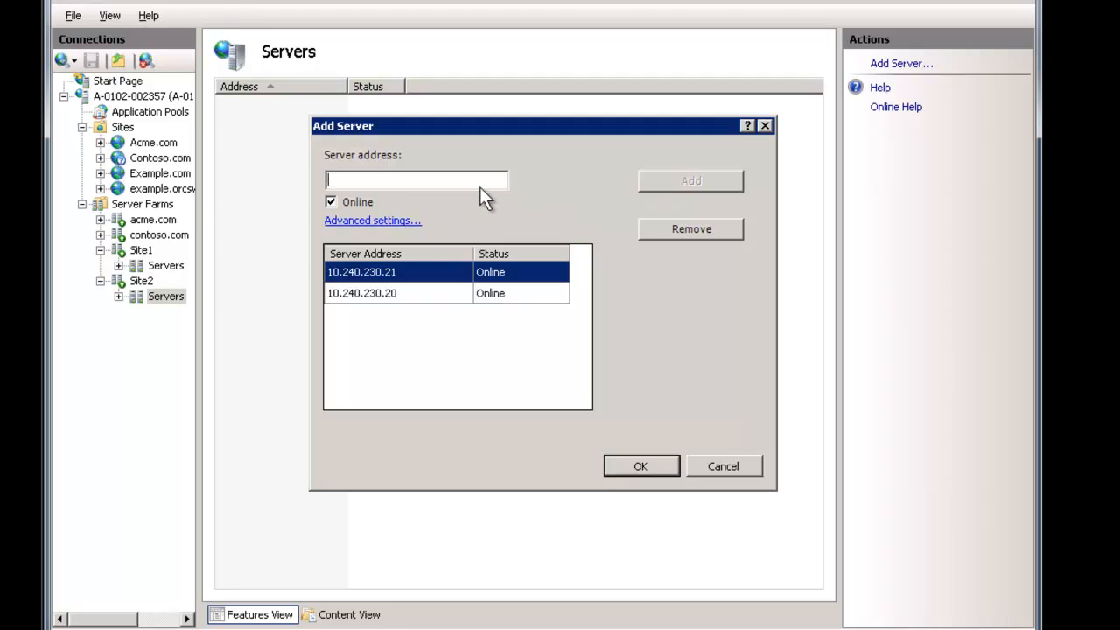
{"action": "type", "text": "10.240.230.22"}
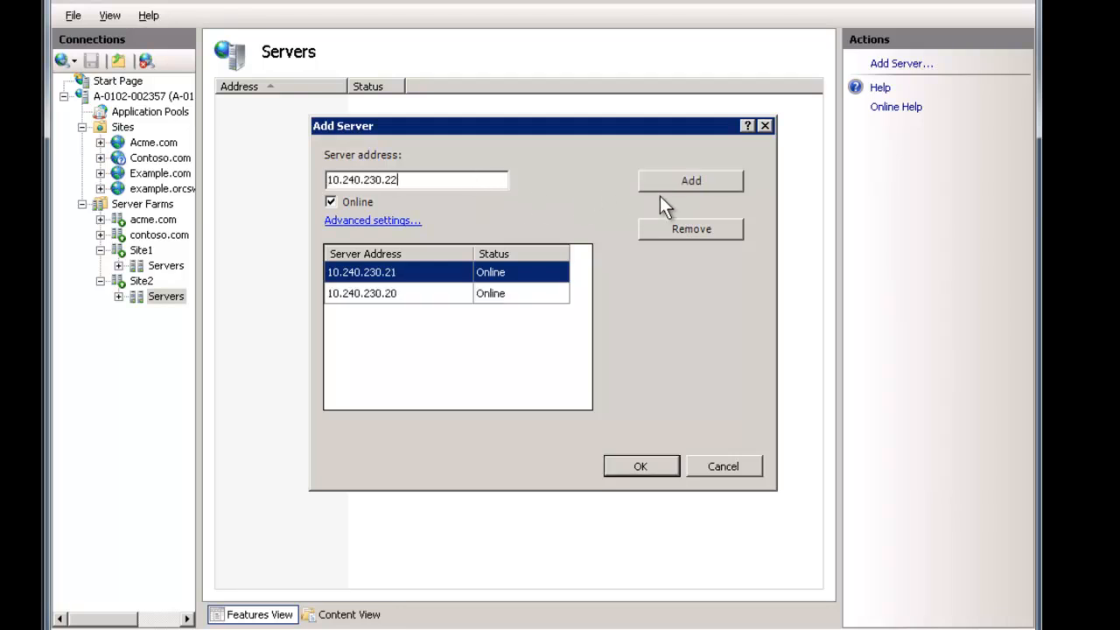
{"action": "left_click", "coordinate": [639, 465]}
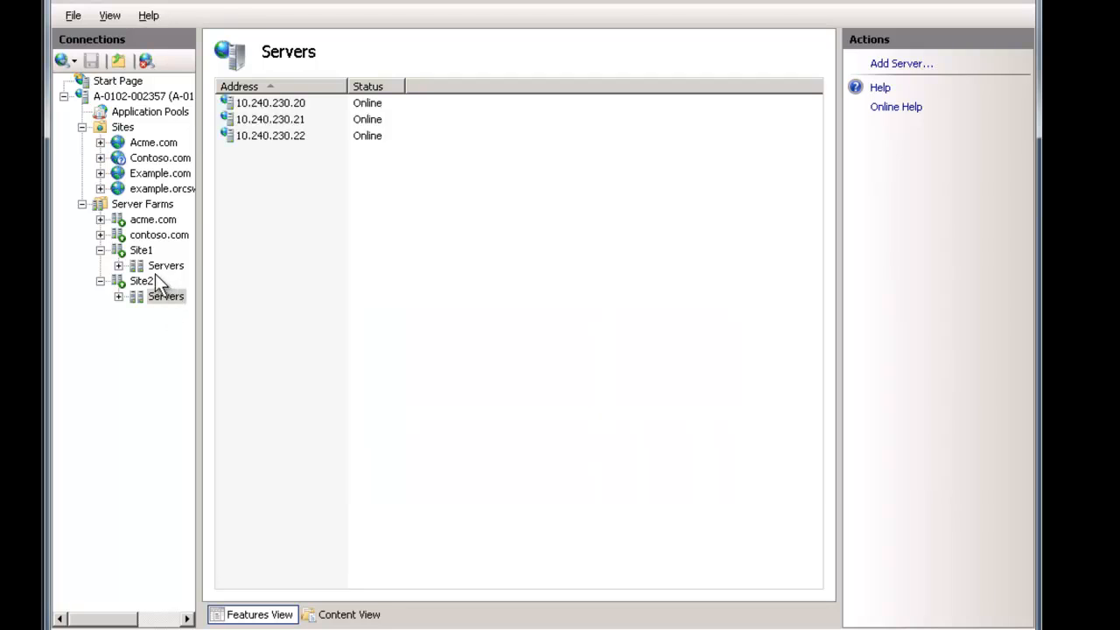
{"action": "left_click", "coordinate": [166, 265]}
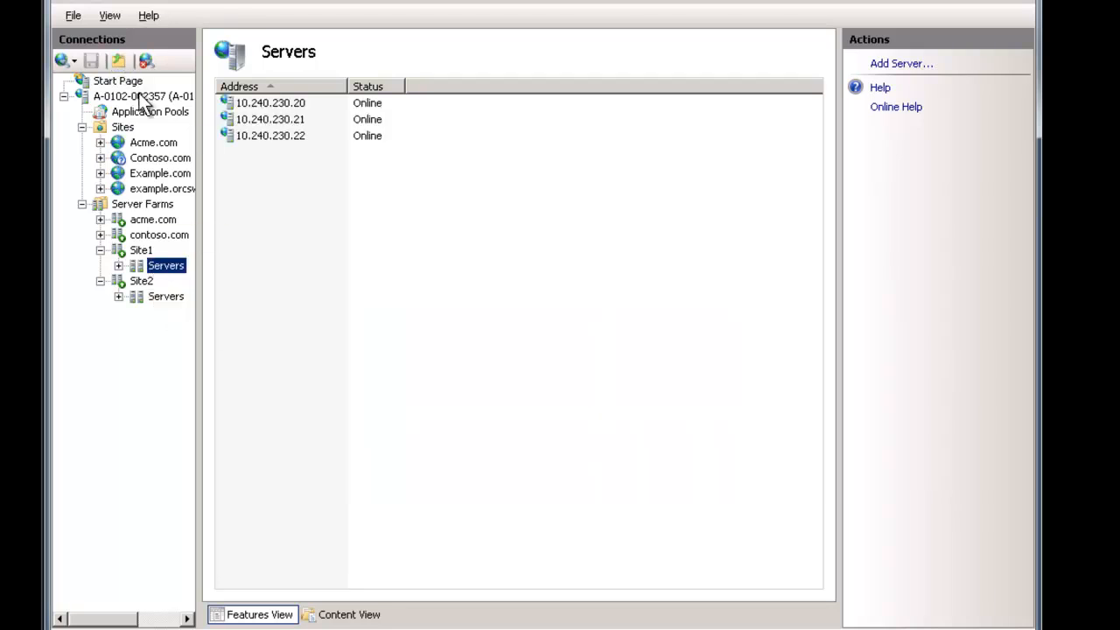
Create a blank URL Rewrite inbound rule named VIP-mysite.com with match pattern .*
{"action": "left_click", "coordinate": [143, 96]}
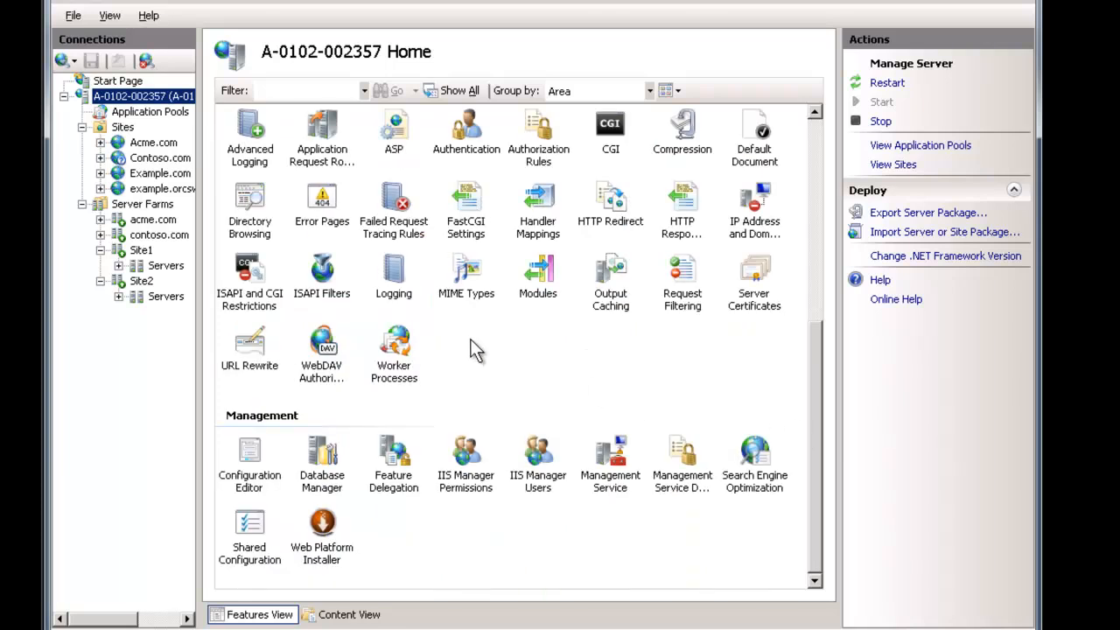
{"action": "double_click", "coordinate": [249, 341]}
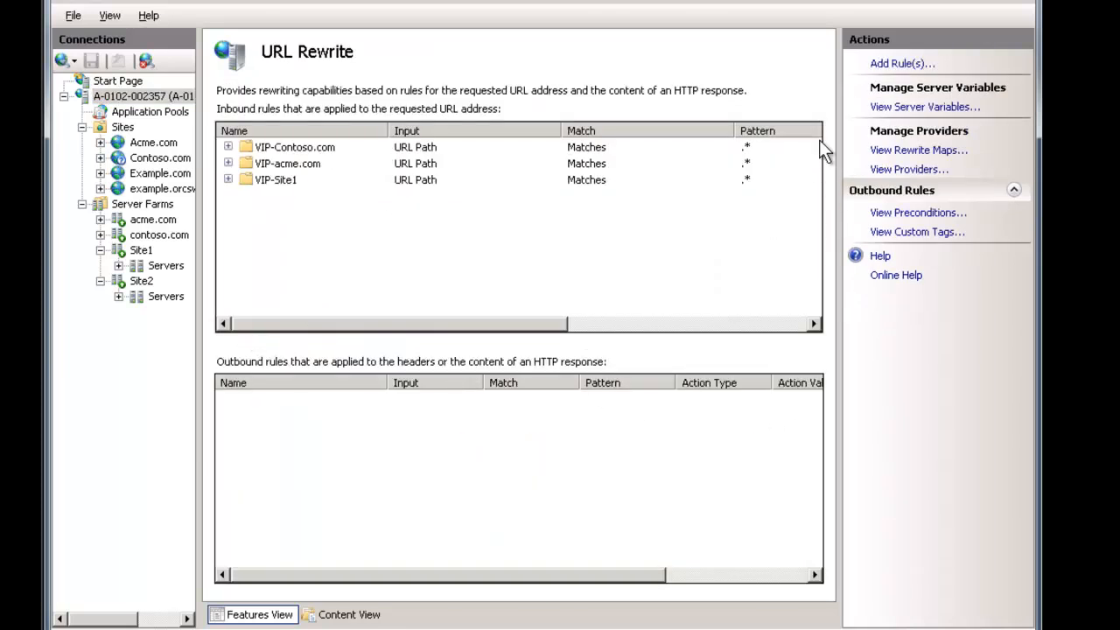
{"action": "left_click", "coordinate": [901, 63]}
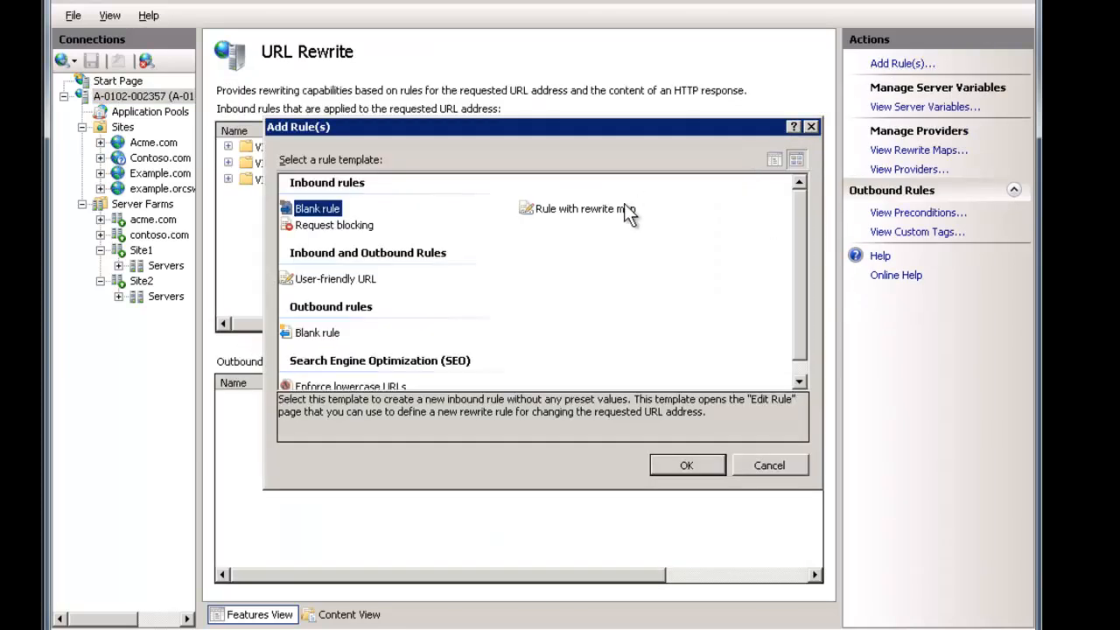
{"action": "left_click", "coordinate": [686, 465]}
{"action": "type", "text": "VIP-"}
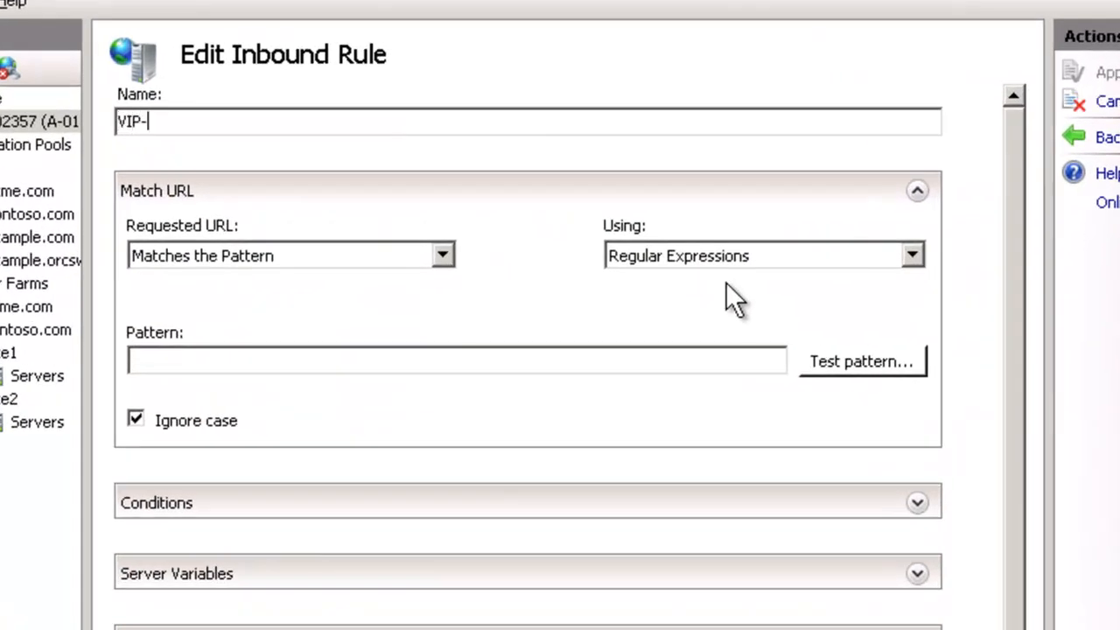
{"action": "type", "text": "mysite.com"}
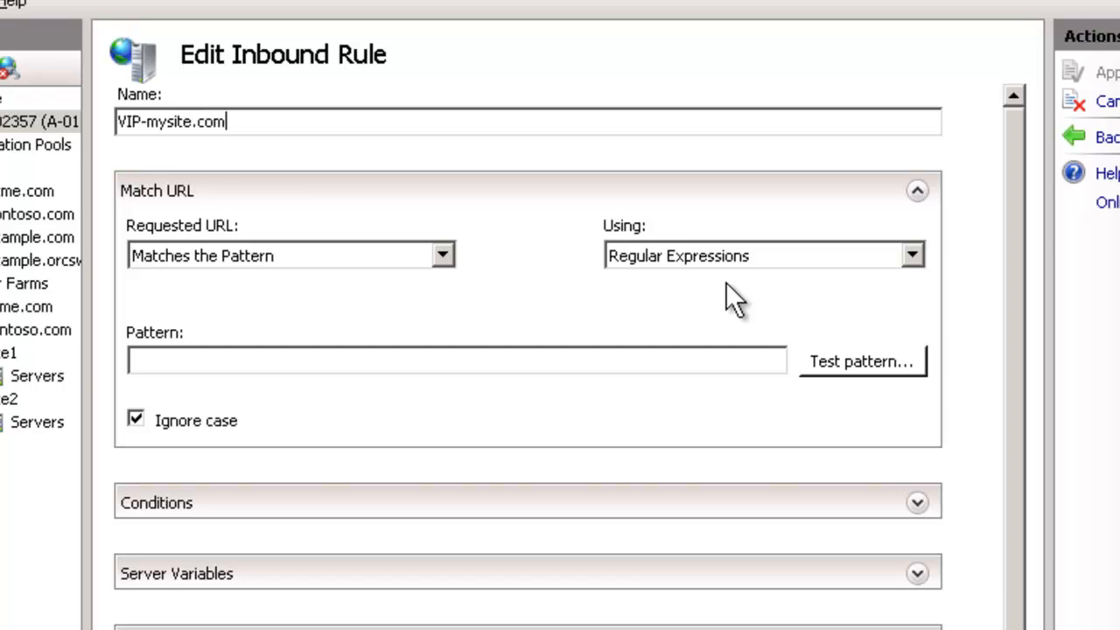
{"action": "left_click", "coordinate": [454, 361]}
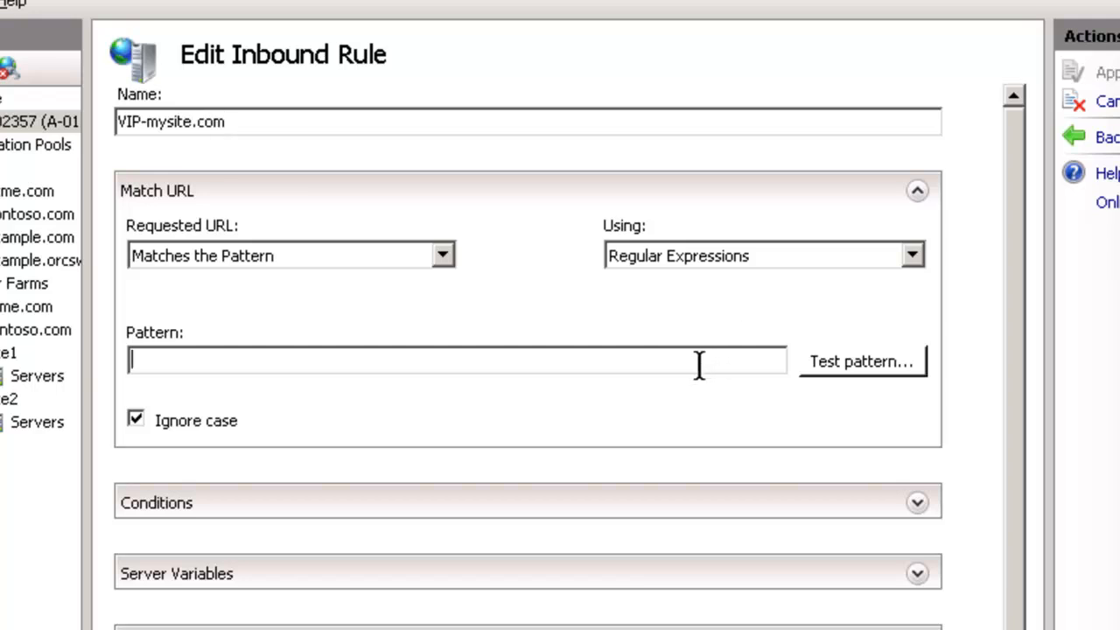
{"action": "type", "text": ".*"}
{"action": "type", "text": "{"}
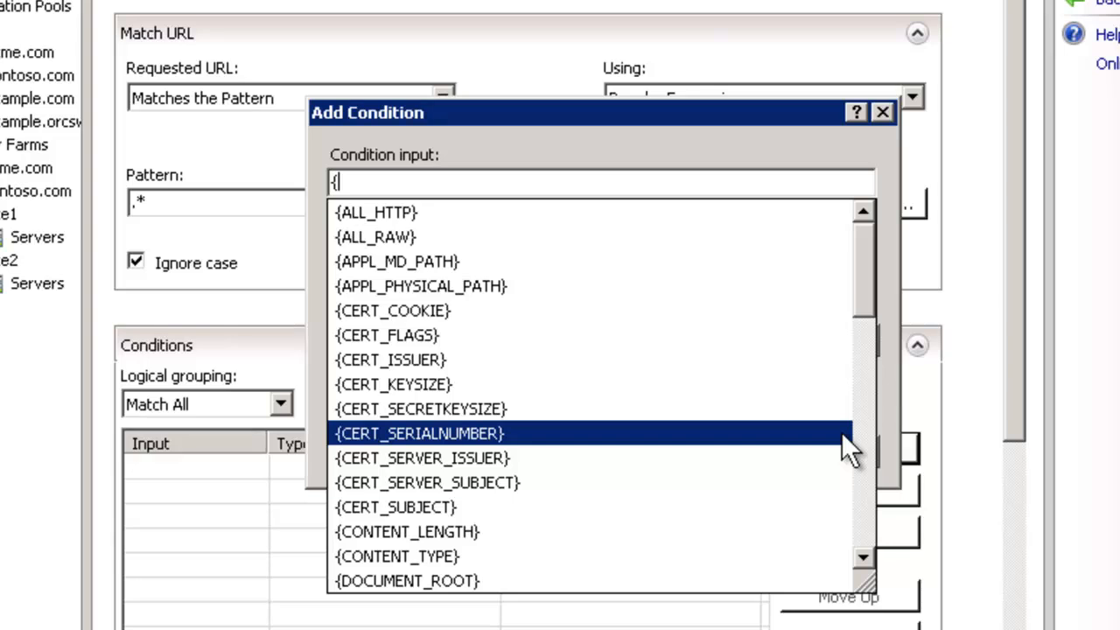
Add a condition requiring {SERVER_ADDR} to match ^10\.240\.230\.10$
{"action": "type", "text": "SERVER_add"}
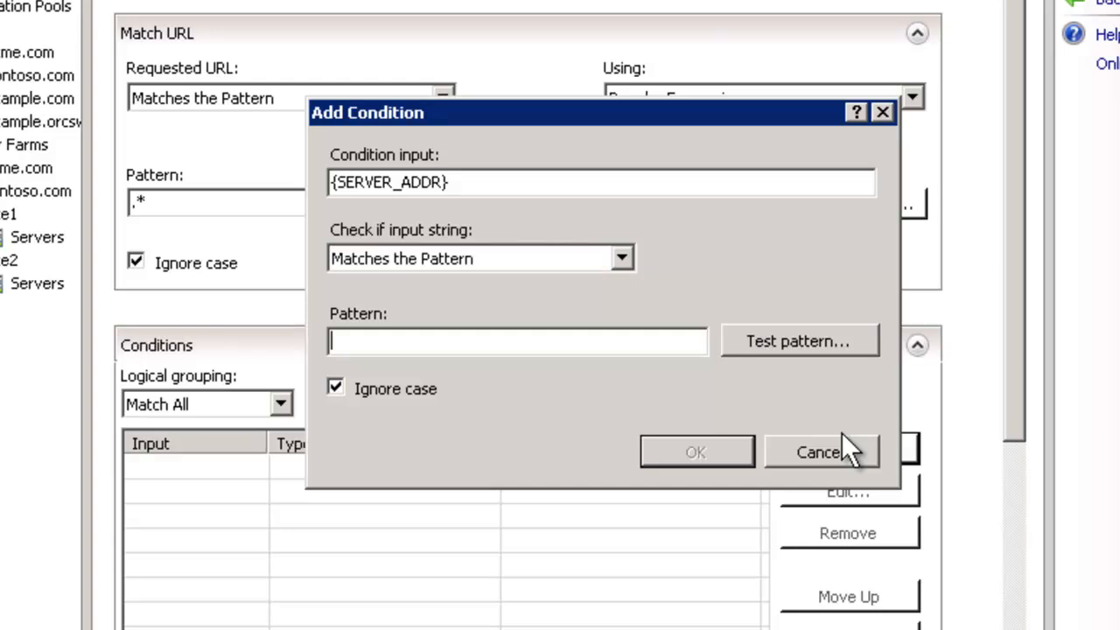
{"action": "type", "text": "10.240.230."}
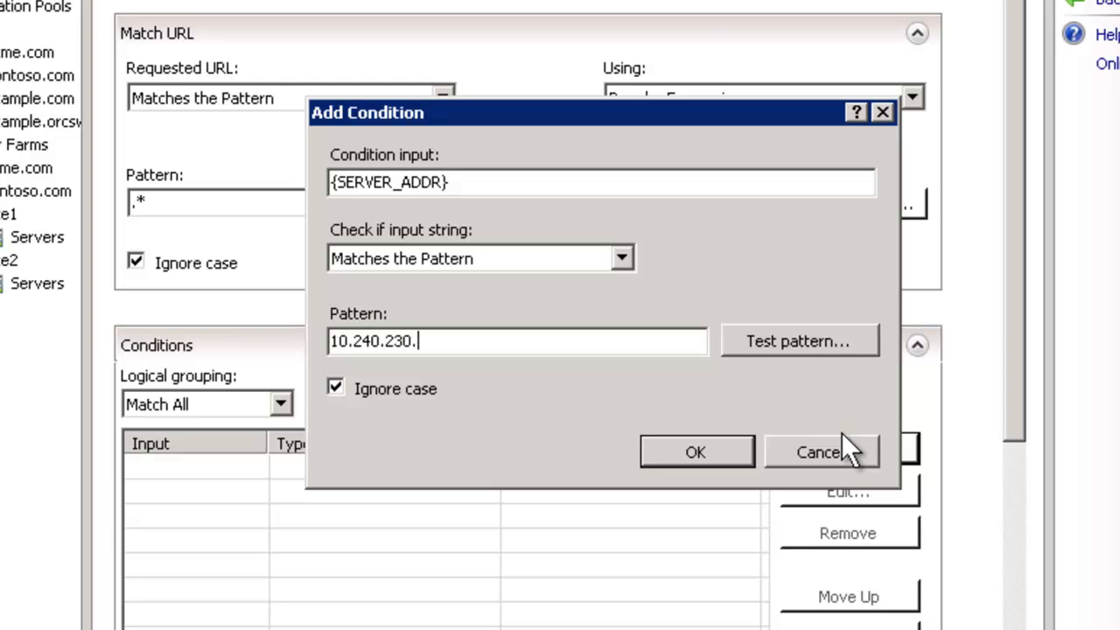
{"action": "type", "text": "10\\"}
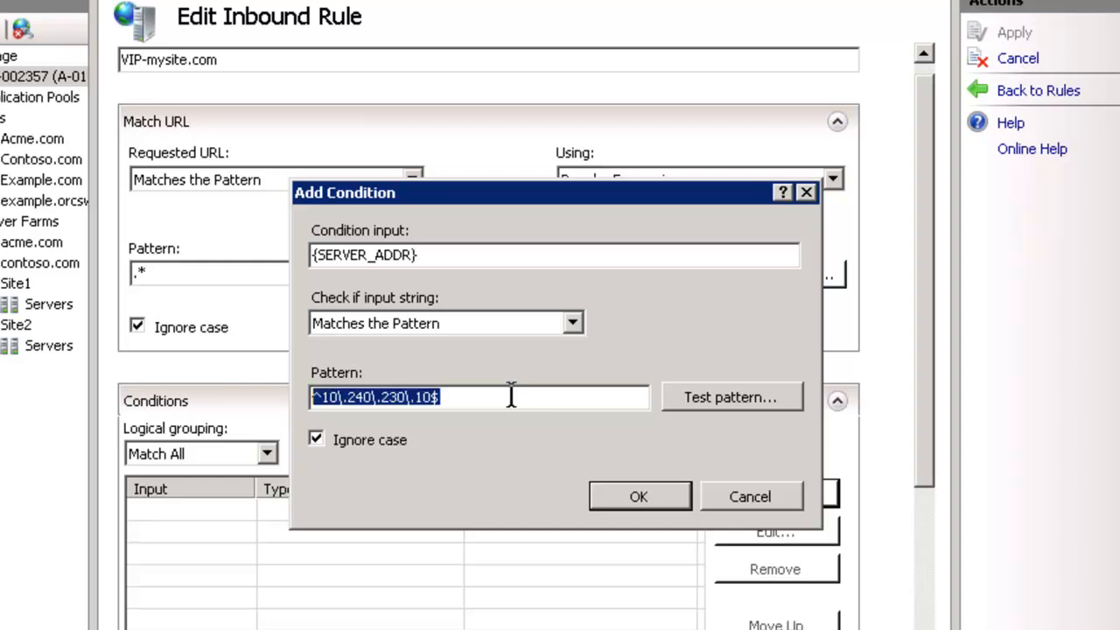
{"action": "left_click", "coordinate": [638, 496]}
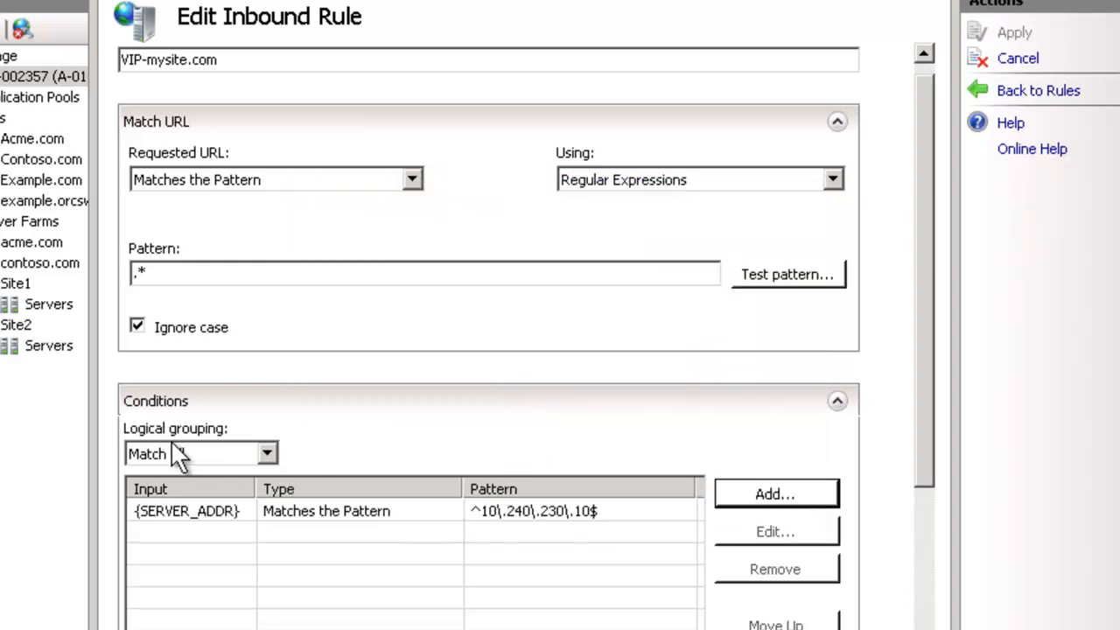
Choose Site1 as the rule action's server farm, using http and path /{R:0}
{"action": "left_click", "coordinate": [200, 453]}
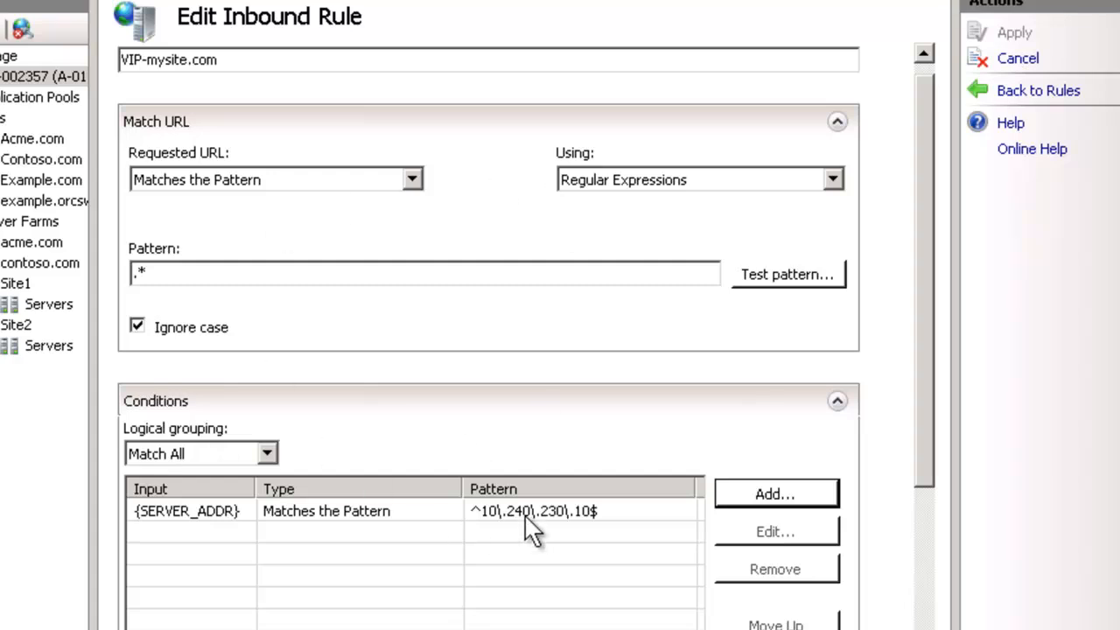
{"action": "scroll", "scroll_direction": "down", "scroll_amount": 3}
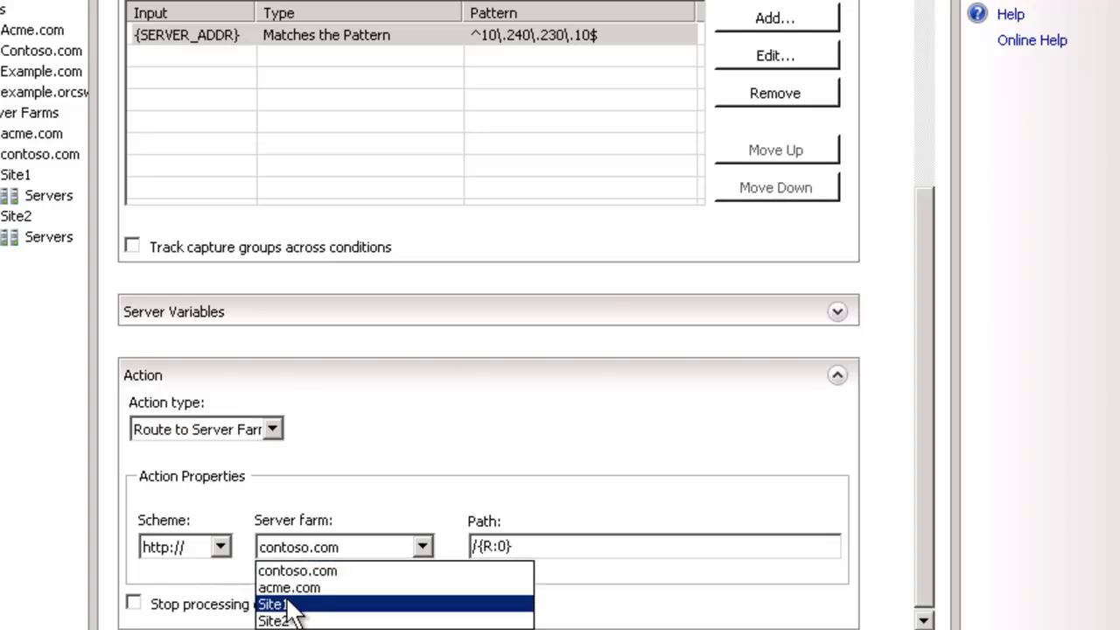
{"action": "left_click", "coordinate": [273, 603]}
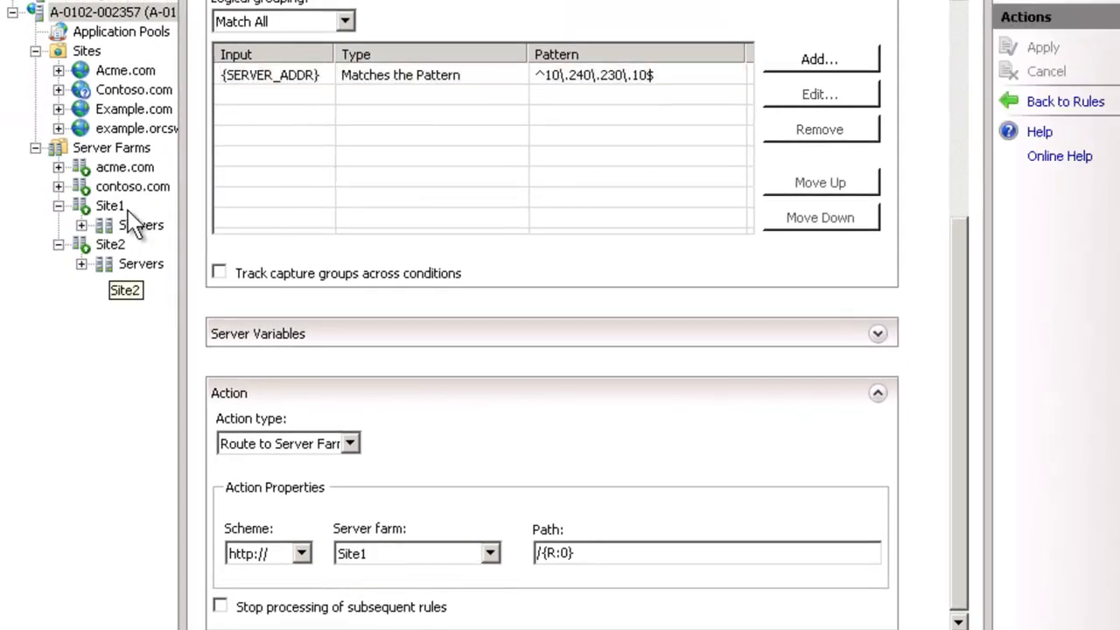
Change the rule action's server farm from Site1 to MySite
{"action": "left_click", "coordinate": [109, 205]}
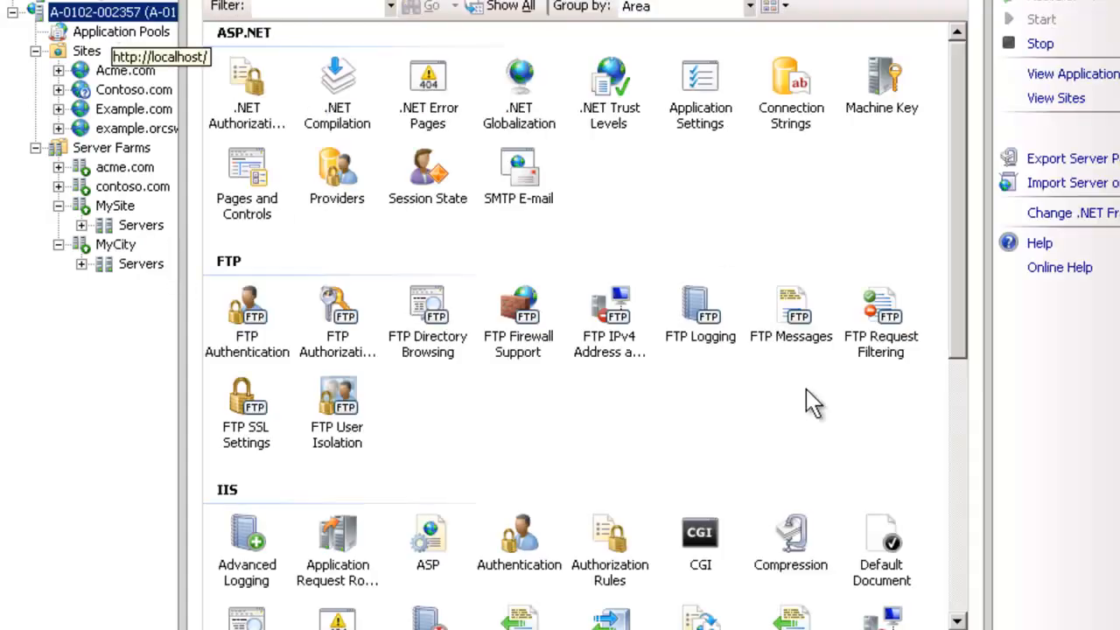
{"action": "scroll", "scroll_direction": "down", "scroll_amount": 3}
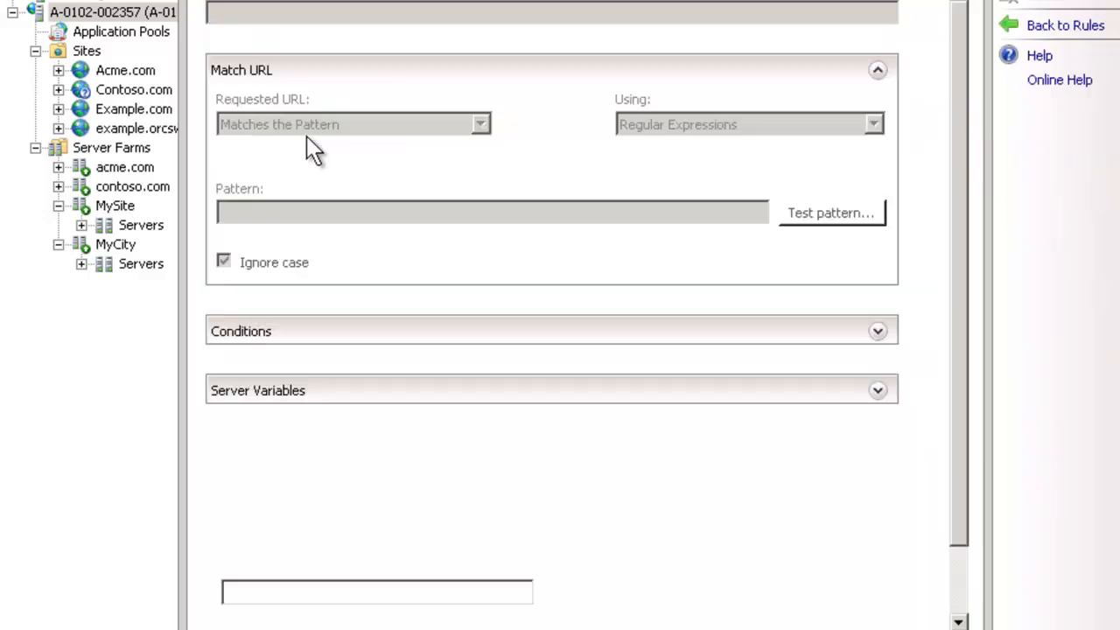
{"action": "scroll", "scroll_direction": "down", "scroll_amount": 3}
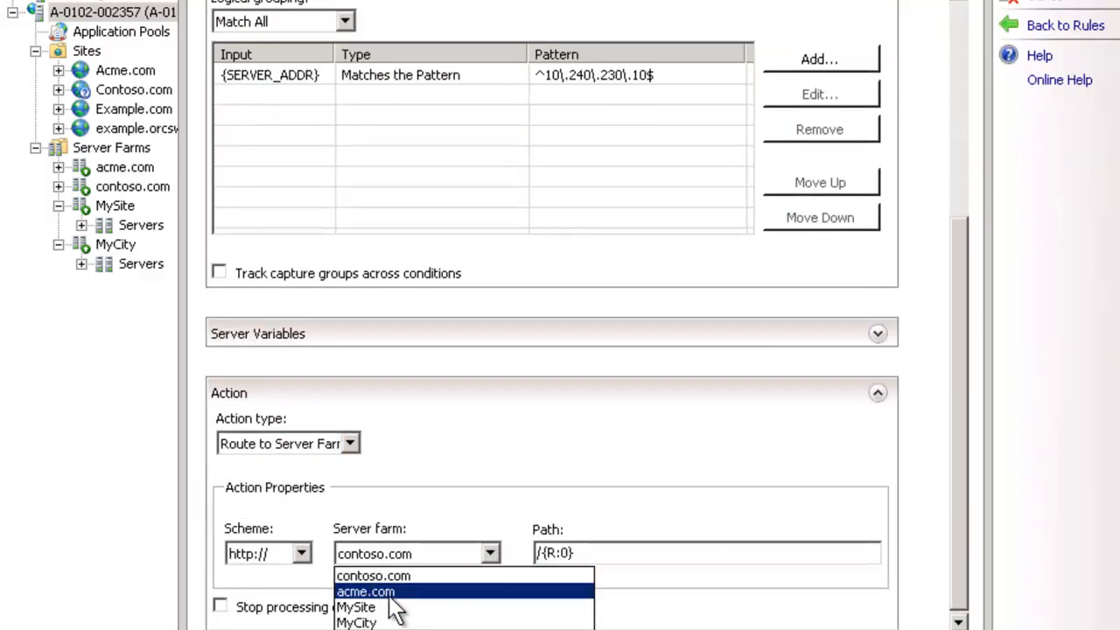
{"action": "left_click", "coordinate": [356, 606]}
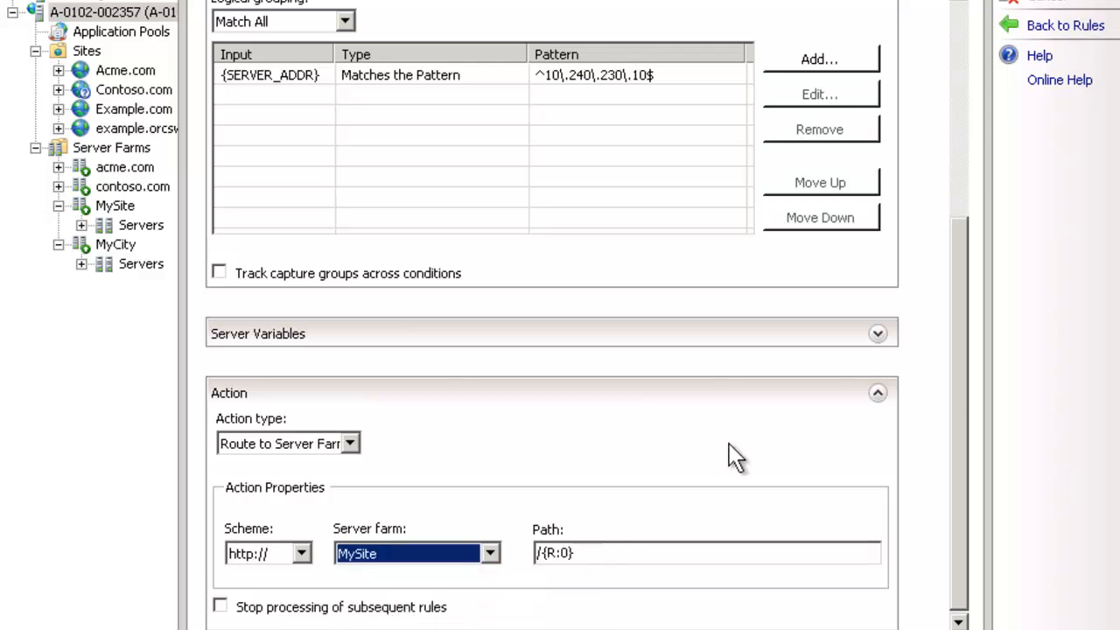
{"action": "mouse_move", "coordinate": [962, 210]}
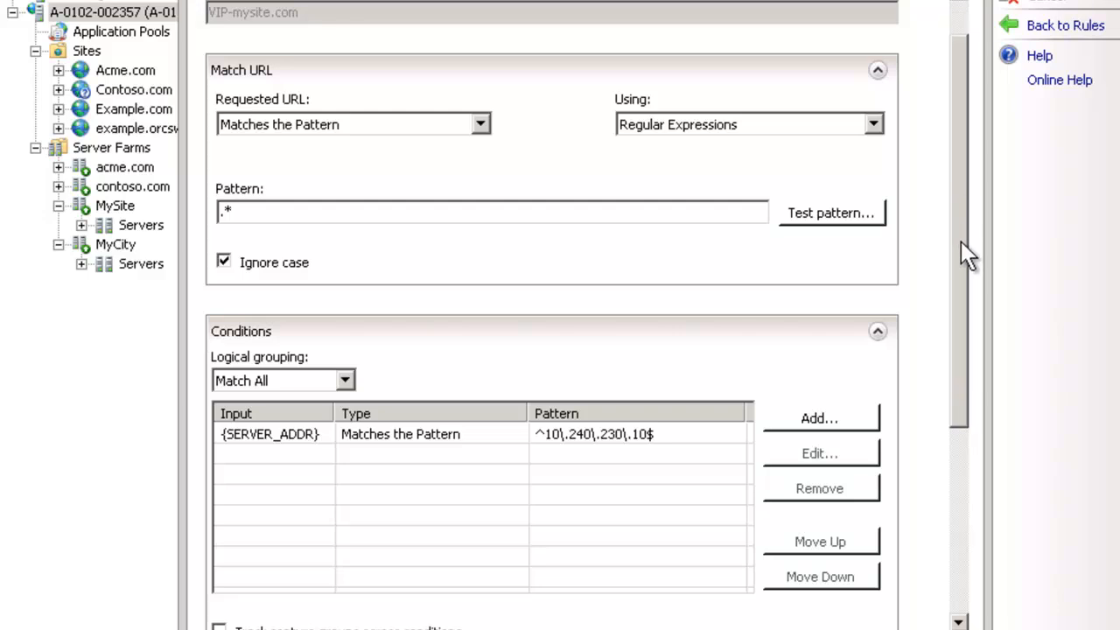
Add server variable HTTP_X_ORIGINAL_HTTP_HOST with value {HTTP_HOST}, replacing the existing value
{"action": "scroll", "scroll_direction": "down", "scroll_amount": 3}
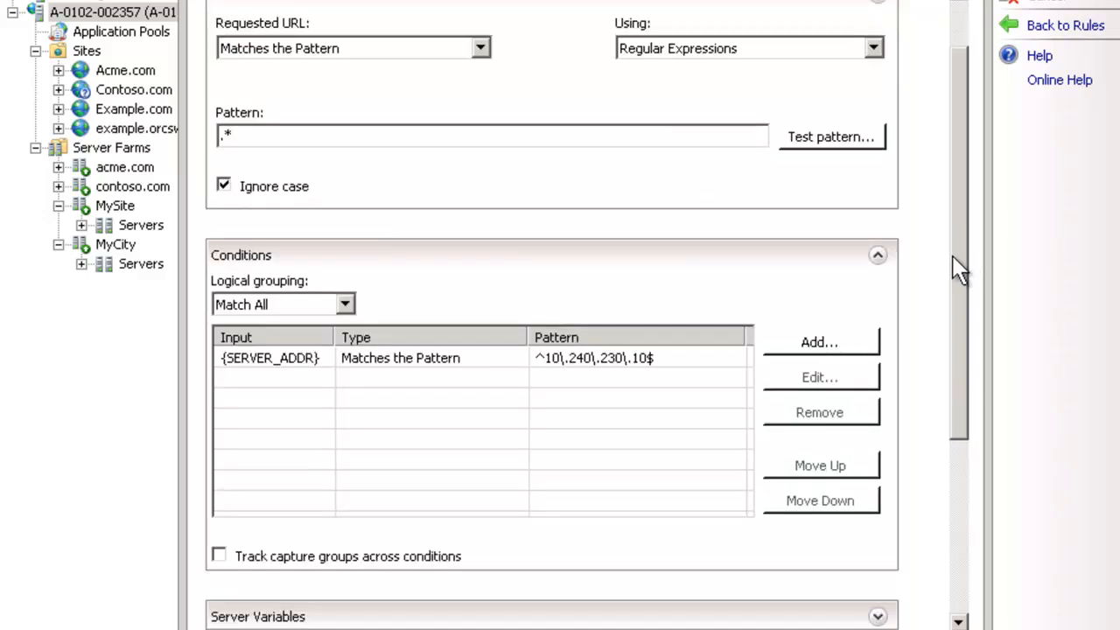
{"action": "scroll", "scroll_direction": "down", "scroll_amount": 3}
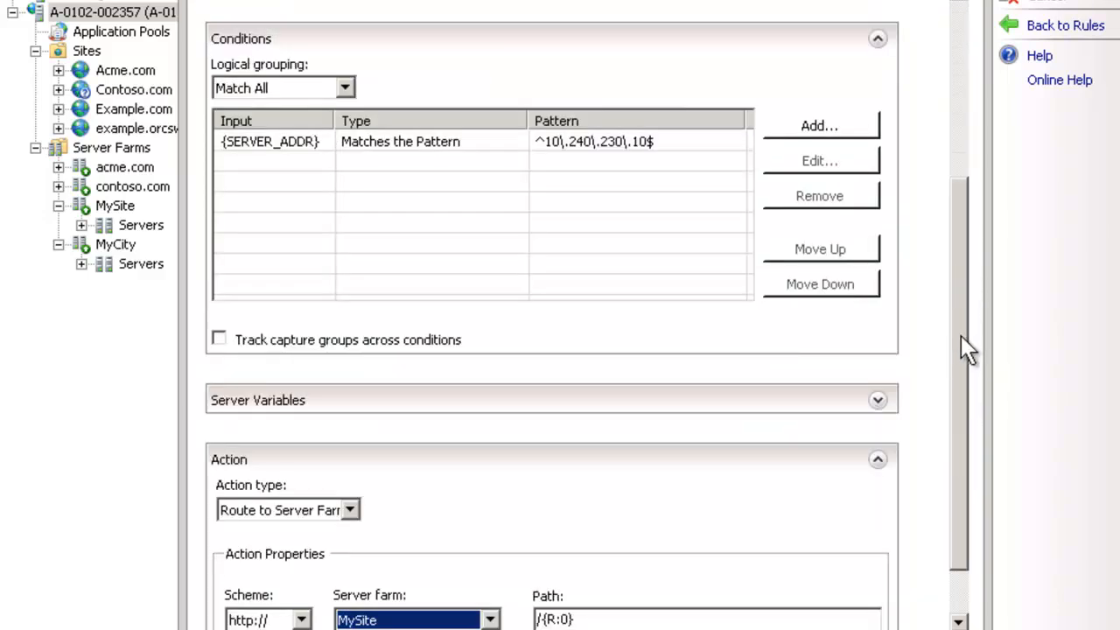
{"action": "scroll", "scroll_direction": "down", "scroll_amount": 3}
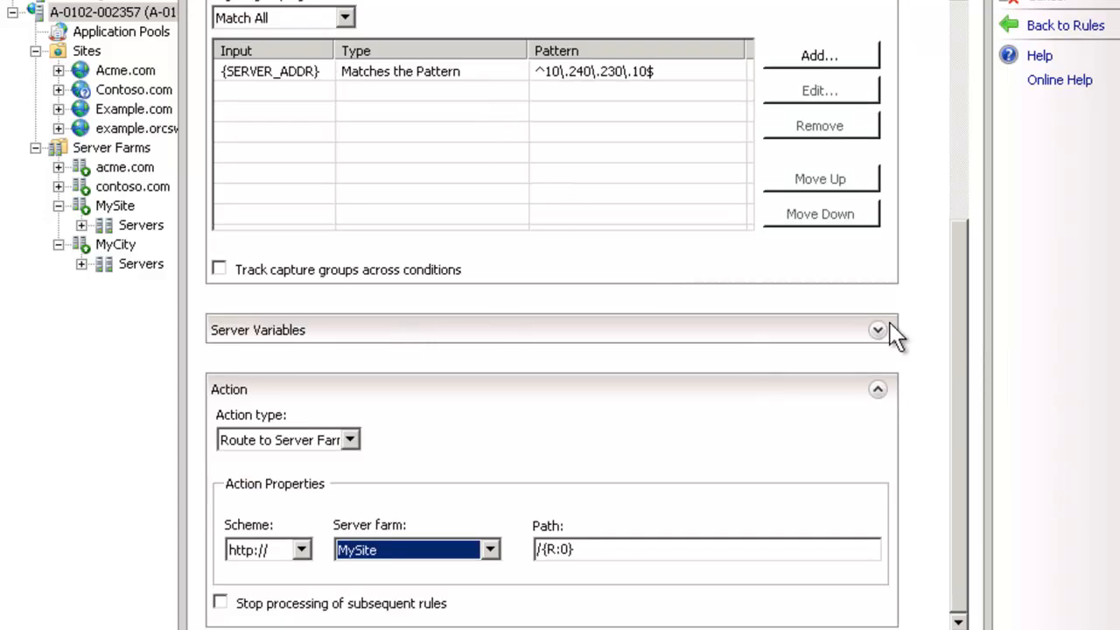
{"action": "left_click", "coordinate": [878, 330]}
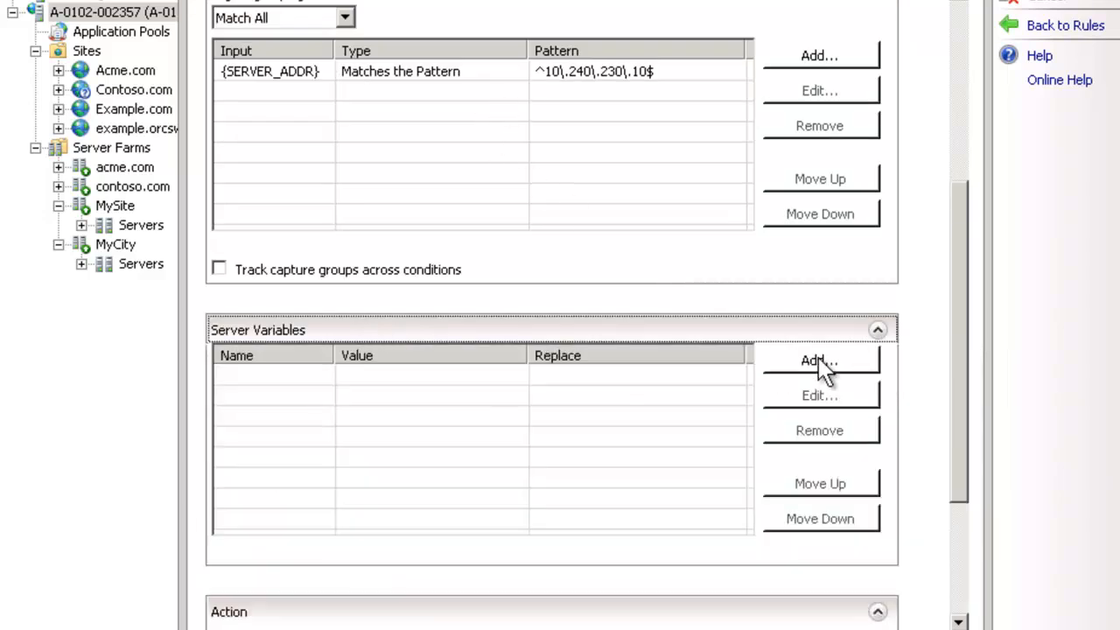
{"action": "left_click", "coordinate": [819, 359]}
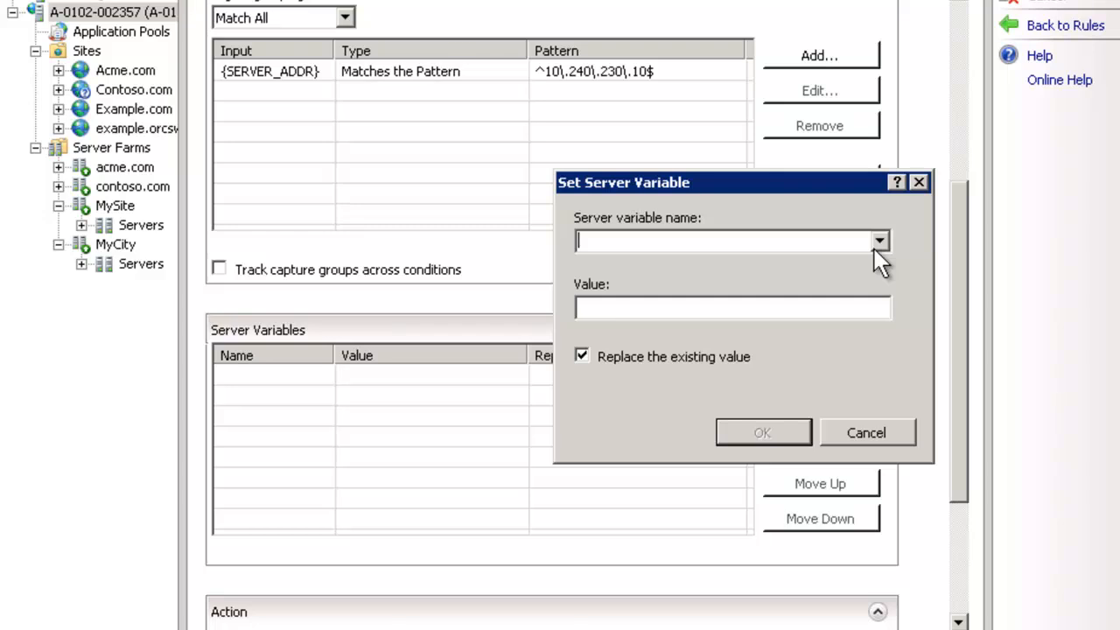
{"action": "type", "text": "HTTP_"}
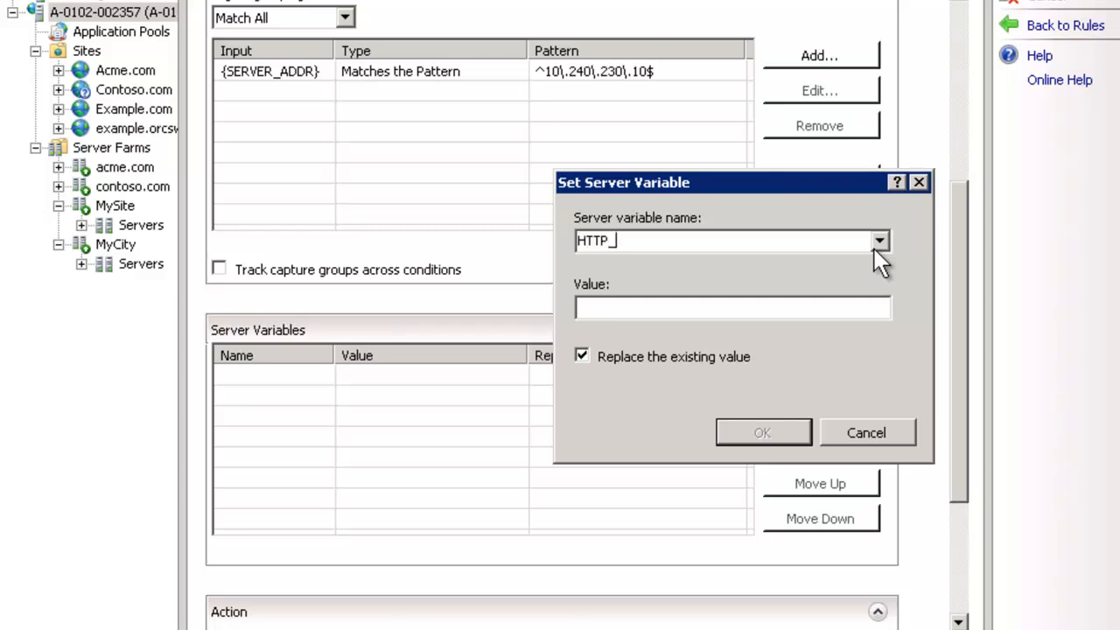
{"action": "type", "text": "X_ORIGINA"}
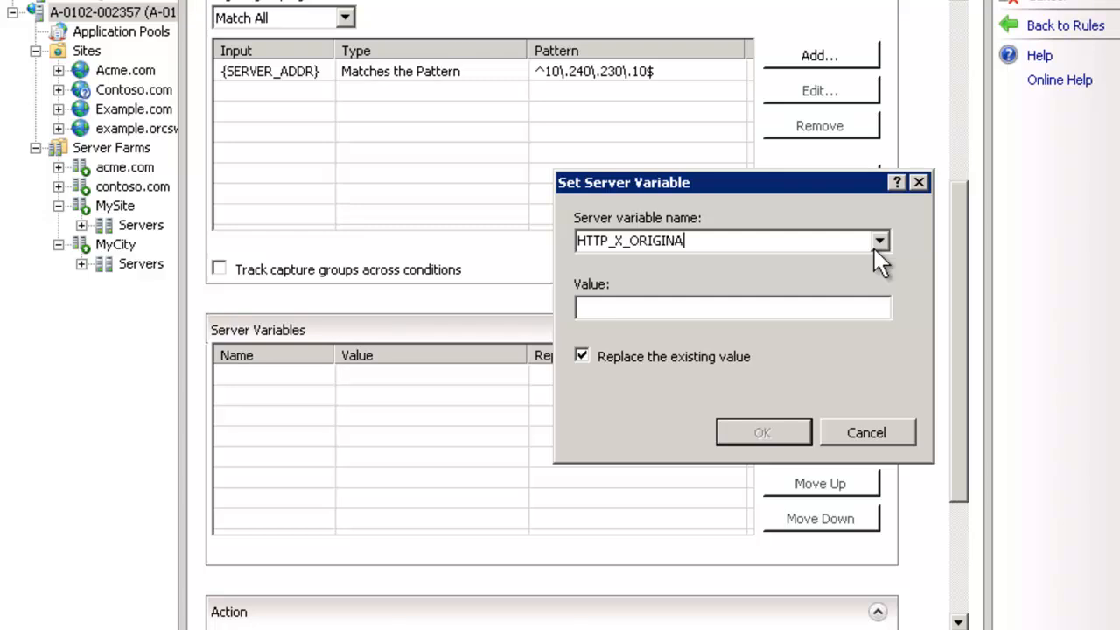
{"action": "type", "text": "L_HTTP_HOST"}
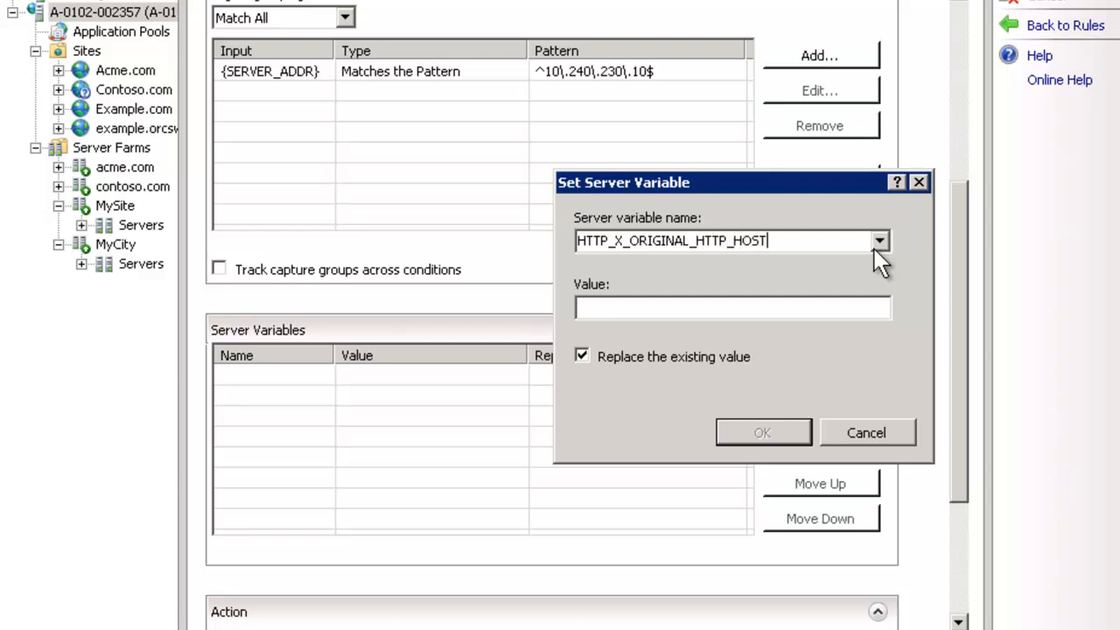
{"action": "type", "text": "{"}
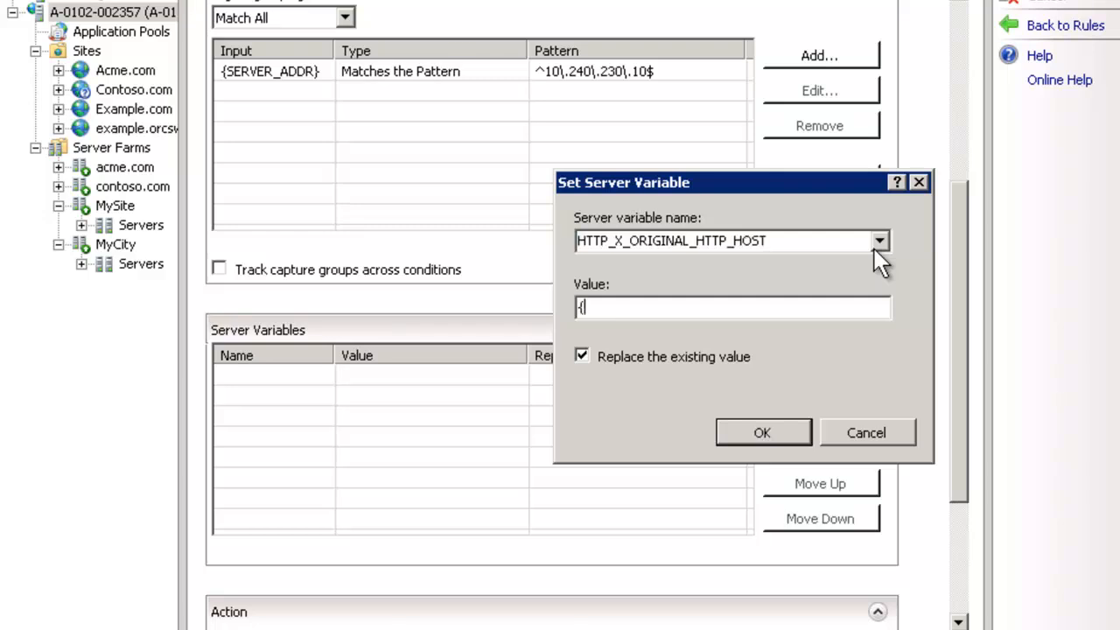
{"action": "type", "text": "HTTP_HOT"}
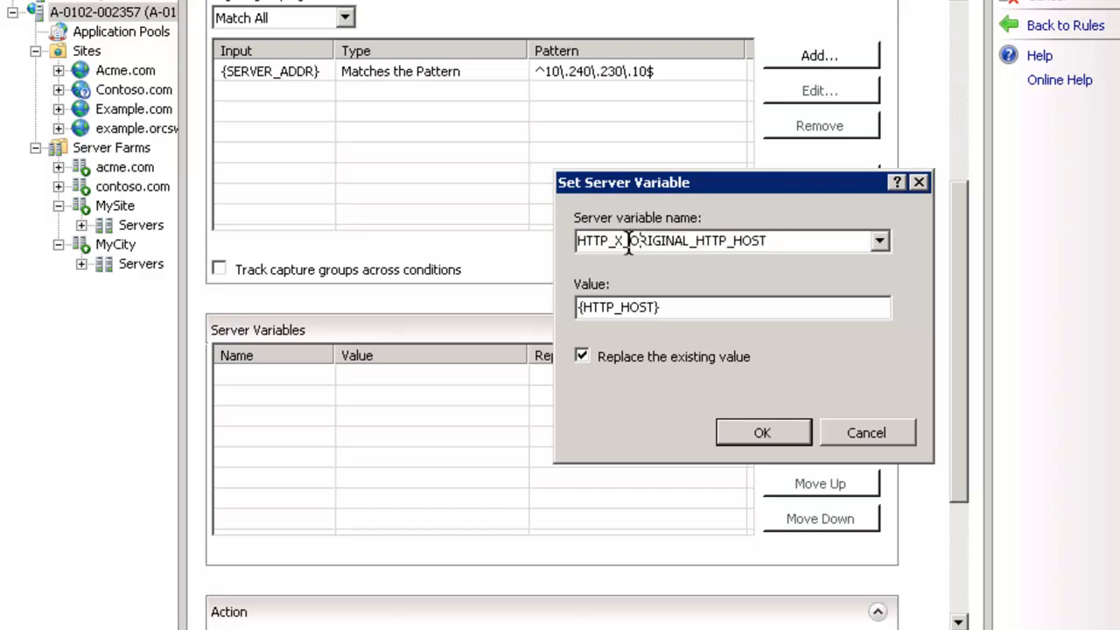
{"action": "mouse_move", "coordinate": [610, 314]}
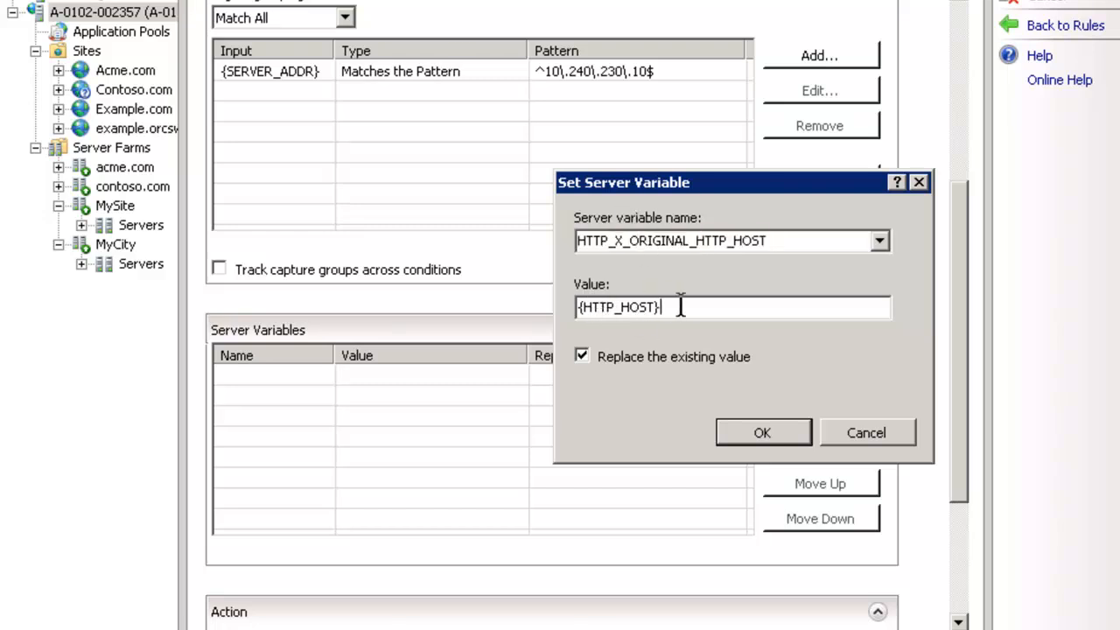
{"action": "mouse_move", "coordinate": [757, 271]}
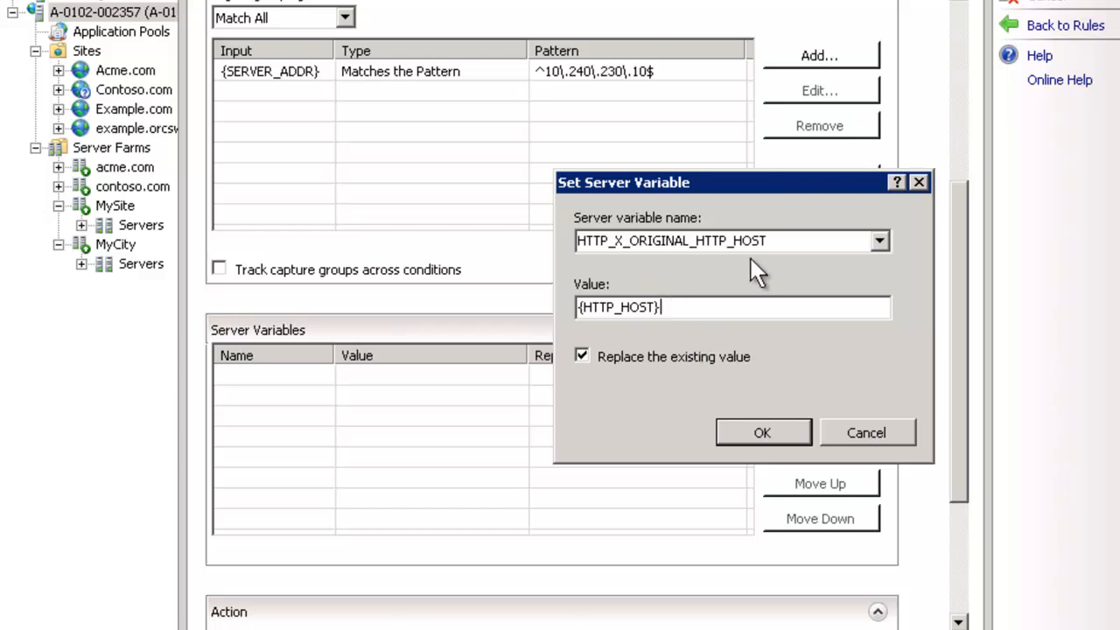
{"action": "mouse_move", "coordinate": [768, 424]}
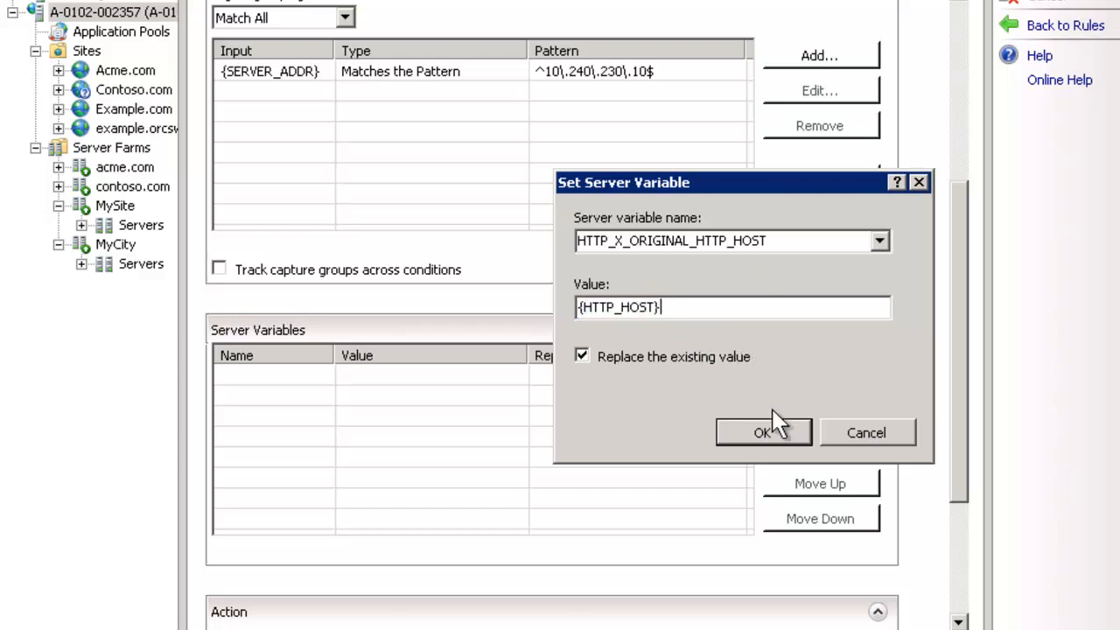
{"action": "left_click", "coordinate": [763, 432]}
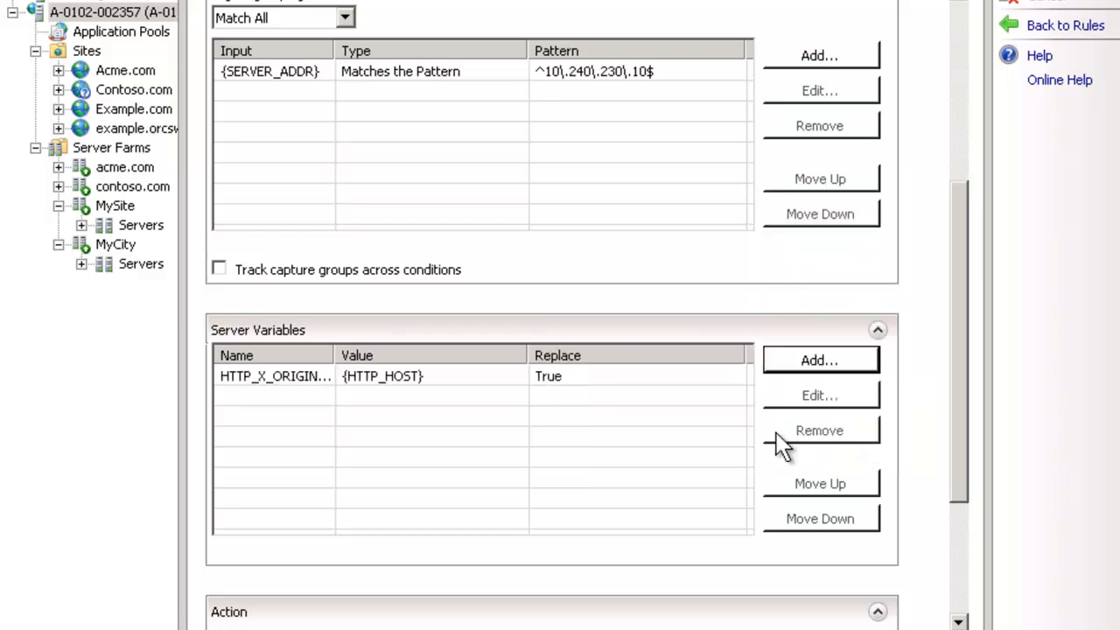
Add server variable HTTP_HOST with value MYSITE, keeping Replace checked
{"action": "left_click", "coordinate": [819, 360]}
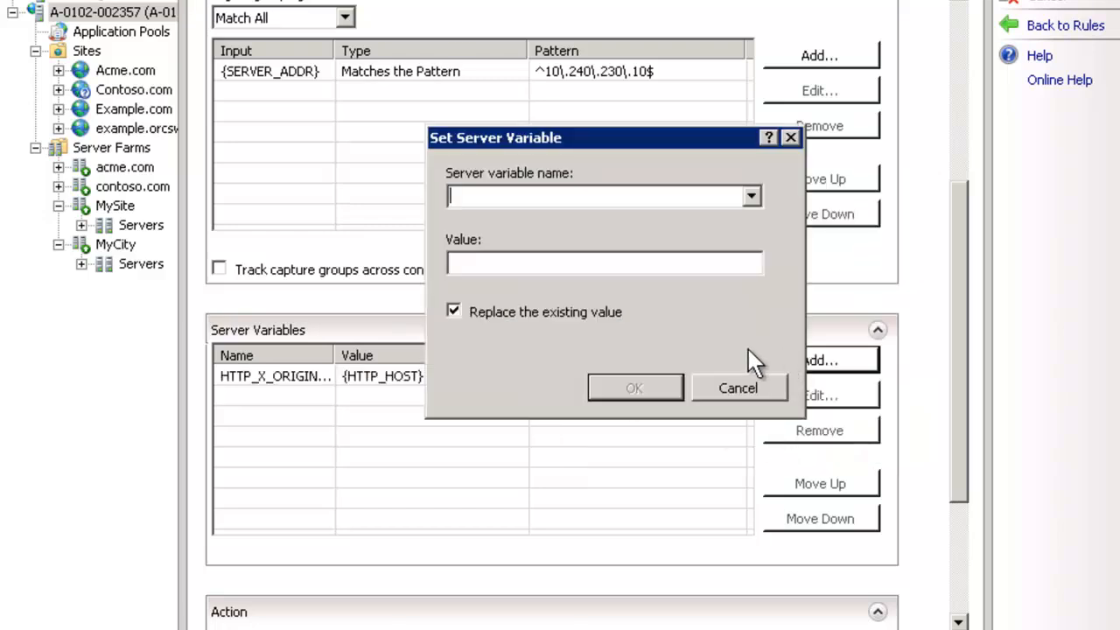
{"action": "type", "text": "HTTP_HOST"}
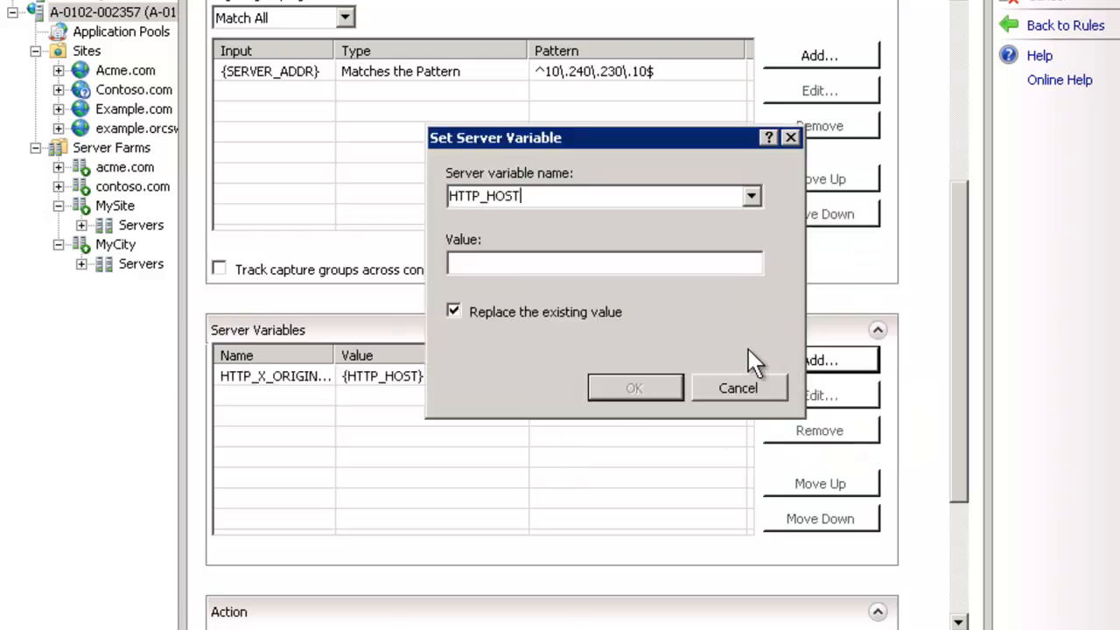
{"action": "type", "text": "MYSITE"}
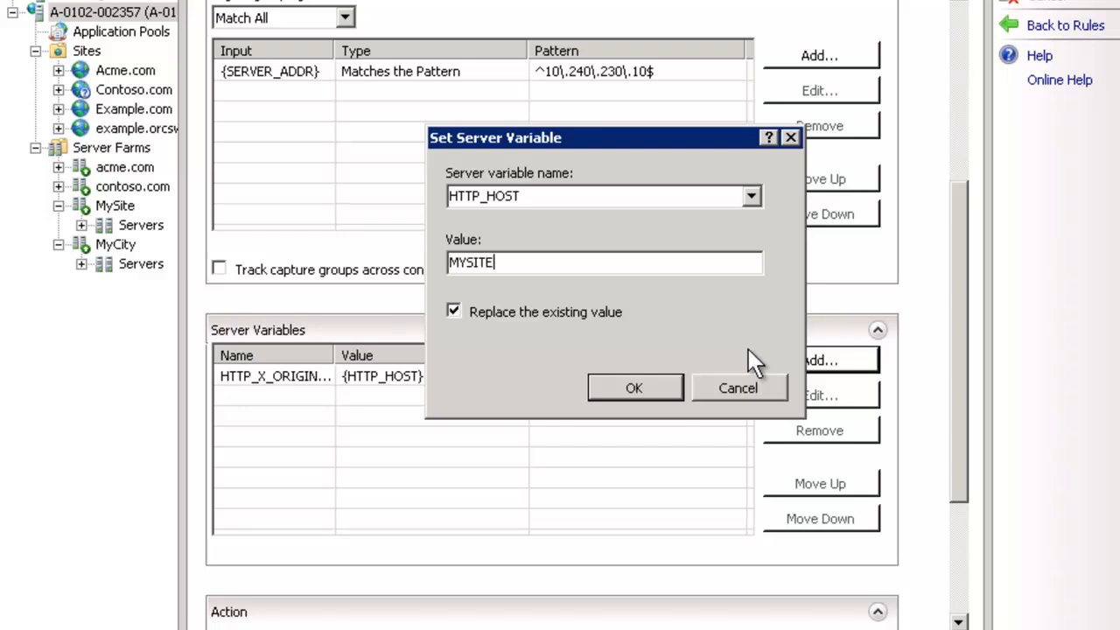
{"action": "left_click", "coordinate": [633, 388]}
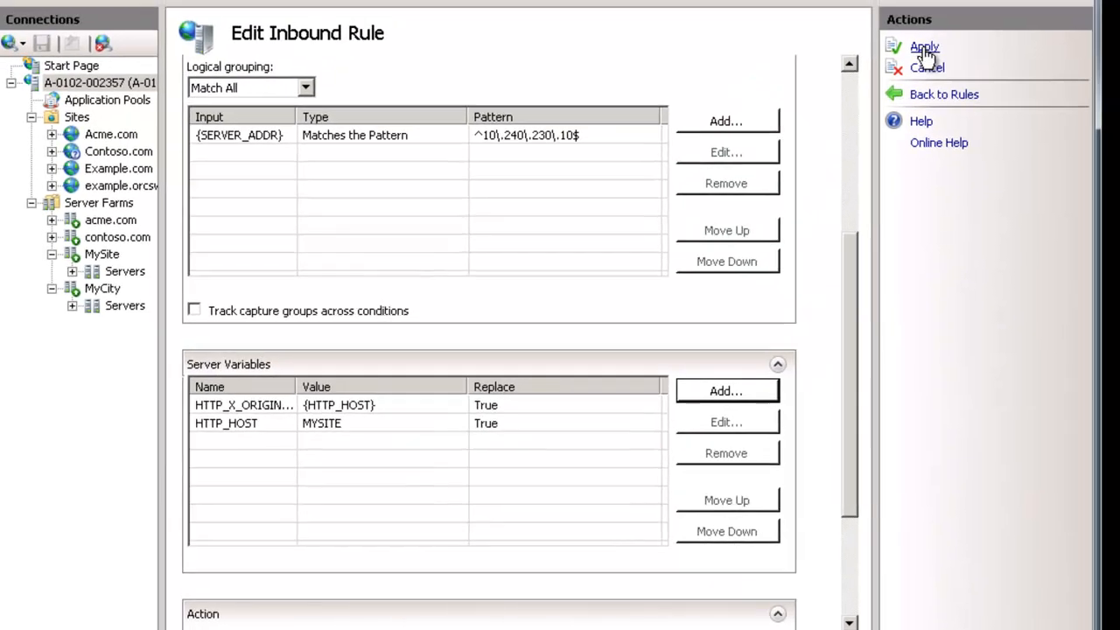
Apply the VIP-mysite.com rule changes from the Actions pane
{"action": "left_click", "coordinate": [925, 47]}
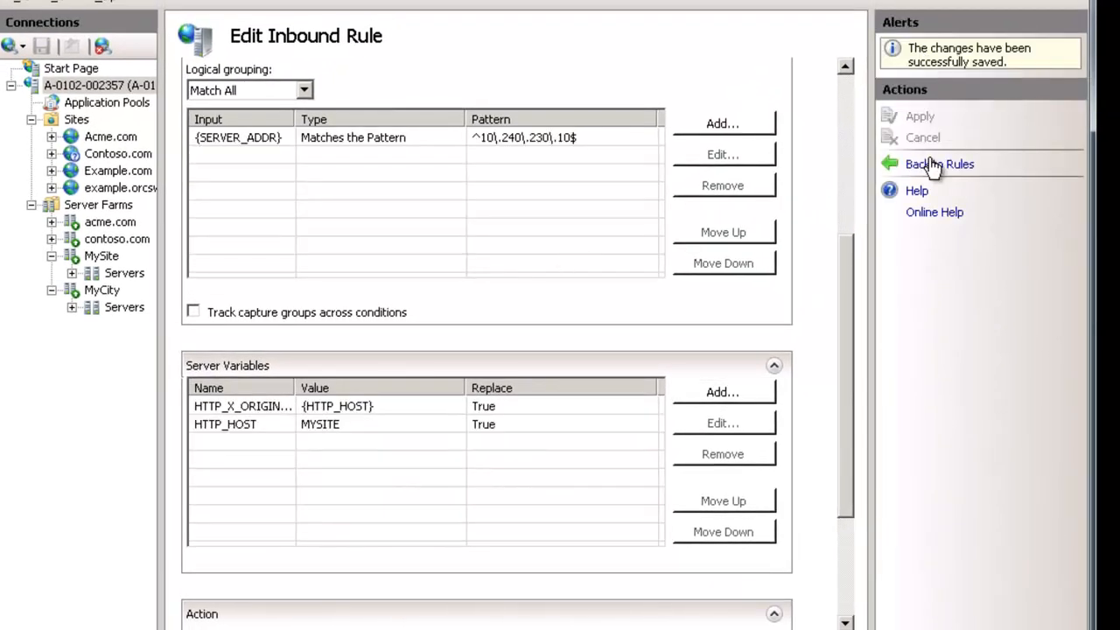
{"action": "mouse_move", "coordinate": [367, 438]}
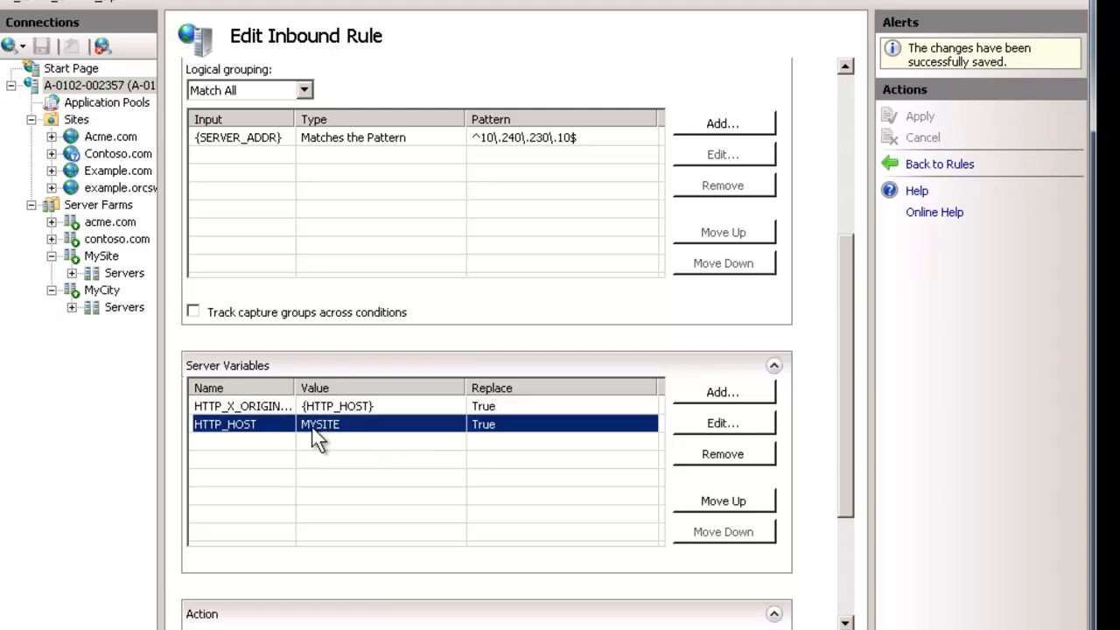
{"action": "mouse_move", "coordinate": [567, 148]}
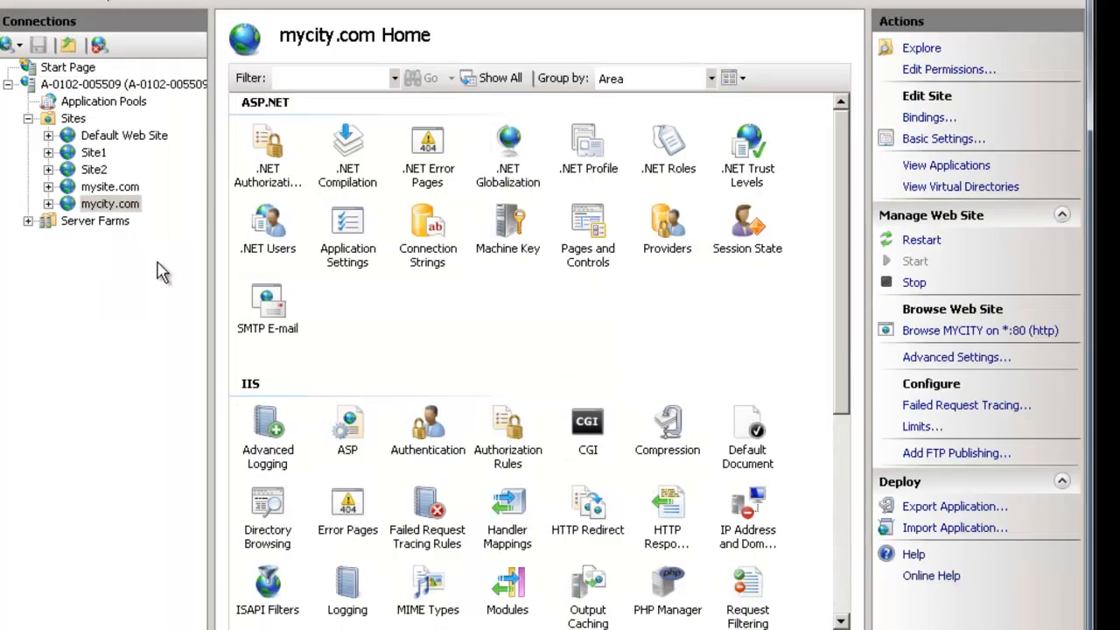
Inspect mysite.com's http binding for host name MYSITE on port 80
{"action": "left_click", "coordinate": [109, 186]}
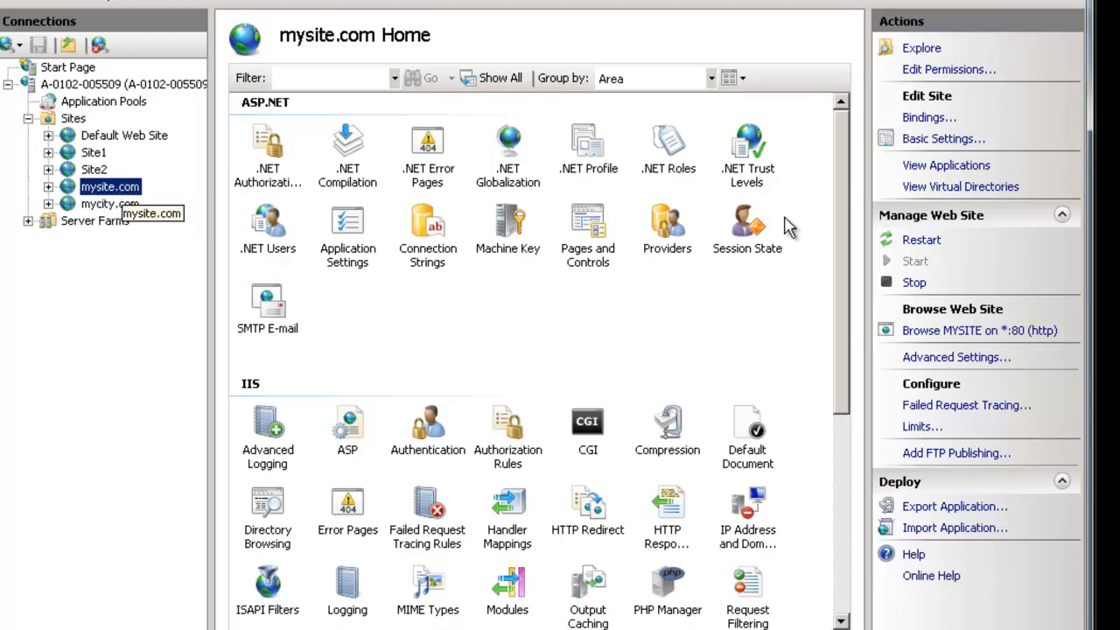
{"action": "mouse_move", "coordinate": [682, 228]}
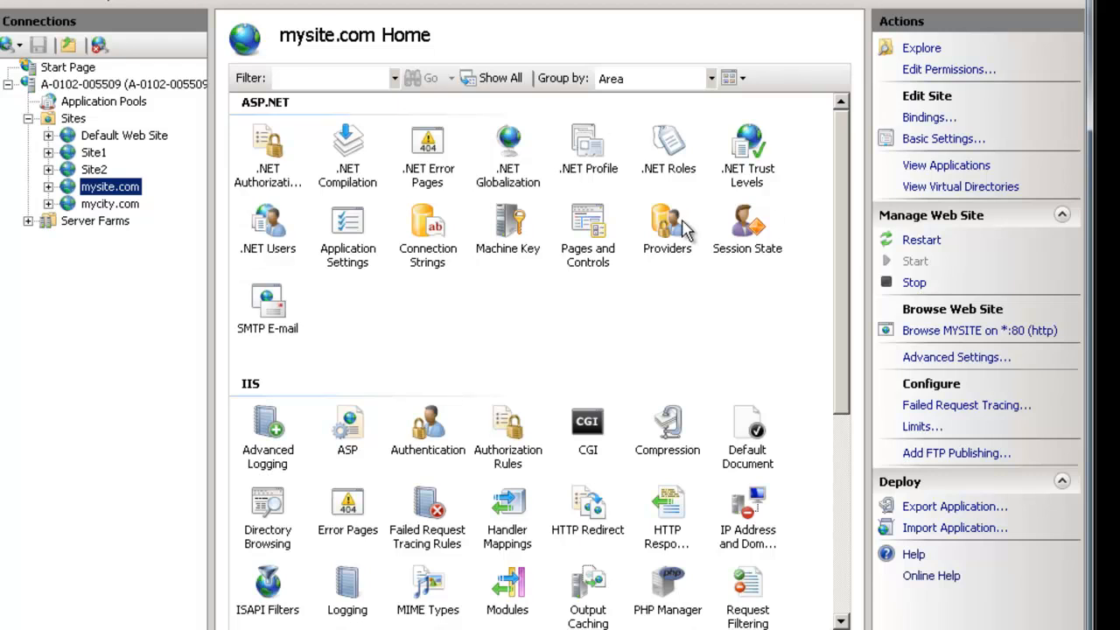
{"action": "left_click", "coordinate": [929, 116]}
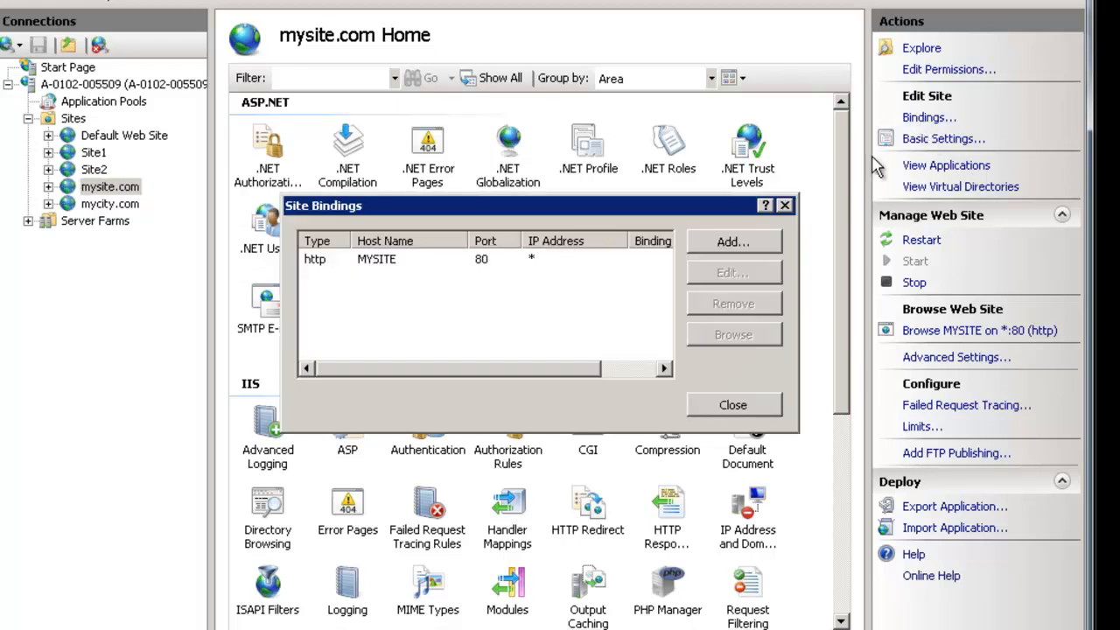
{"action": "left_click", "coordinate": [385, 259]}
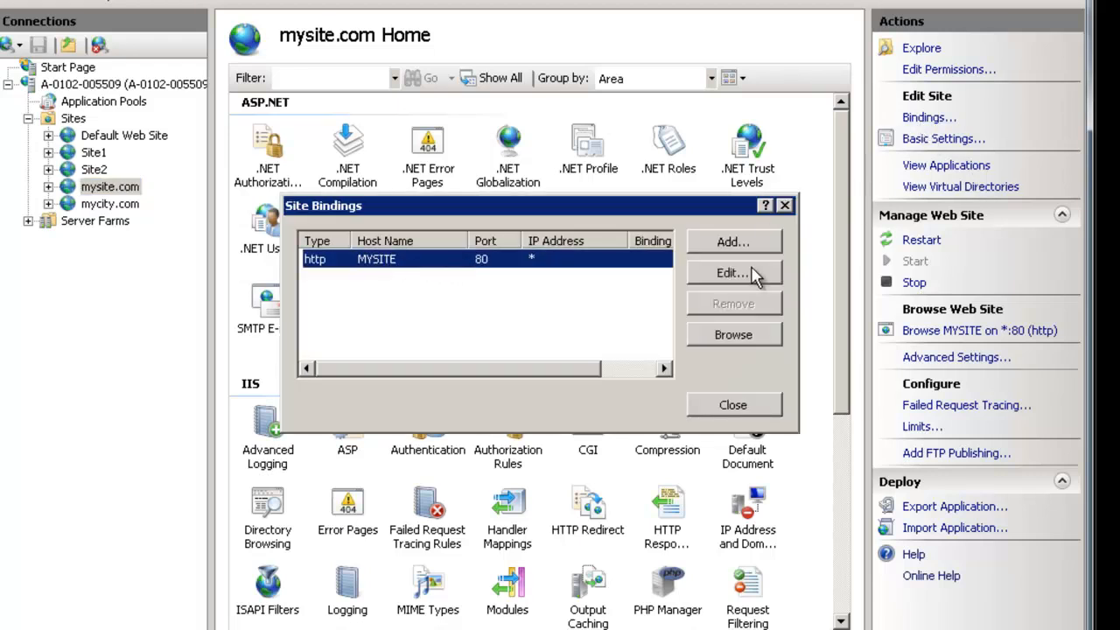
{"action": "left_click", "coordinate": [731, 272]}
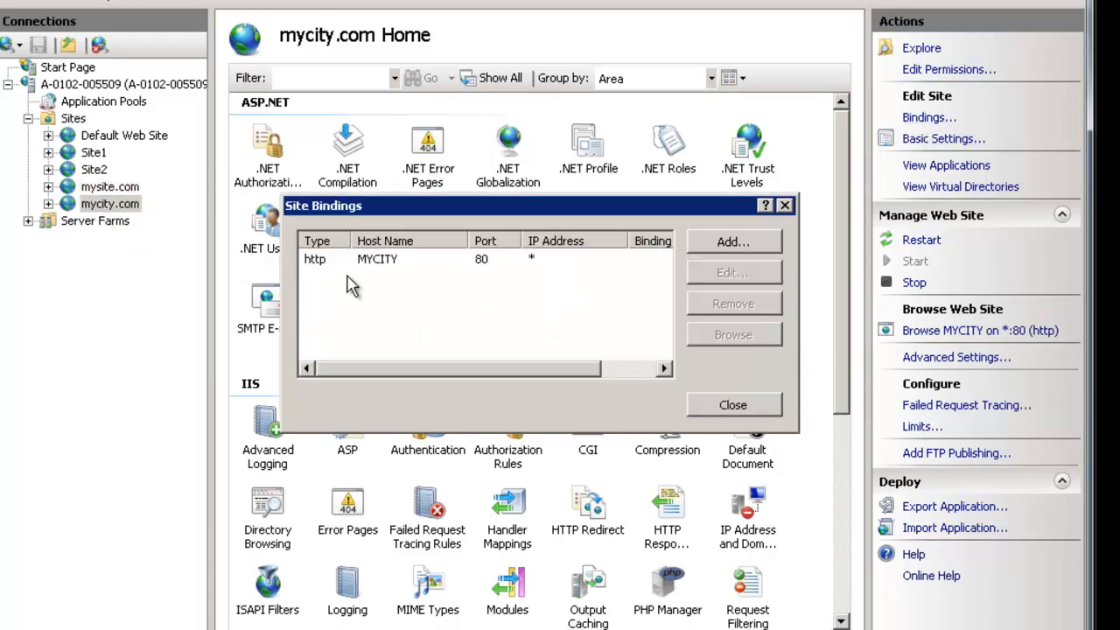
Close the mycity.com site bindings and return to the server's Home page features
{"action": "left_click", "coordinate": [377, 258]}
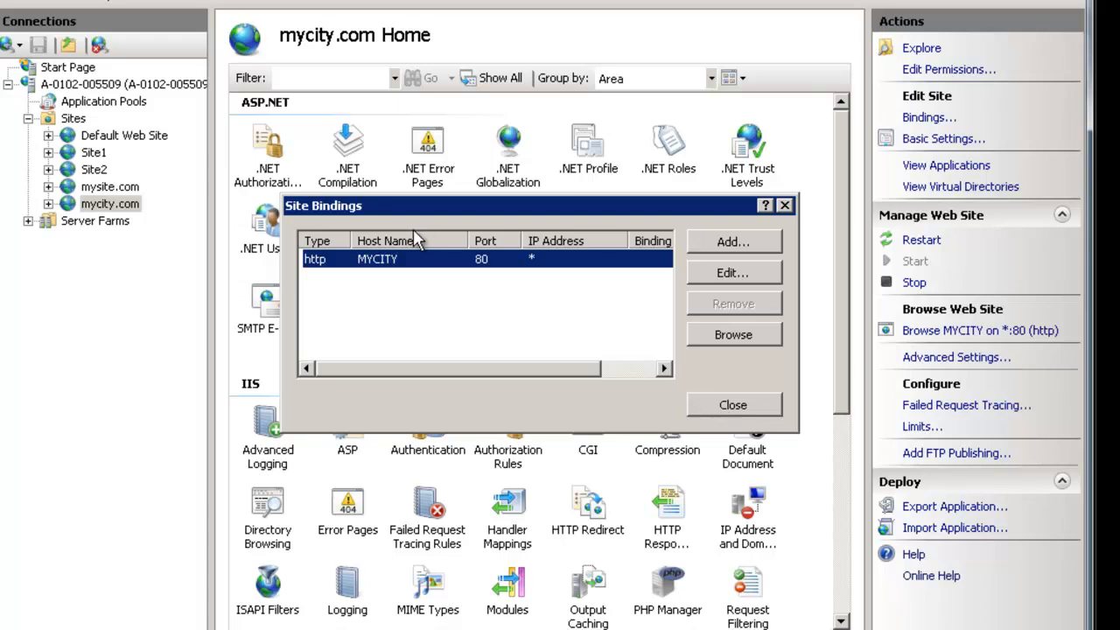
{"action": "mouse_move", "coordinate": [519, 283]}
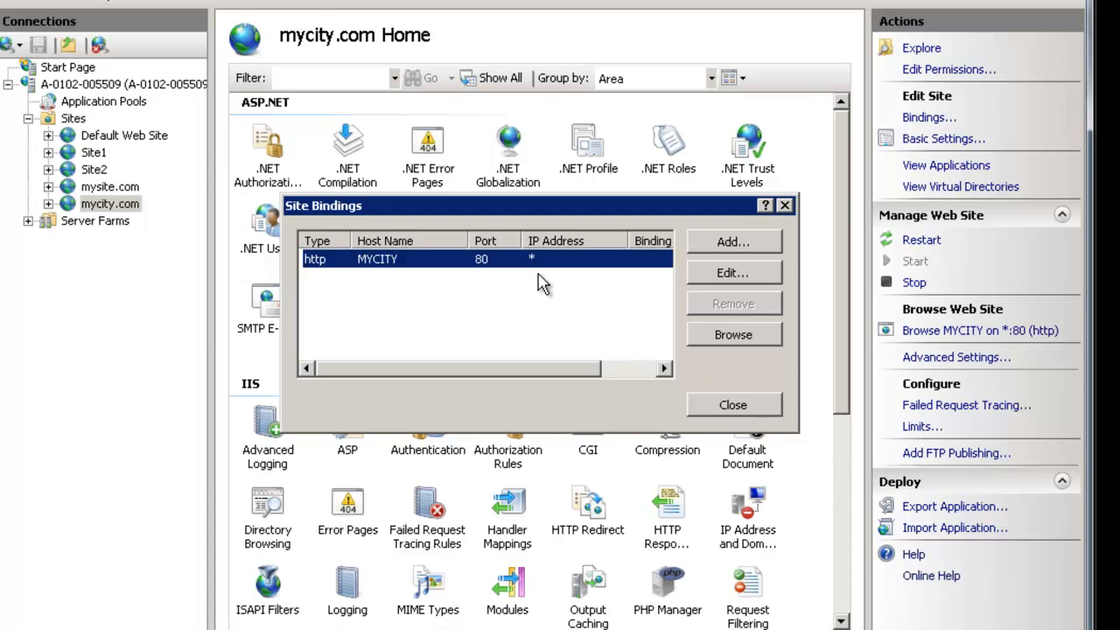
{"action": "left_click", "coordinate": [733, 404]}
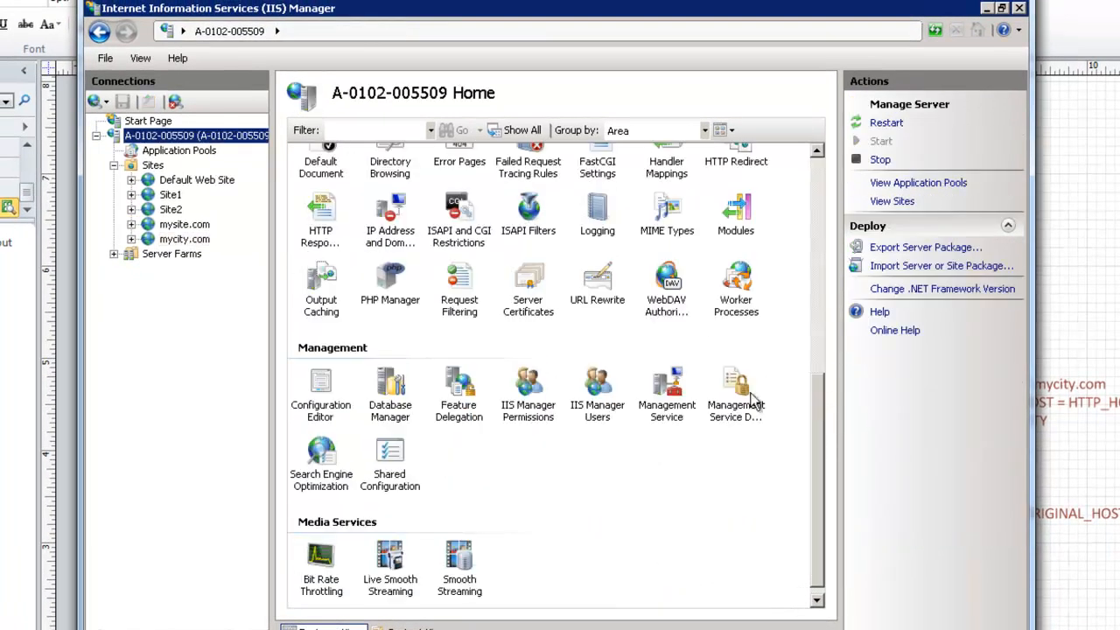
{"action": "mouse_move", "coordinate": [599, 300]}
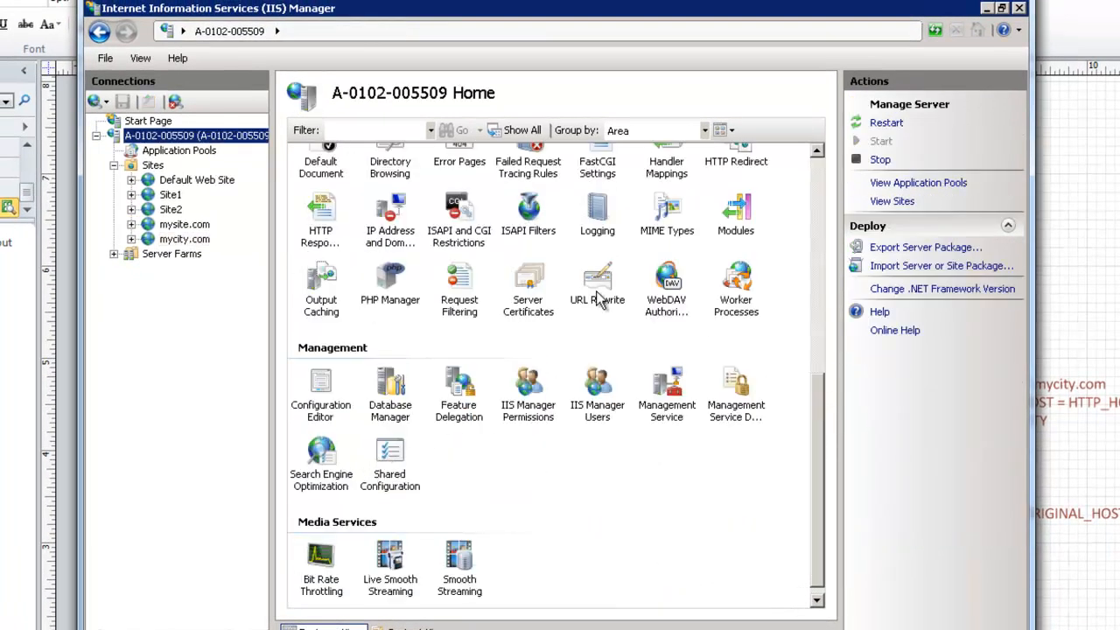
Create a blank server-level inbound rule named 'Set HTTP_HOST Back' with URL pattern .*
{"action": "double_click", "coordinate": [597, 280]}
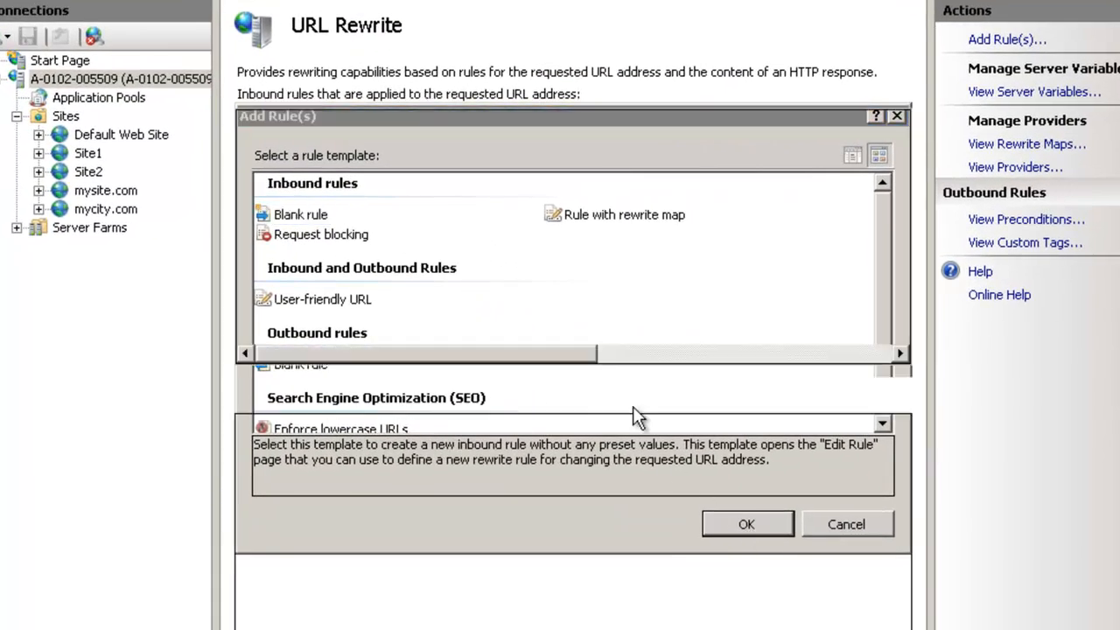
{"action": "left_click", "coordinate": [745, 524]}
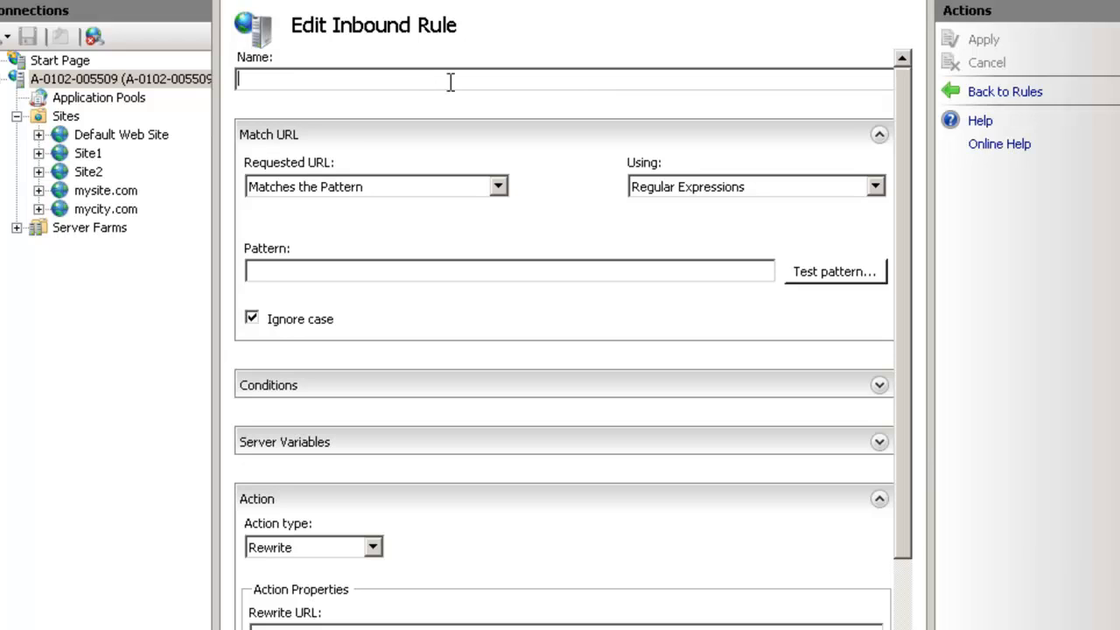
{"action": "type", "text": "St"}
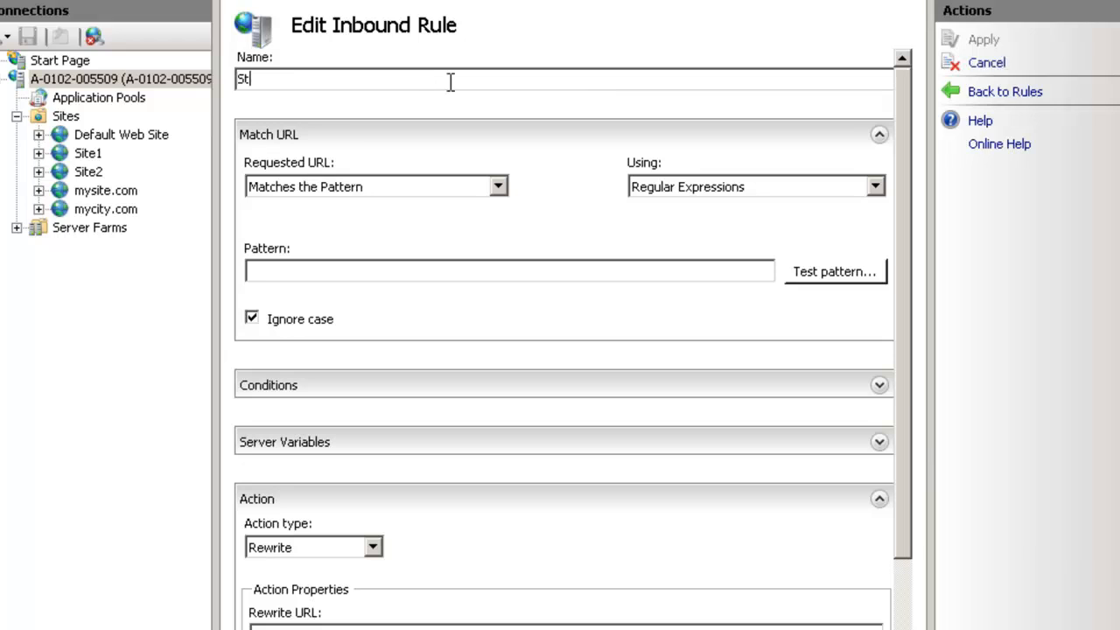
{"action": "type", "text": "et HTTP_HOST"}
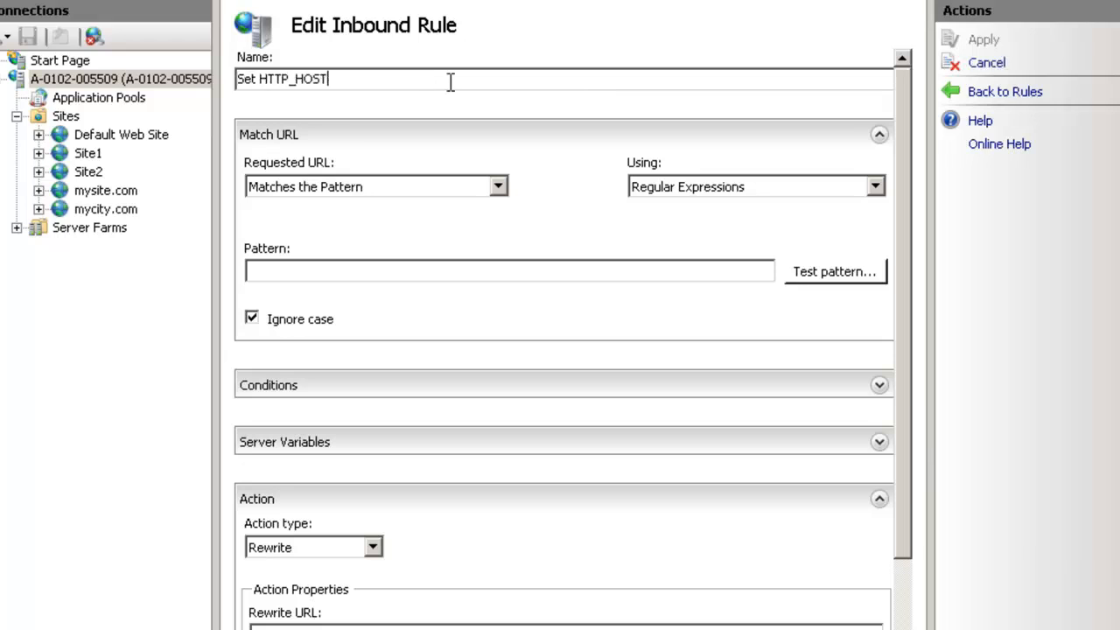
{"action": "type", "text": "Back"}
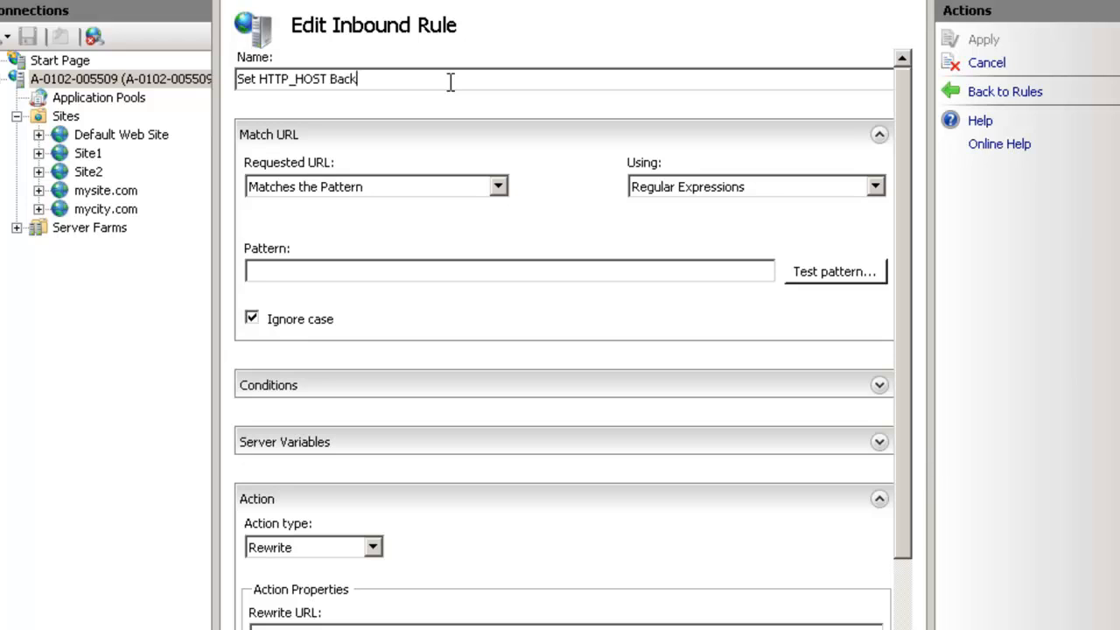
{"action": "type", "text": ".*"}
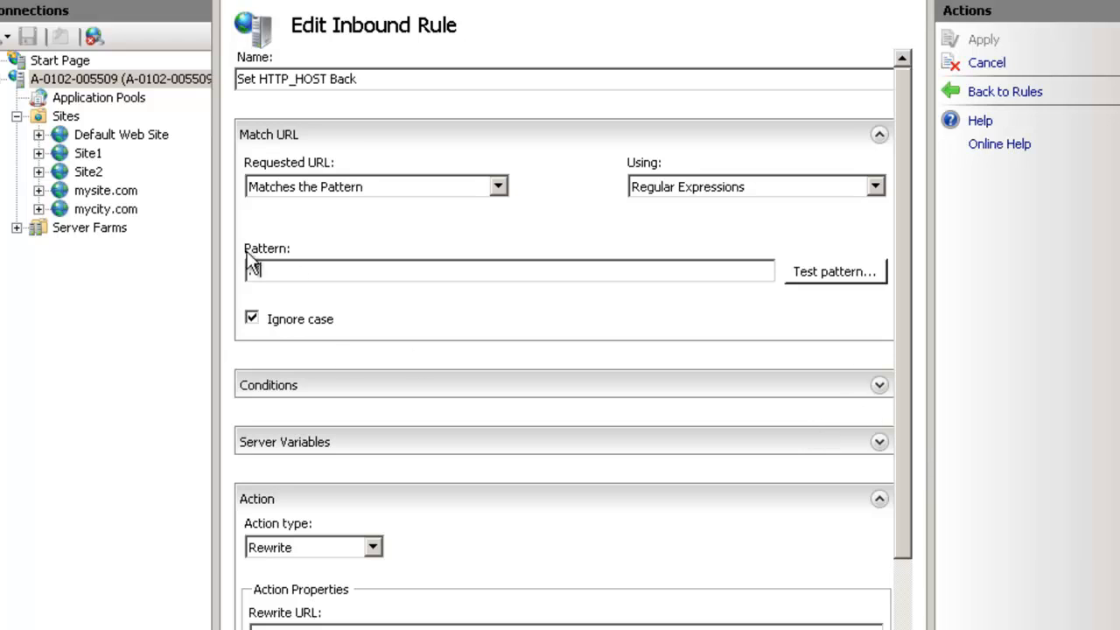
Add condition: {HTTP_X_ORIGINAL_HTTP_HOST} Does Not Match the Pattern ^$, with rule pattern .*
{"action": "type", "text": ".*"}
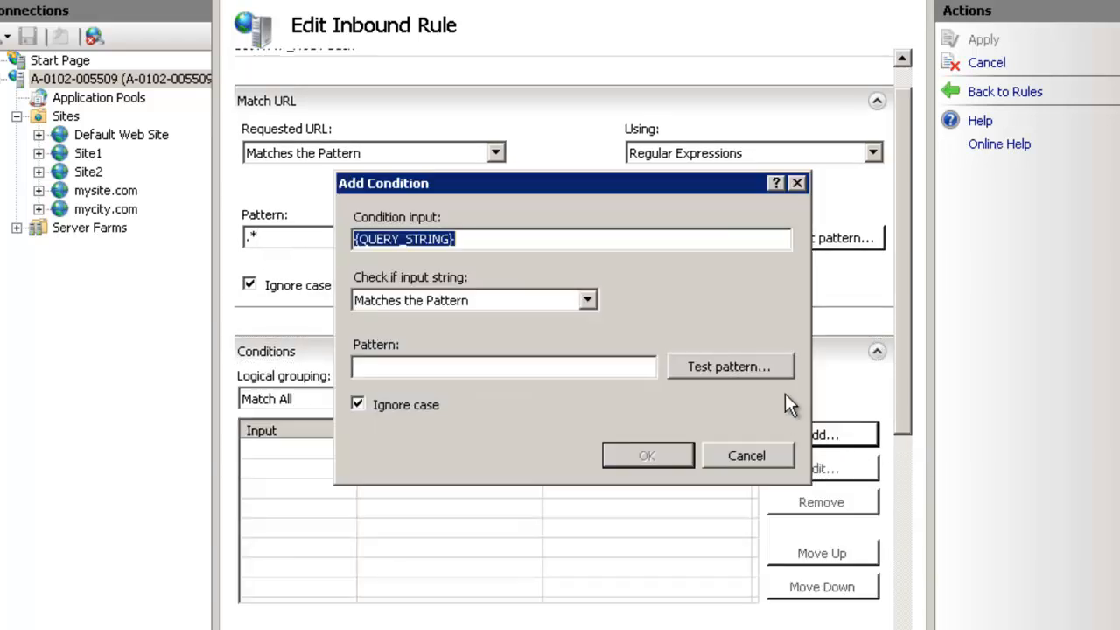
{"action": "mouse_move", "coordinate": [678, 346]}
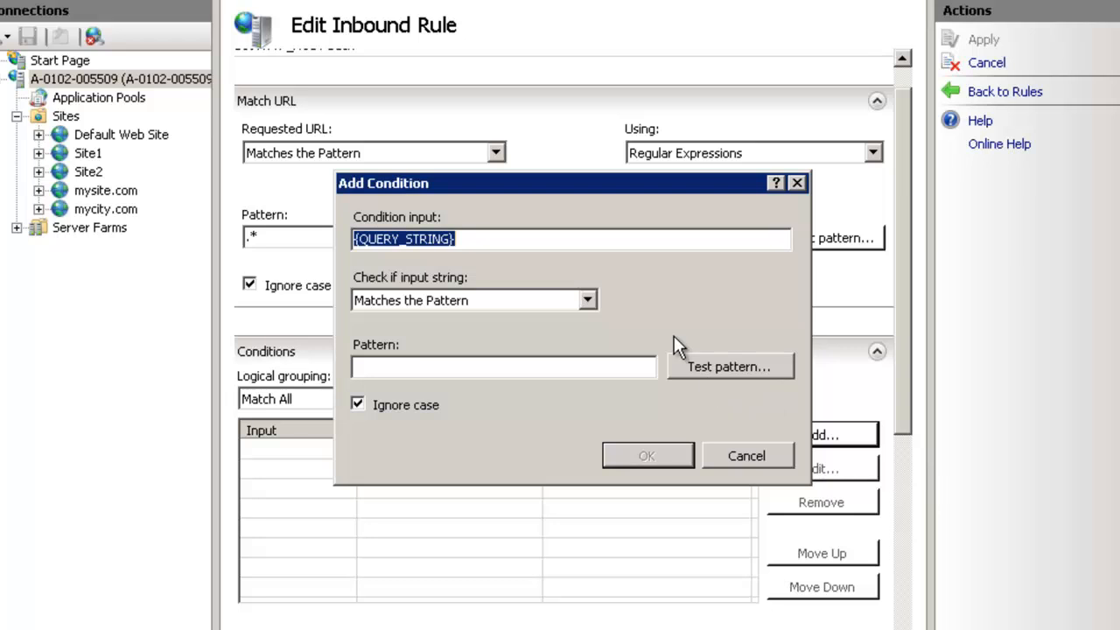
{"action": "type", "text": "{HTTP_X_ORIGINAL_HTTP_HOST"}
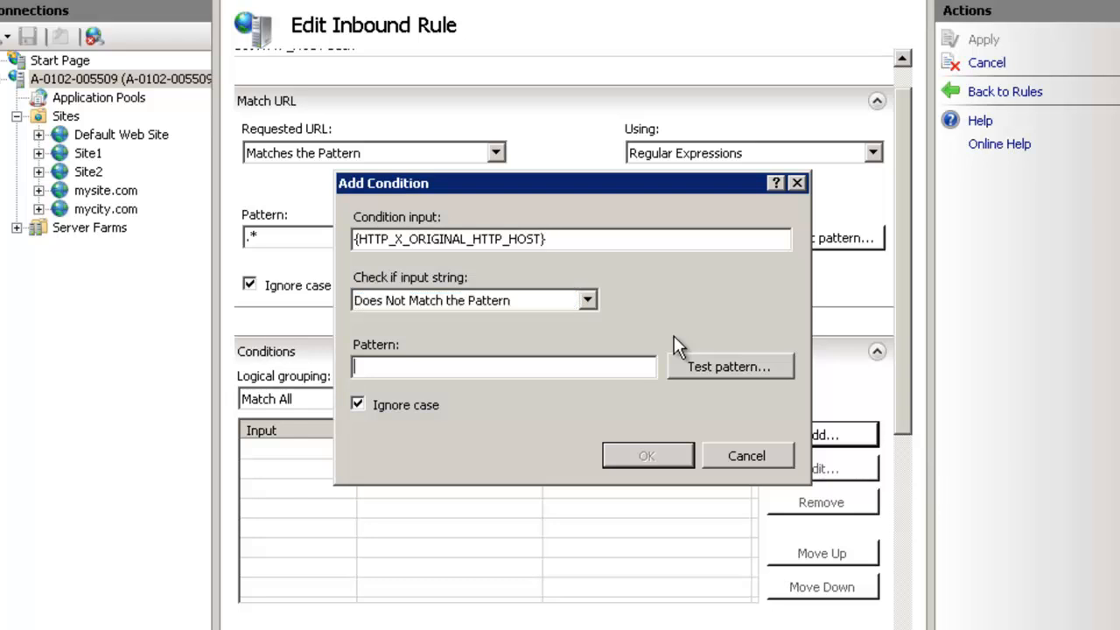
{"action": "type", "text": "^$"}
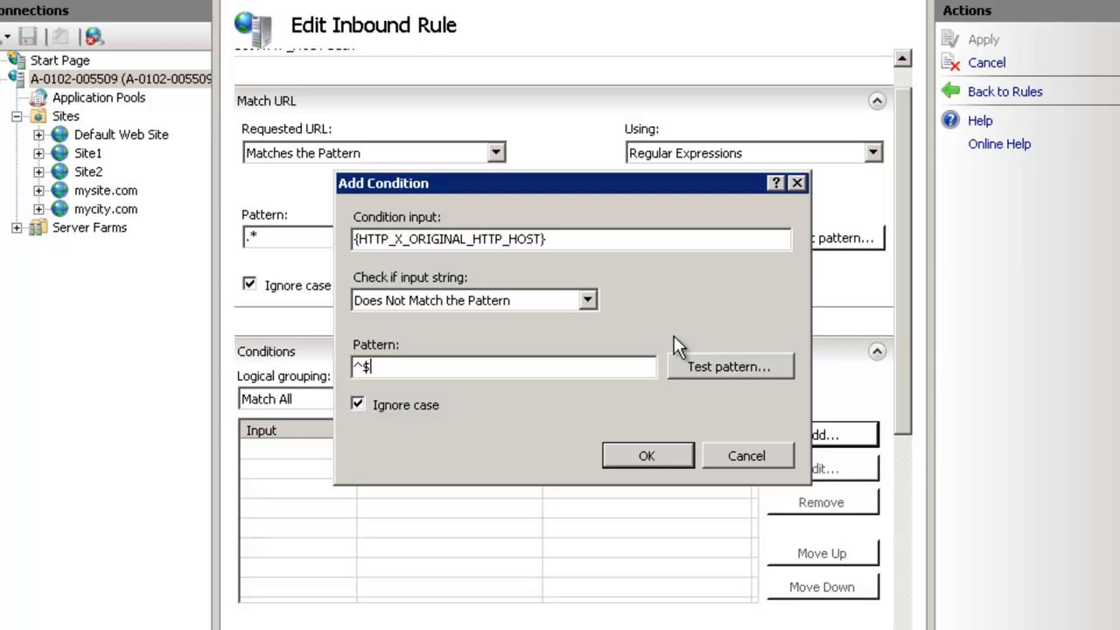
{"action": "left_click", "coordinate": [647, 455]}
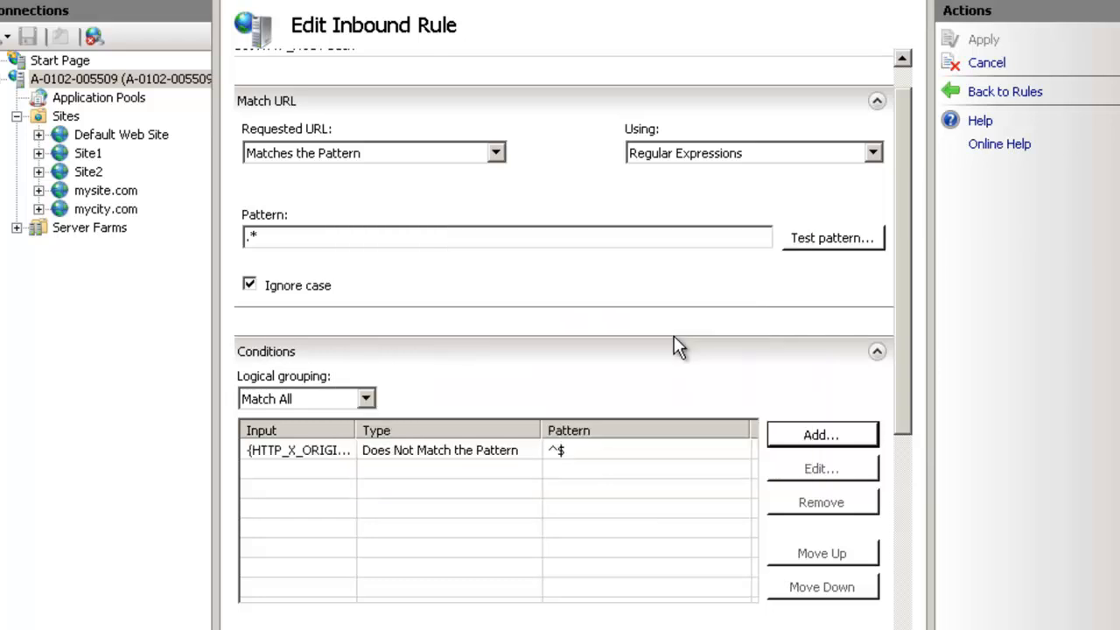
{"action": "mouse_move", "coordinate": [363, 477]}
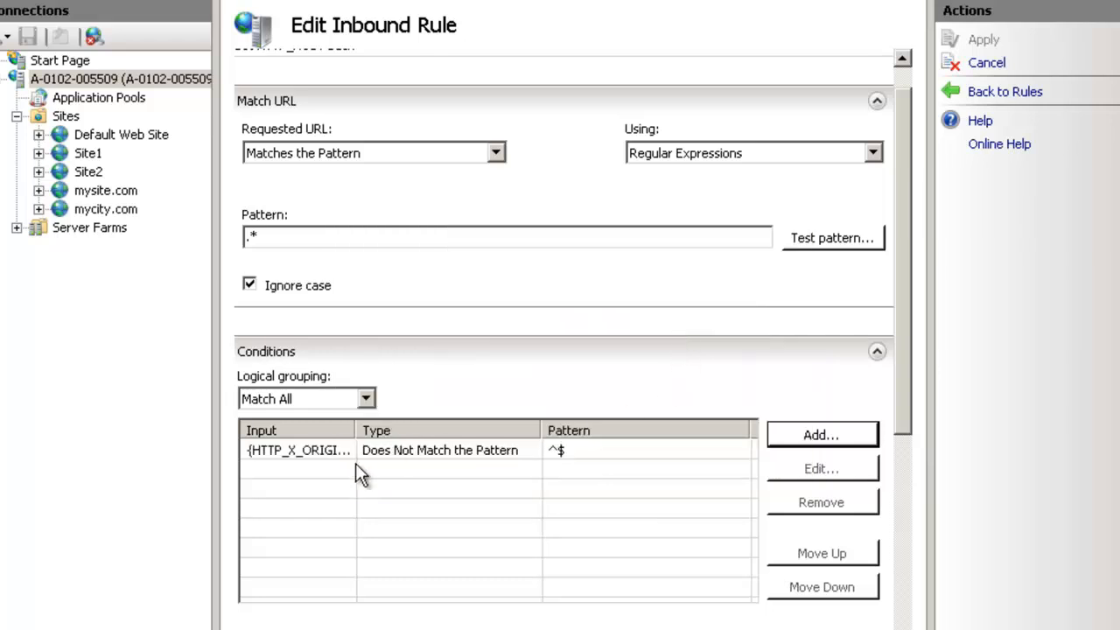
Add server variable HTTP_HOST = {HTTP_X_ORIGINAL_HTTP_HOST} with Replace checked, and apply
{"action": "scroll", "scroll_direction": "down", "scroll_amount": 3}
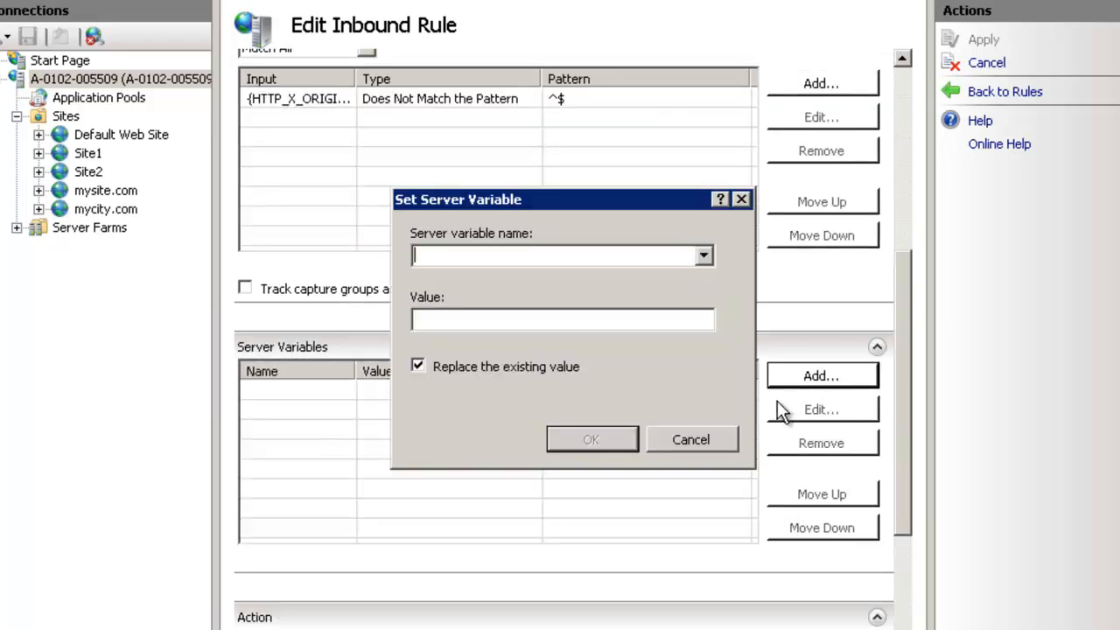
{"action": "type", "text": "HTTP_HOST"}
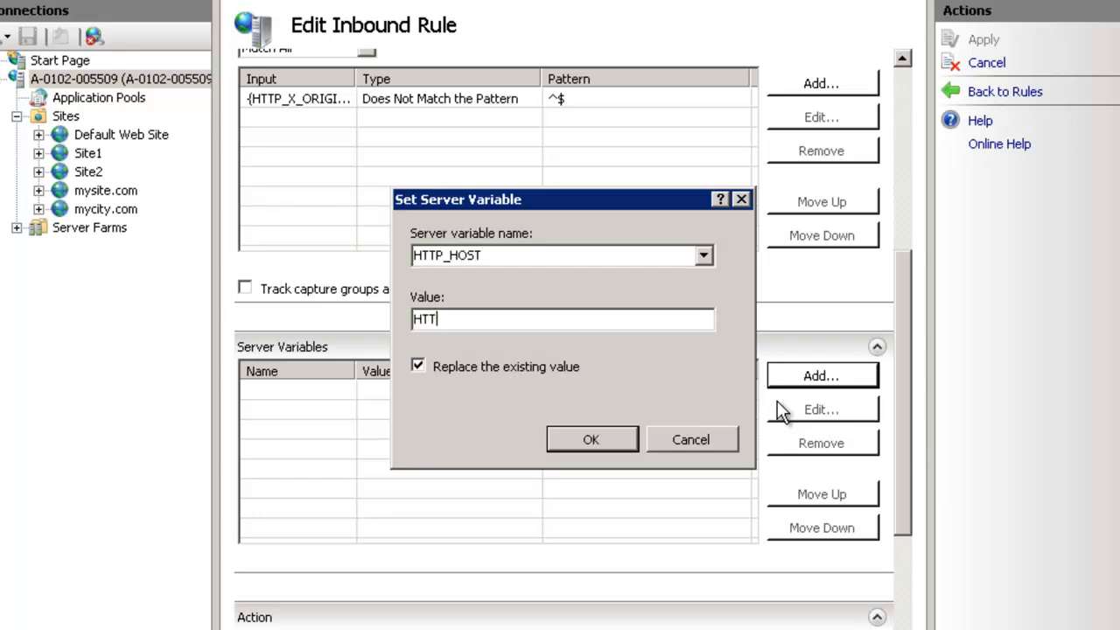
{"action": "type", "text": "{"}
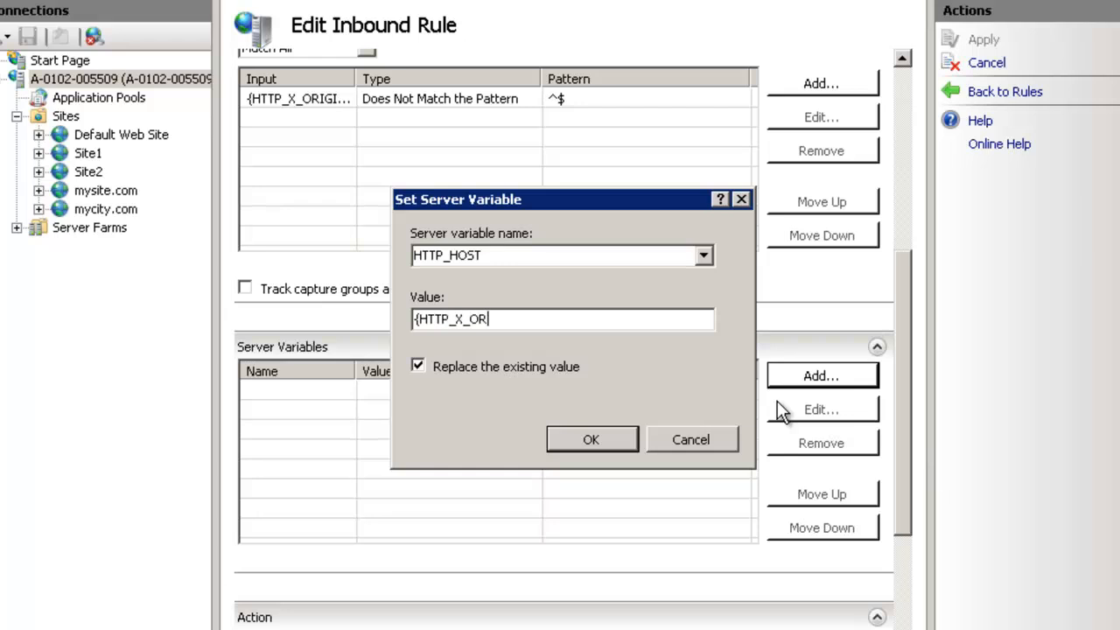
{"action": "type", "text": "IGINAL_HTTP_HOST"}
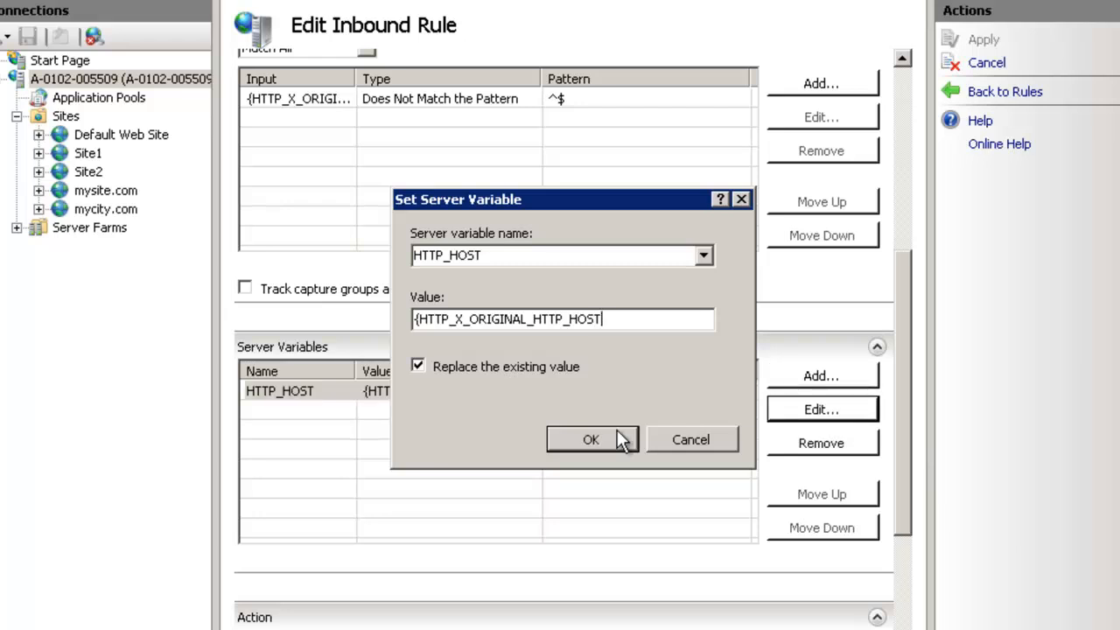
{"action": "left_click", "coordinate": [590, 439]}
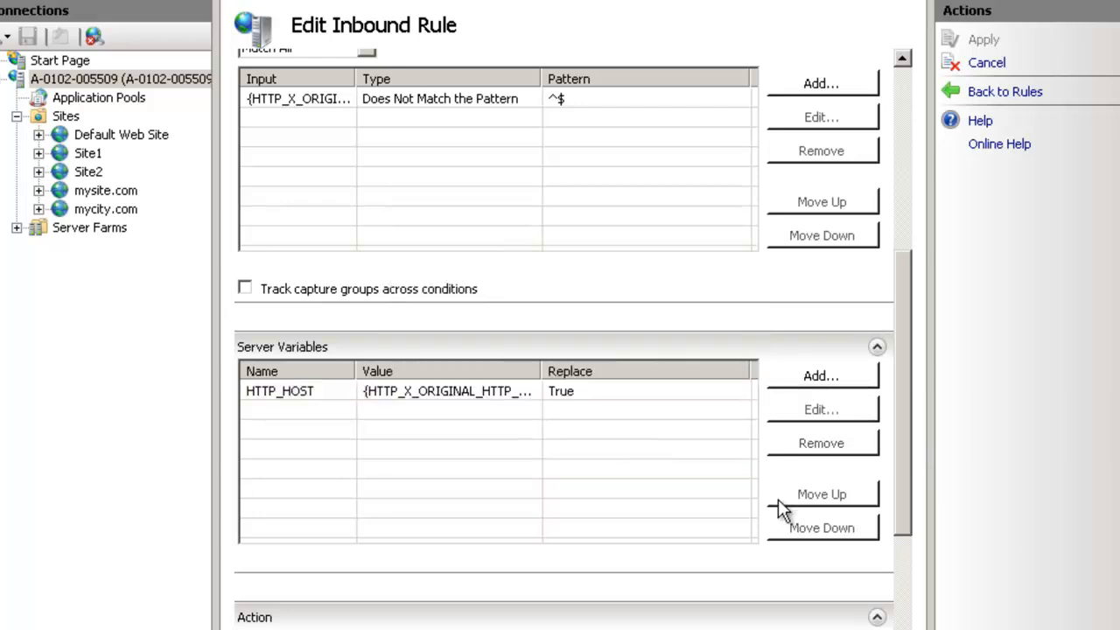
{"action": "scroll", "scroll_direction": "down", "scroll_amount": 3}
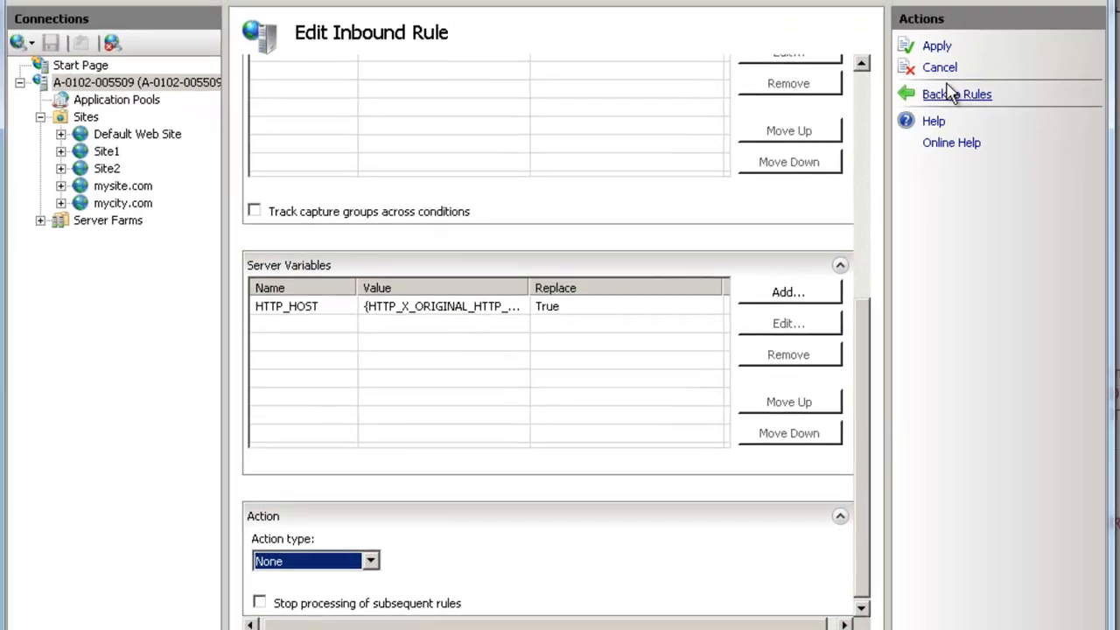
{"action": "left_click", "coordinate": [936, 45]}
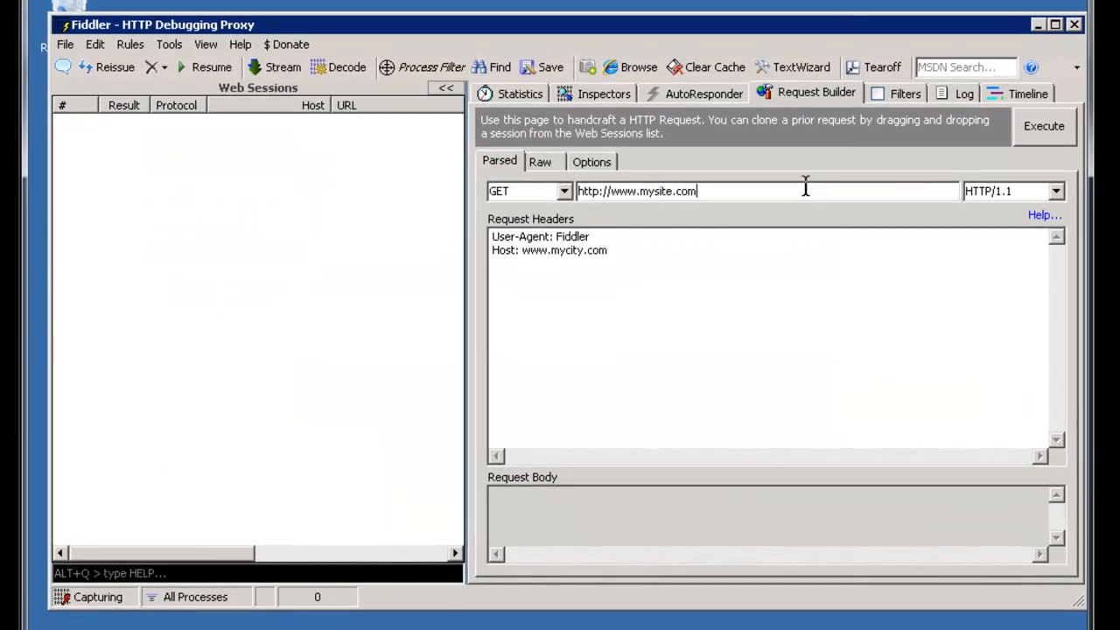
{"action": "left_click", "coordinate": [1042, 125]}
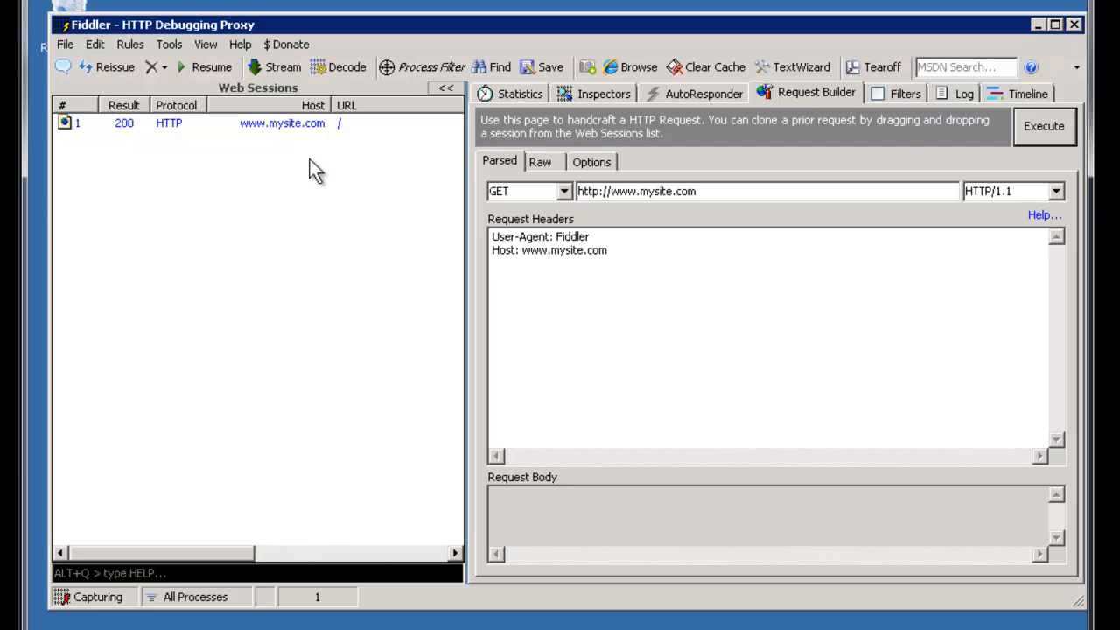
{"action": "left_click", "coordinate": [602, 94]}
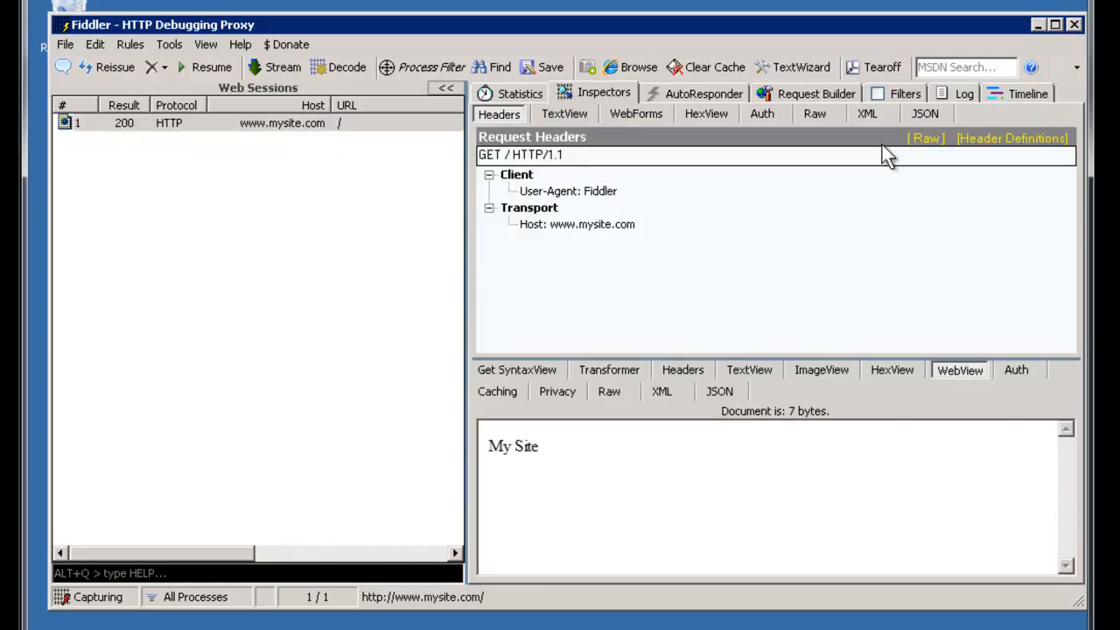
{"action": "mouse_move", "coordinate": [560, 453]}
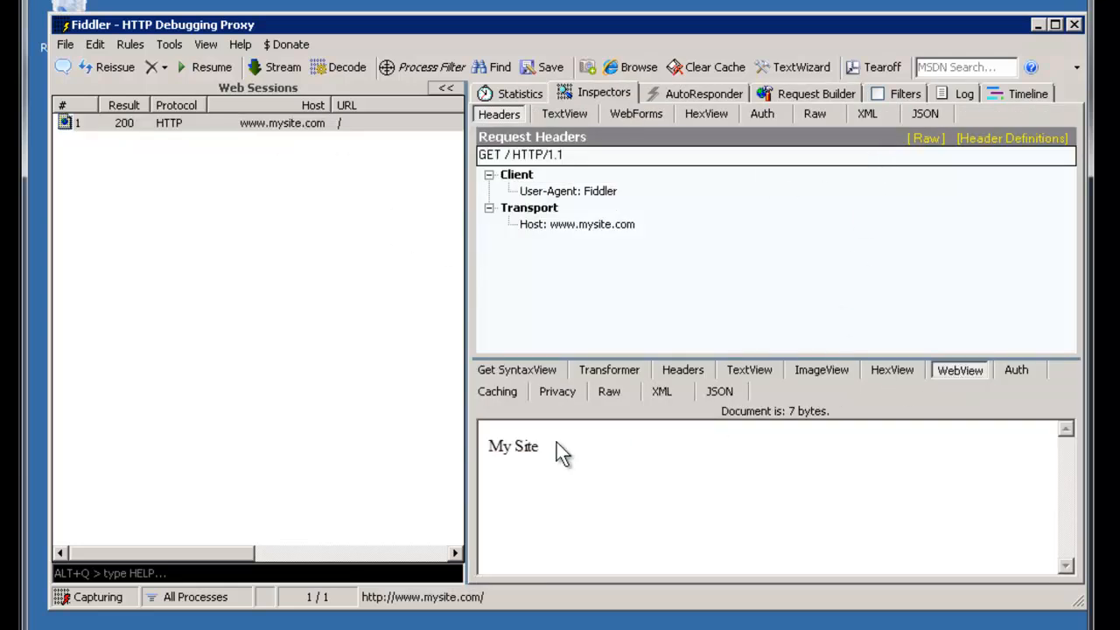
{"action": "mouse_move", "coordinate": [606, 448]}
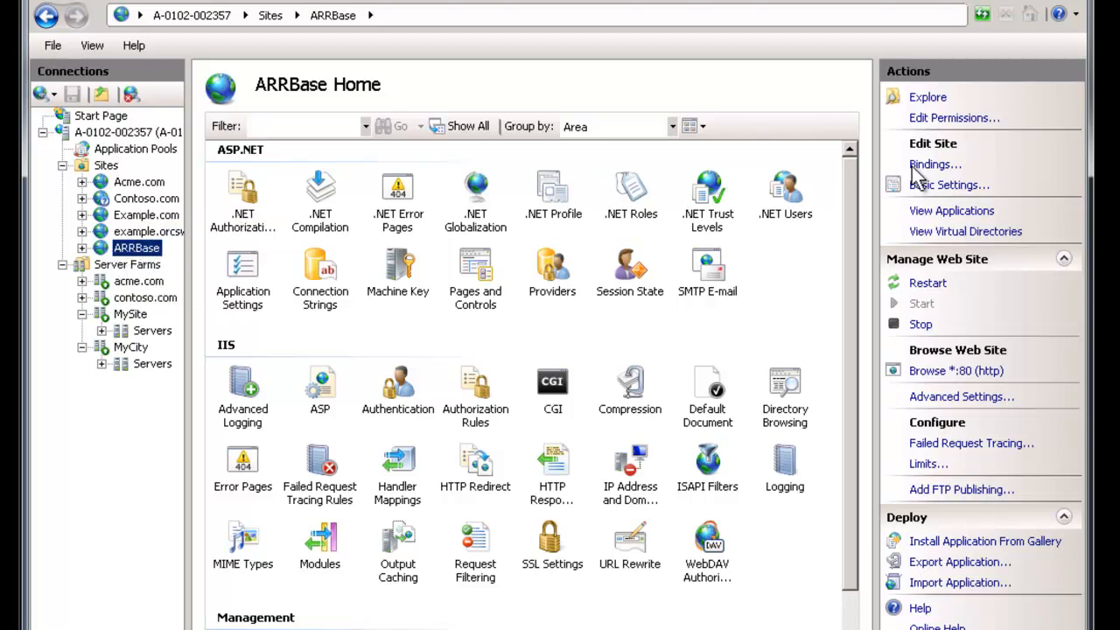
{"action": "left_click", "coordinate": [934, 164]}
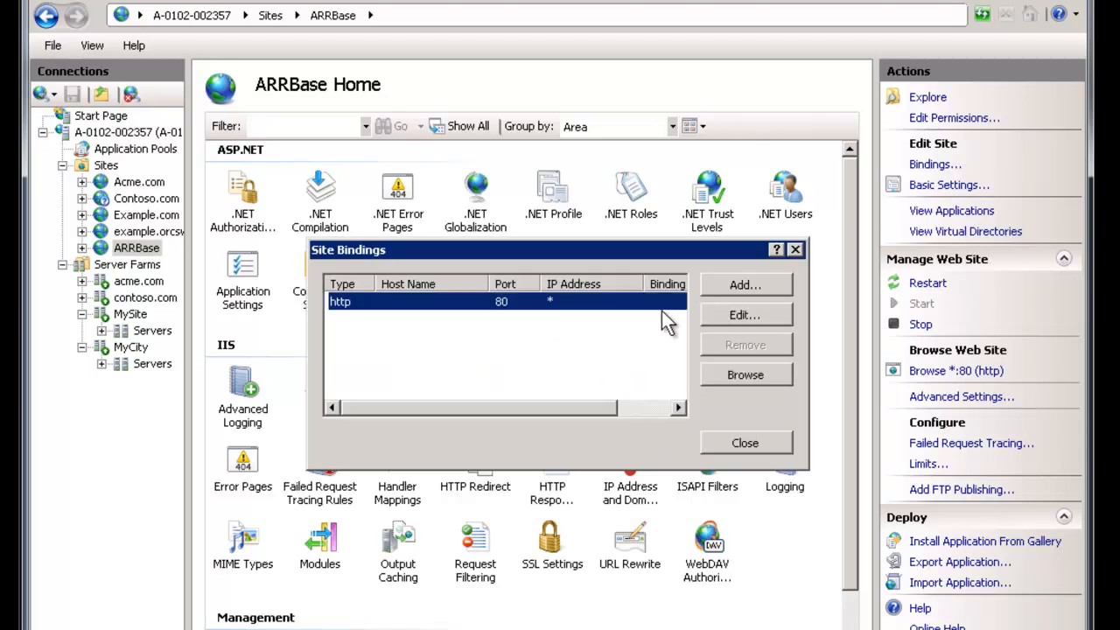
{"action": "left_click", "coordinate": [744, 284]}
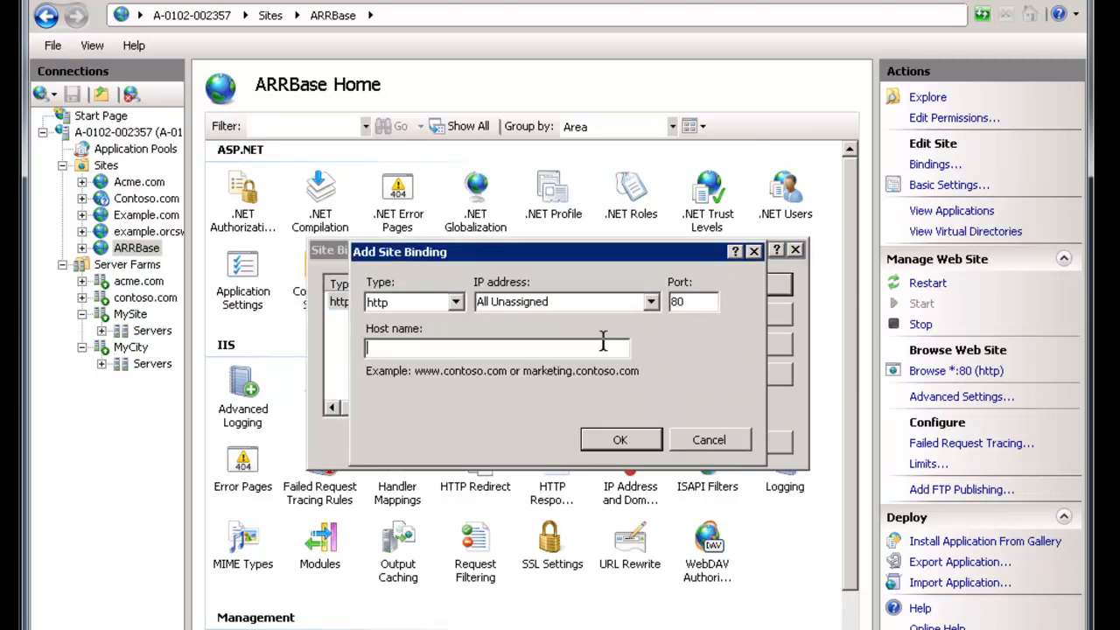
{"action": "type", "text": "10.240."}
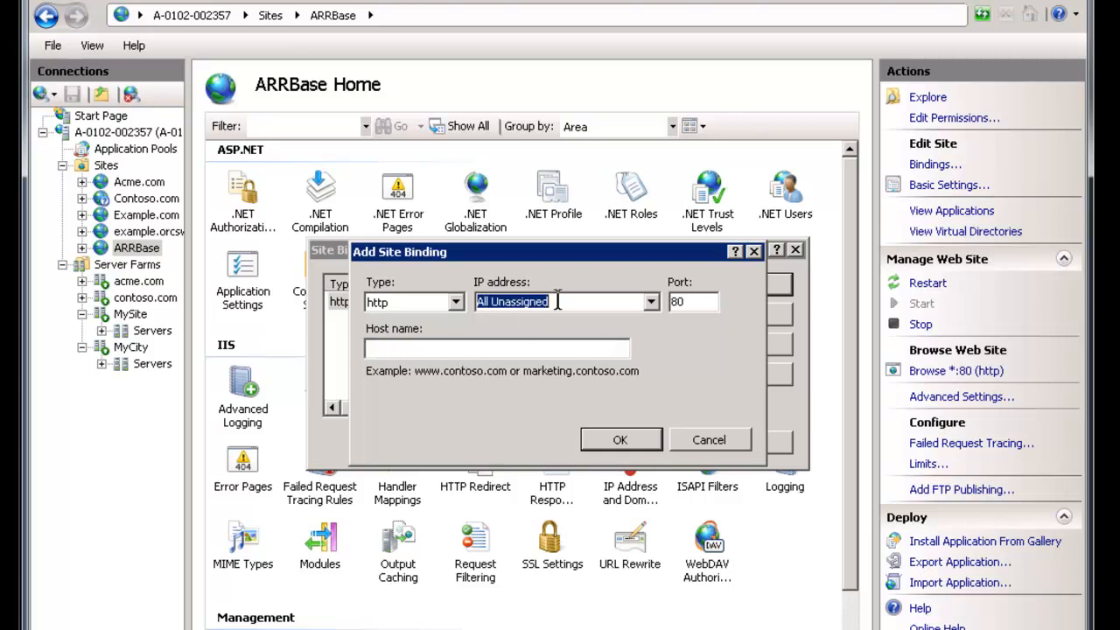
{"action": "left_click", "coordinate": [708, 439]}
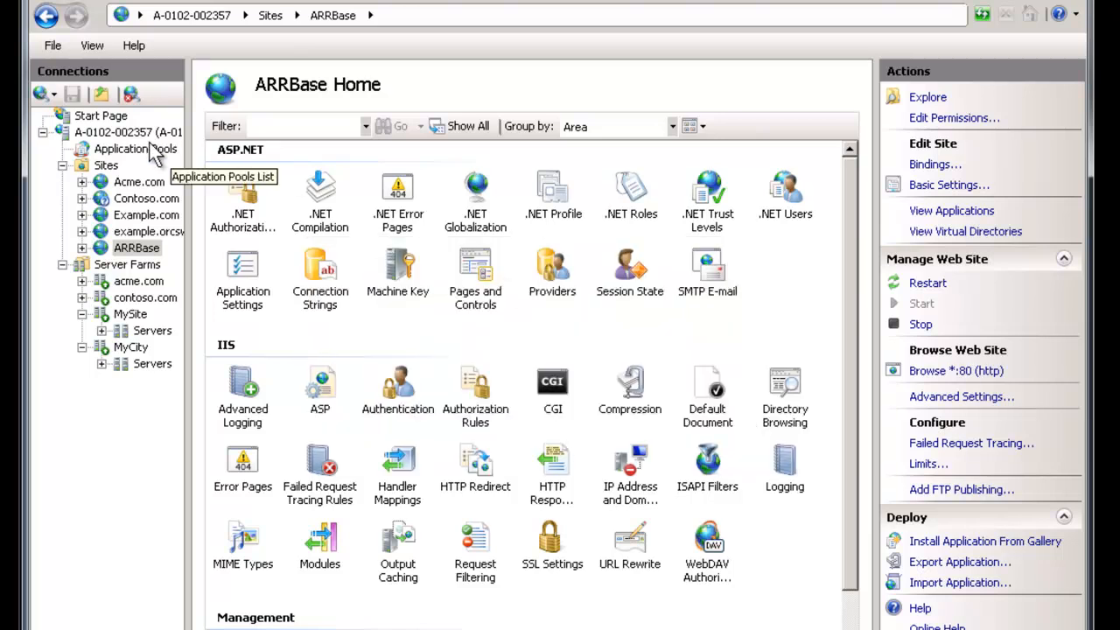
Review VIP-mysite.com's ^10\.240\.230\.11$ condition, then go back to the server rules list
{"action": "left_click", "coordinate": [128, 131]}
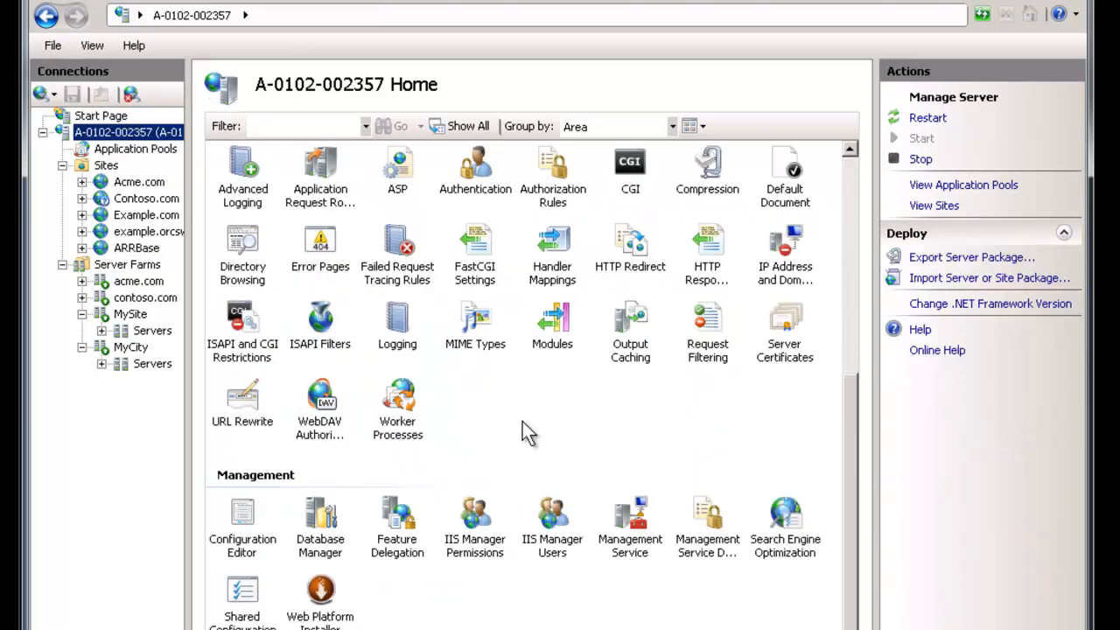
{"action": "double_click", "coordinate": [243, 407]}
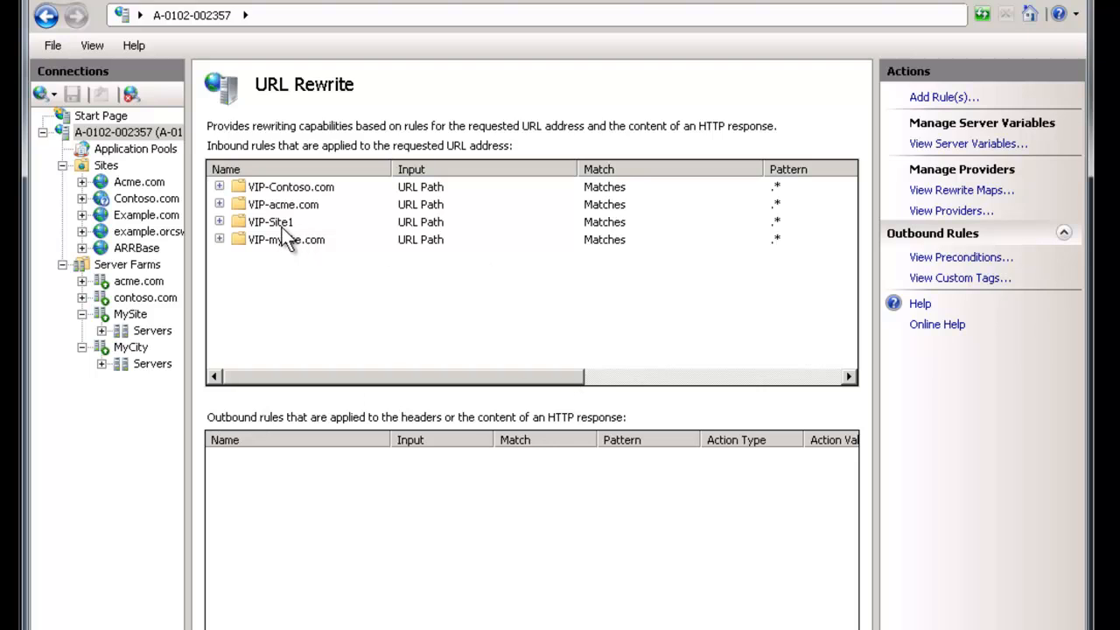
{"action": "double_click", "coordinate": [285, 239]}
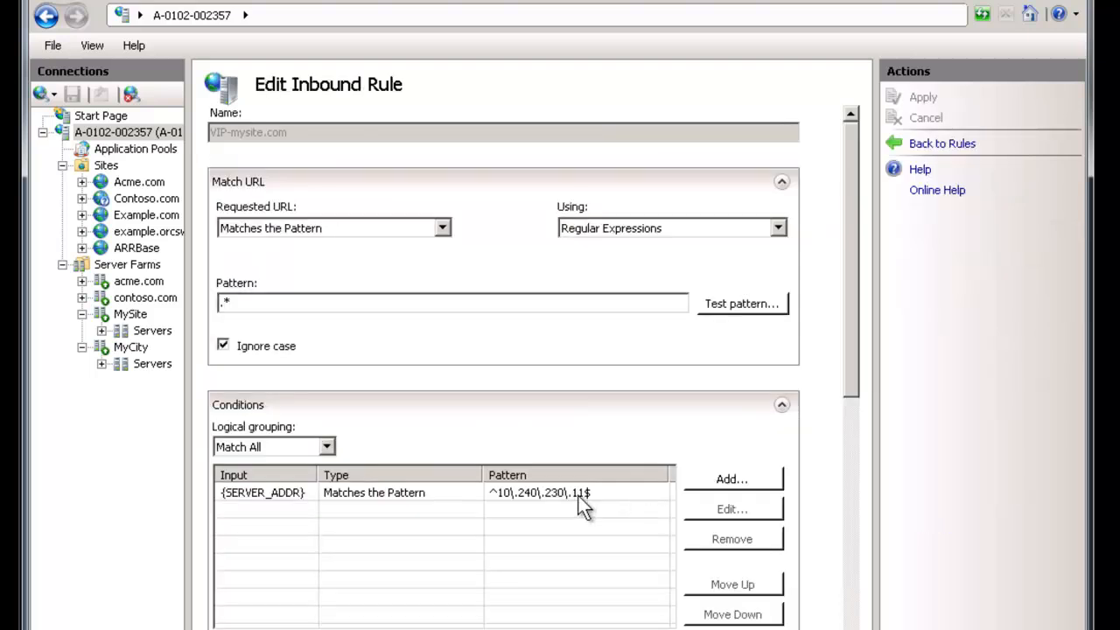
{"action": "mouse_move", "coordinate": [568, 510]}
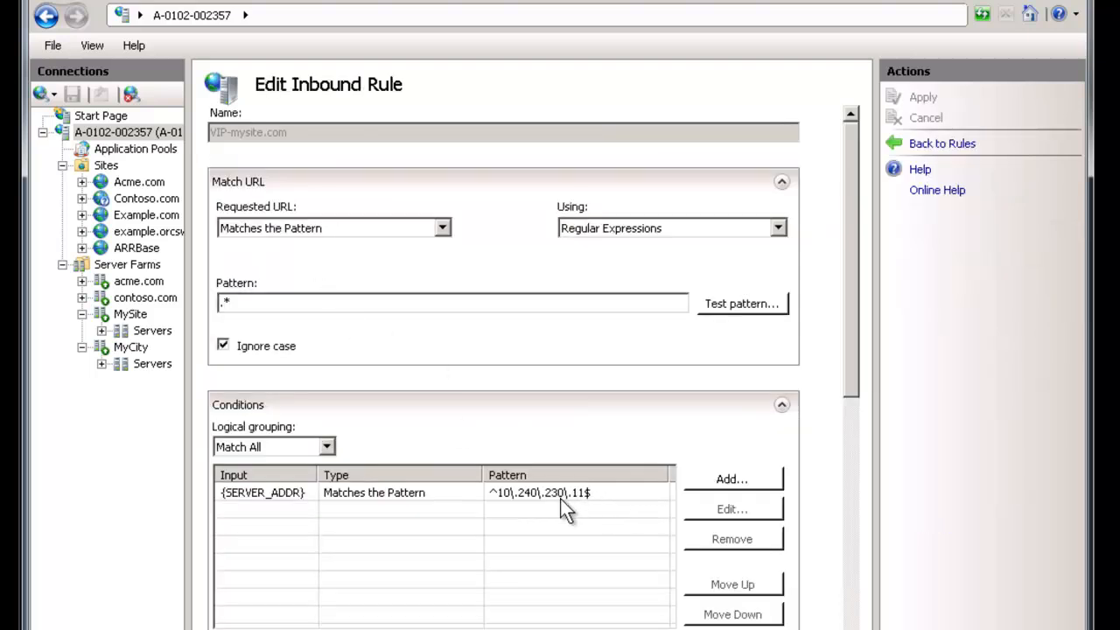
{"action": "mouse_move", "coordinate": [620, 540]}
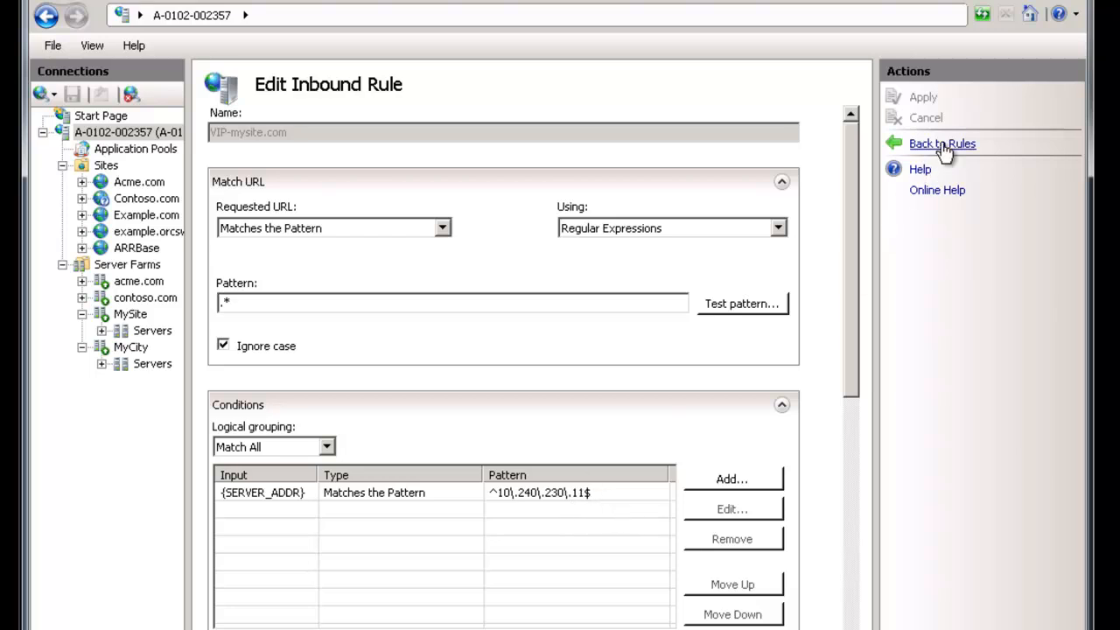
{"action": "left_click", "coordinate": [942, 143]}
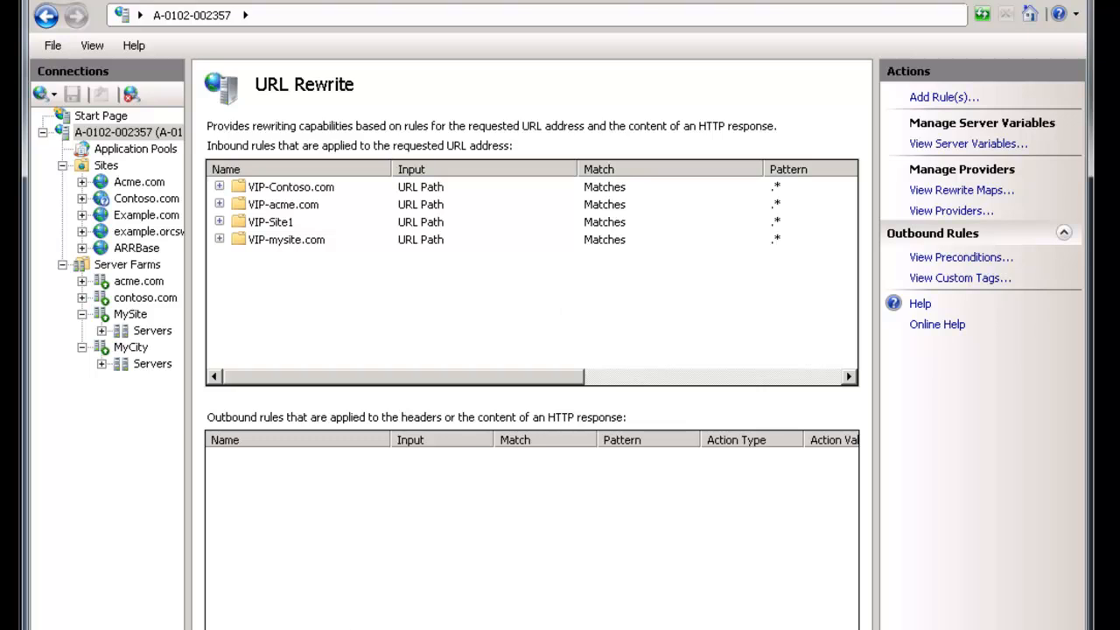